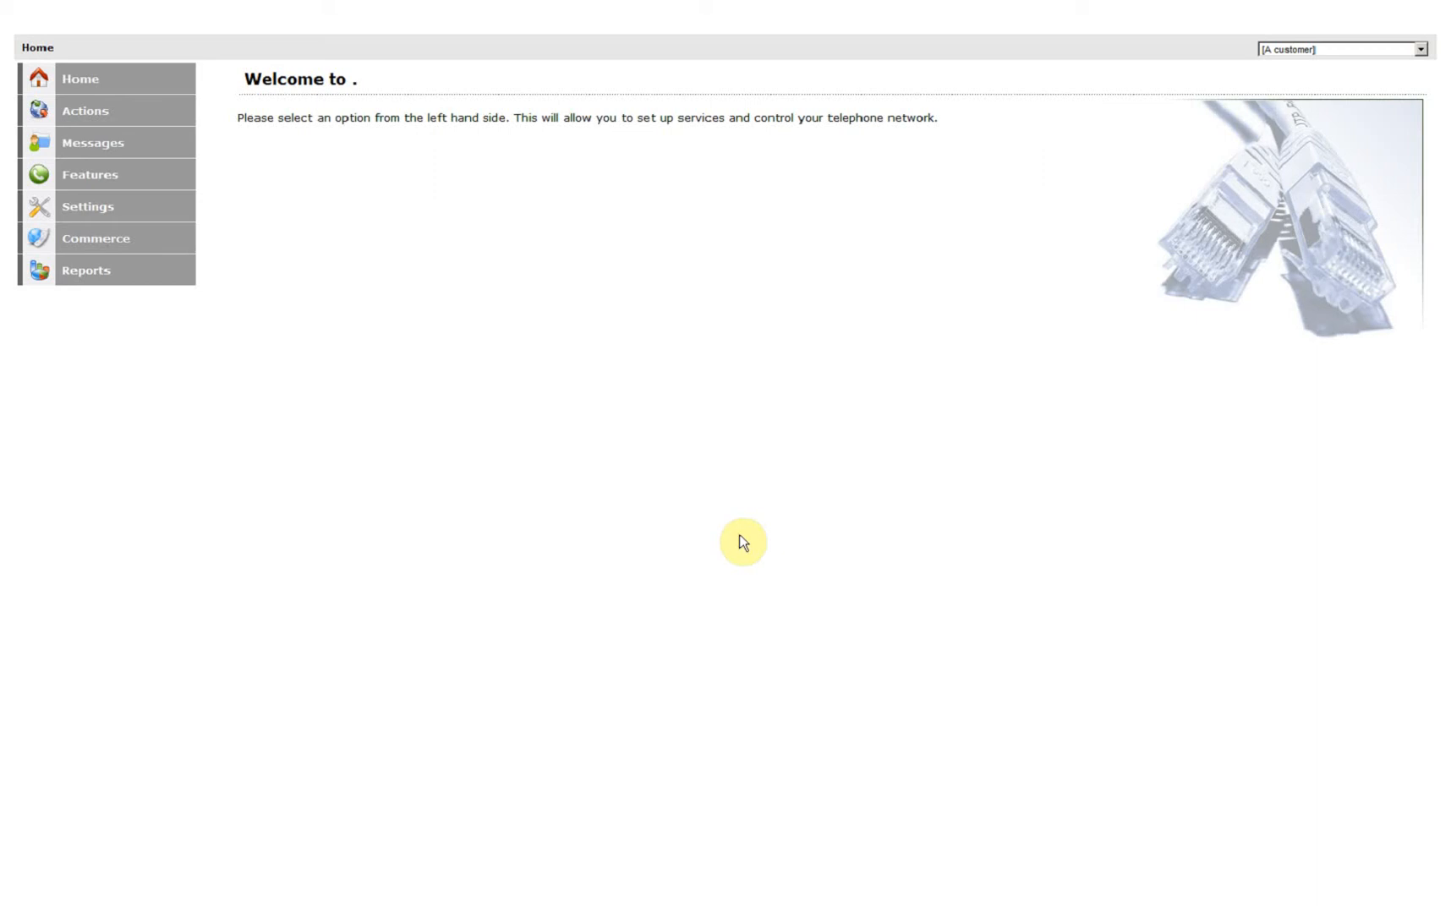
pyautogui.moveTo(747, 519)
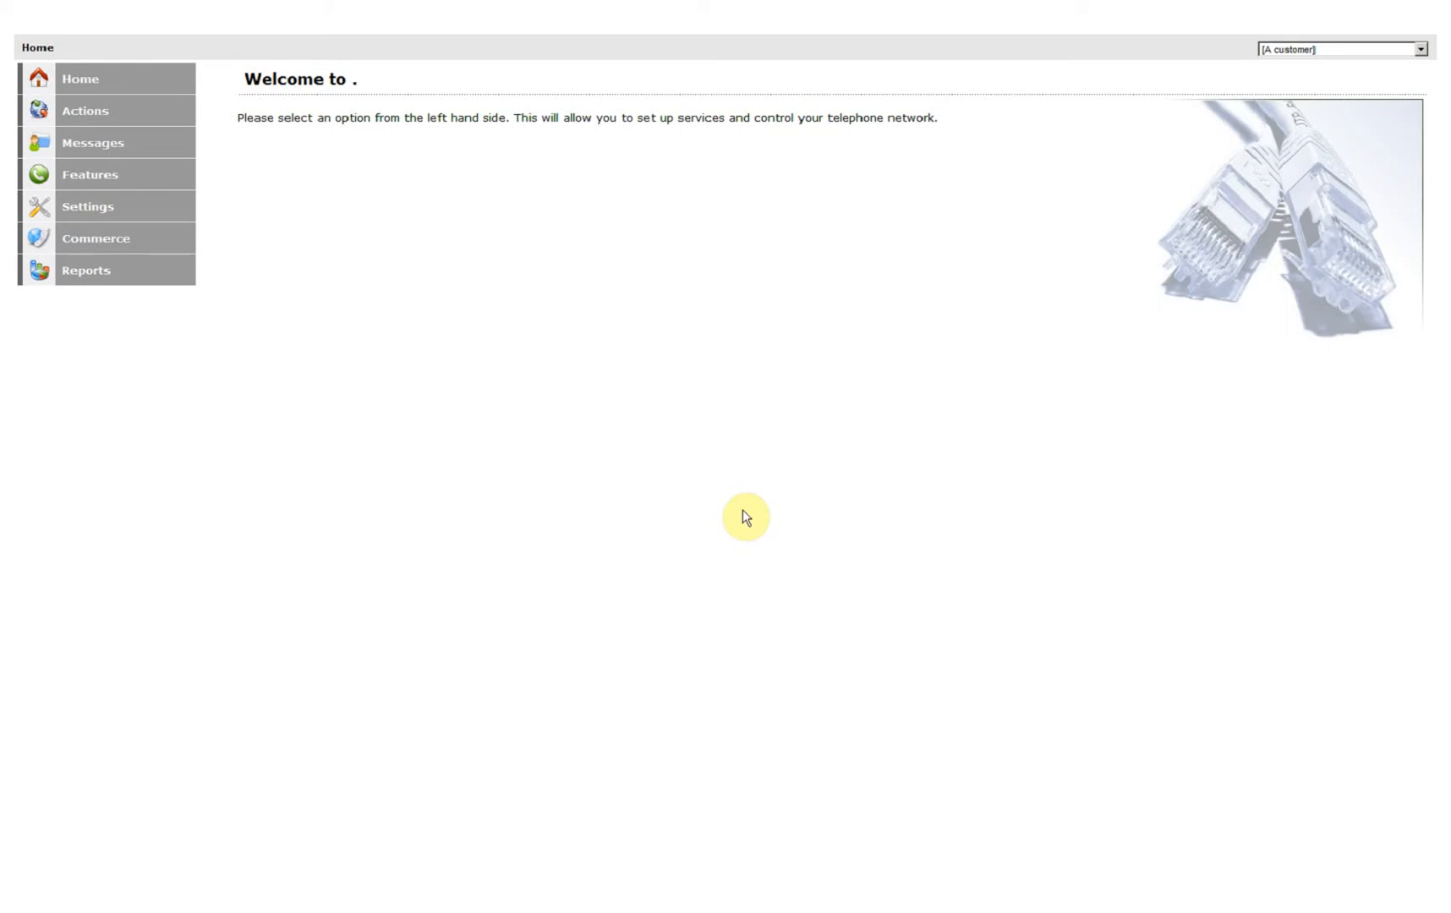
pyautogui.moveTo(326, 216)
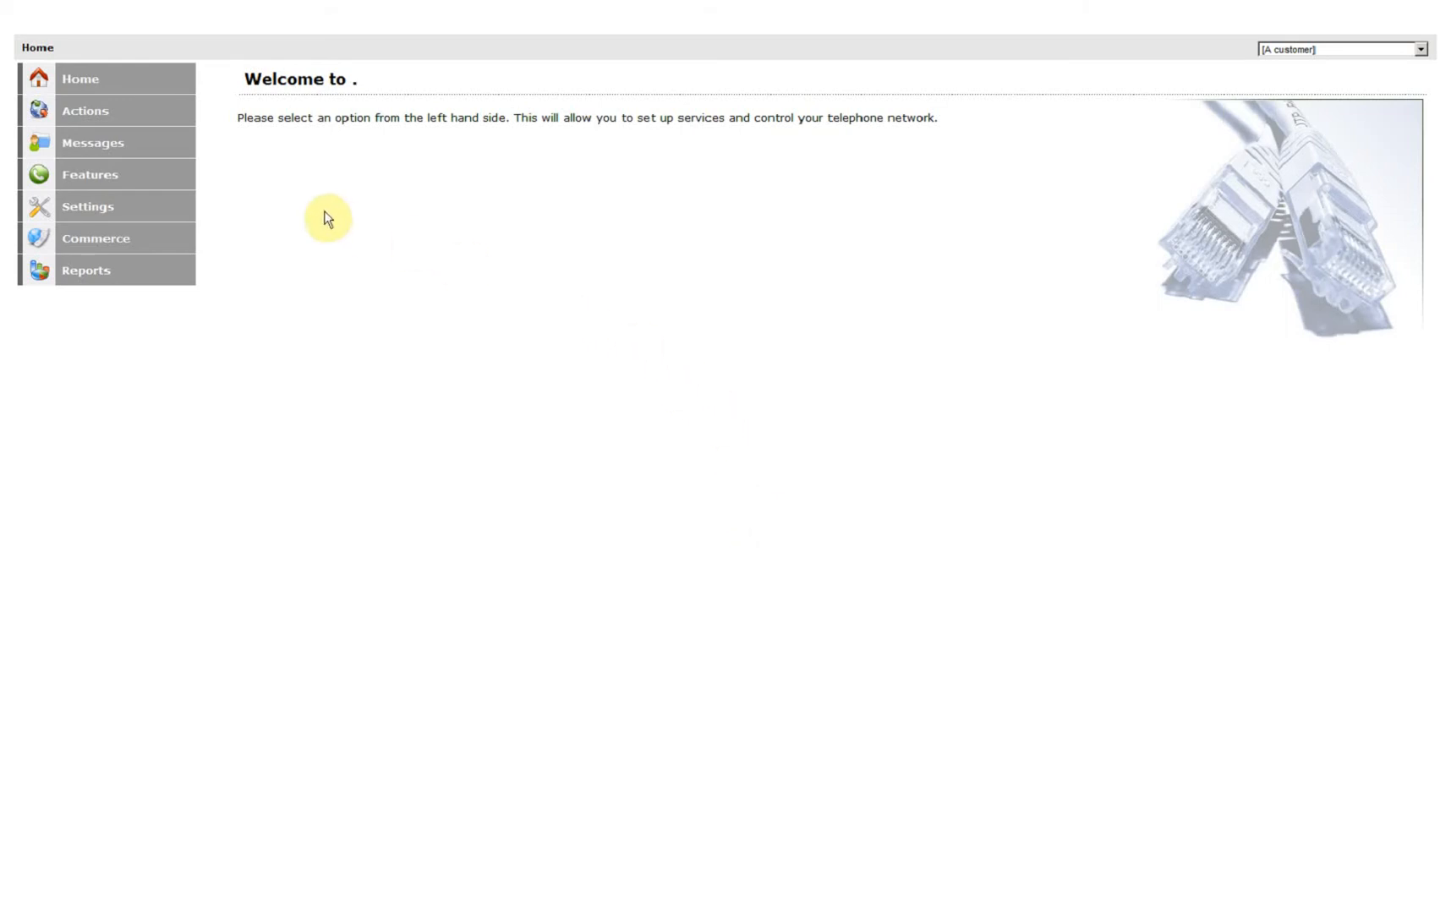
# - Start a new class of service from Features > Classes of service
pyautogui.click(90, 175)
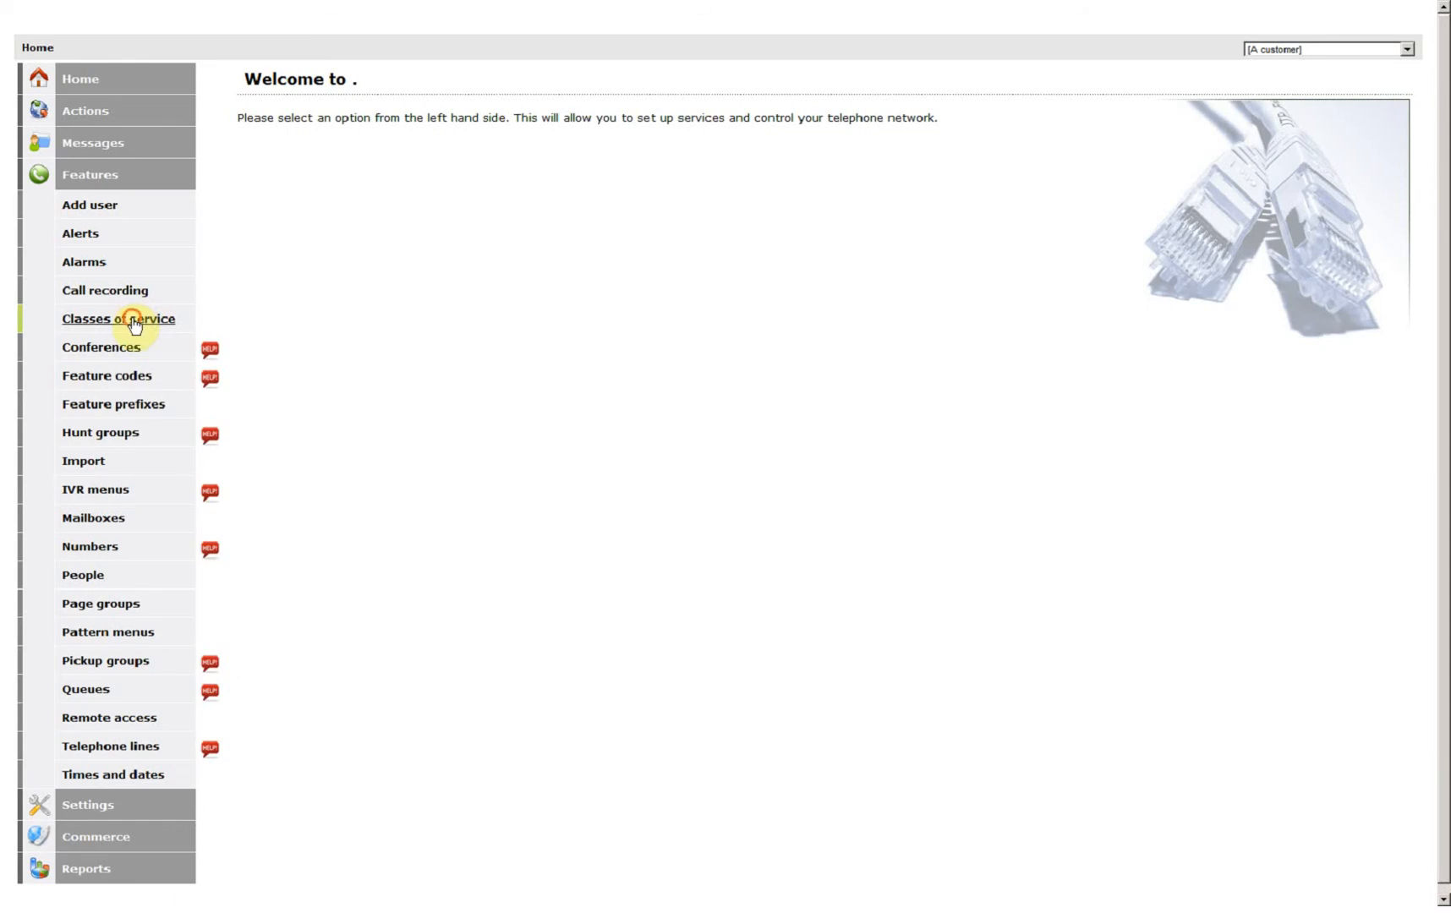
pyautogui.click(118, 318)
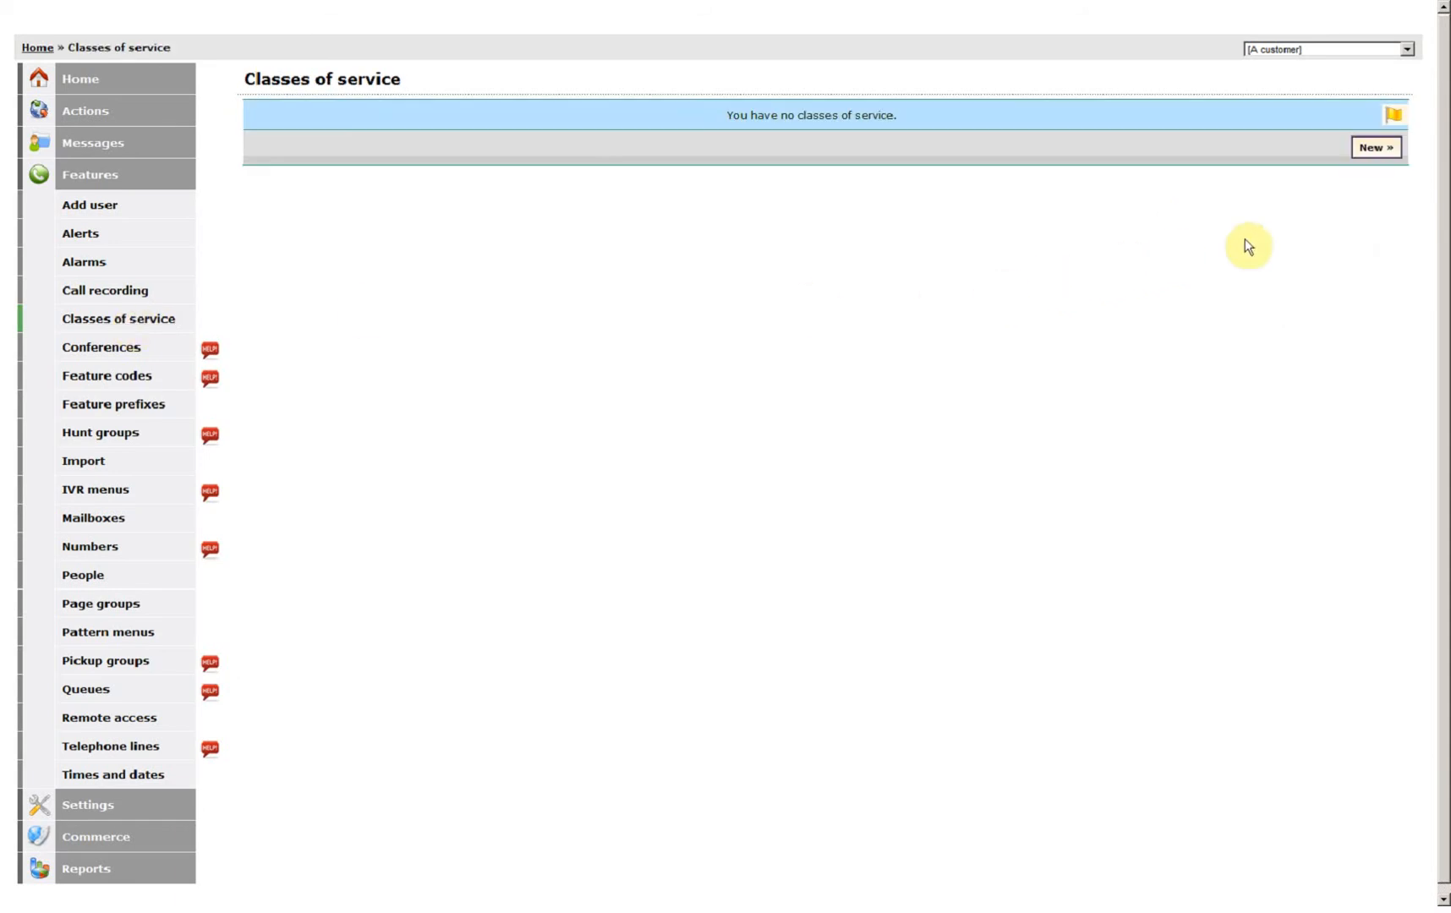
pyautogui.click(1375, 147)
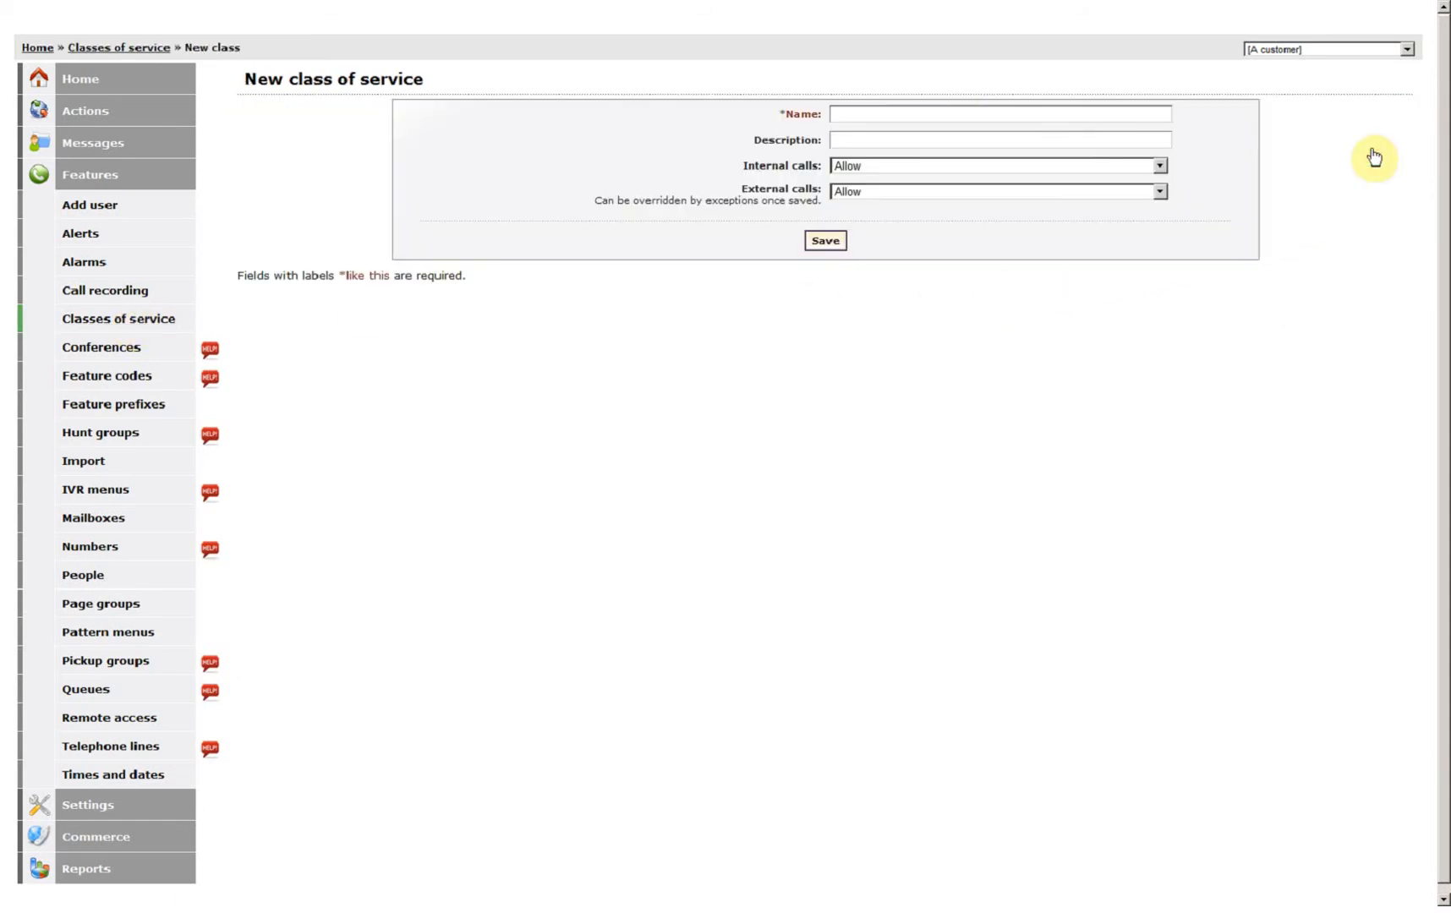
# - Enter 'No International calls' as the class name
pyautogui.click(999, 114)
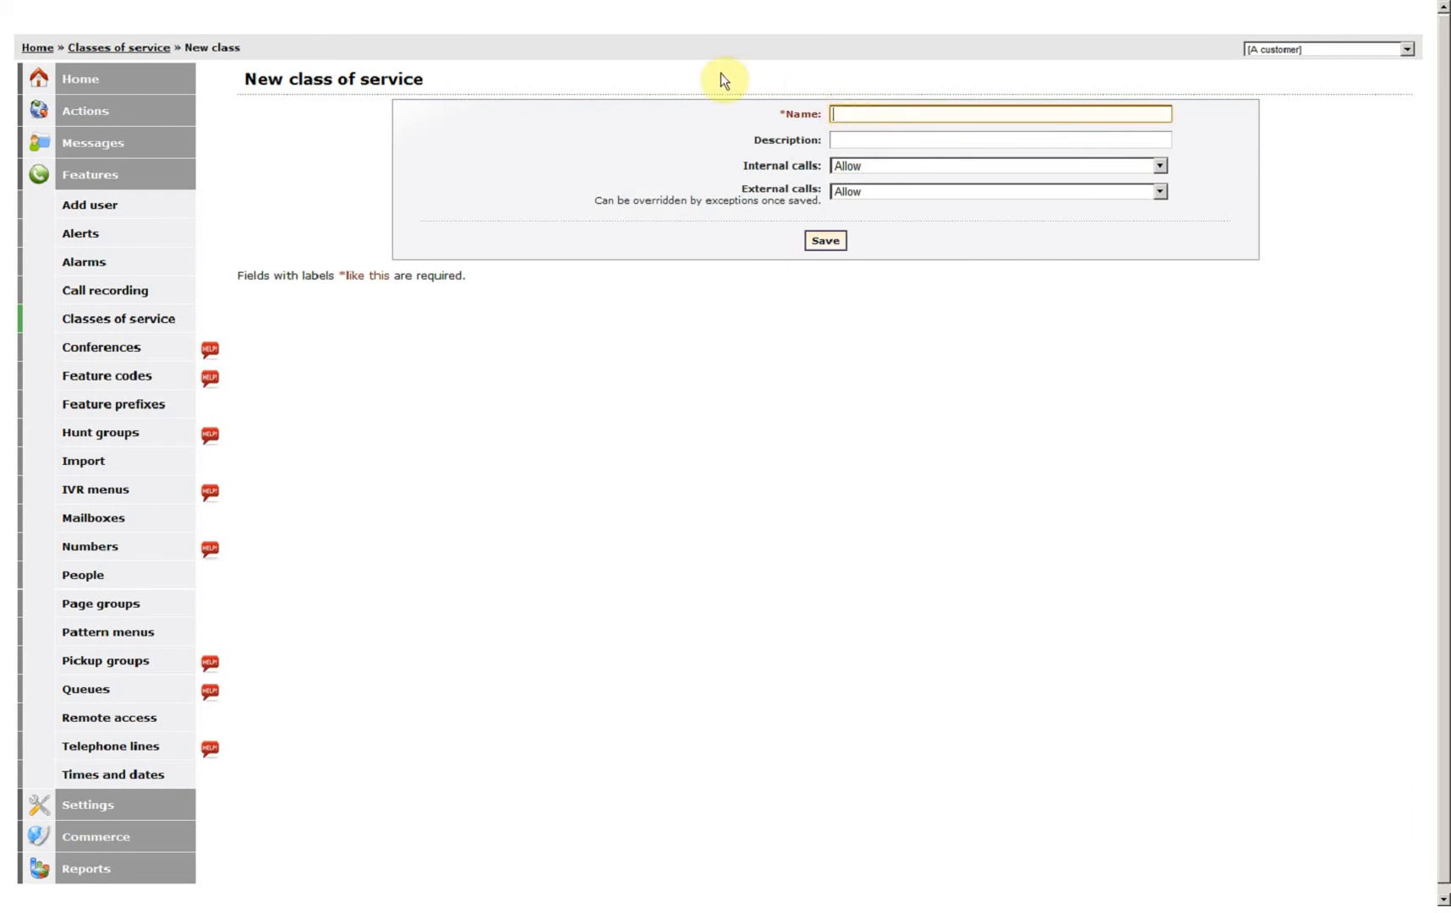
pyautogui.write('N')
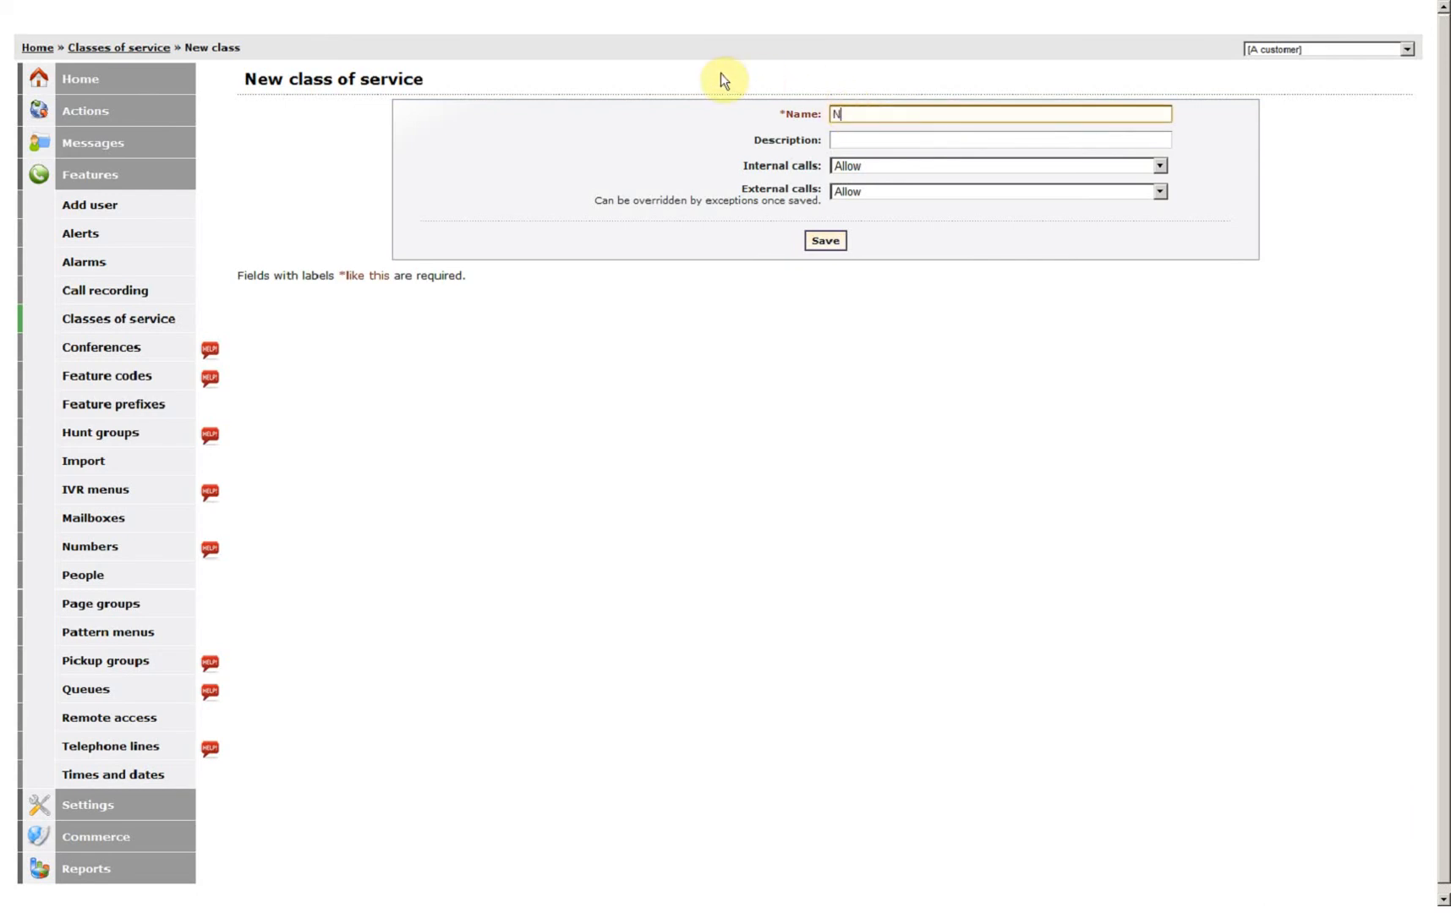
pyautogui.write('o International ca')
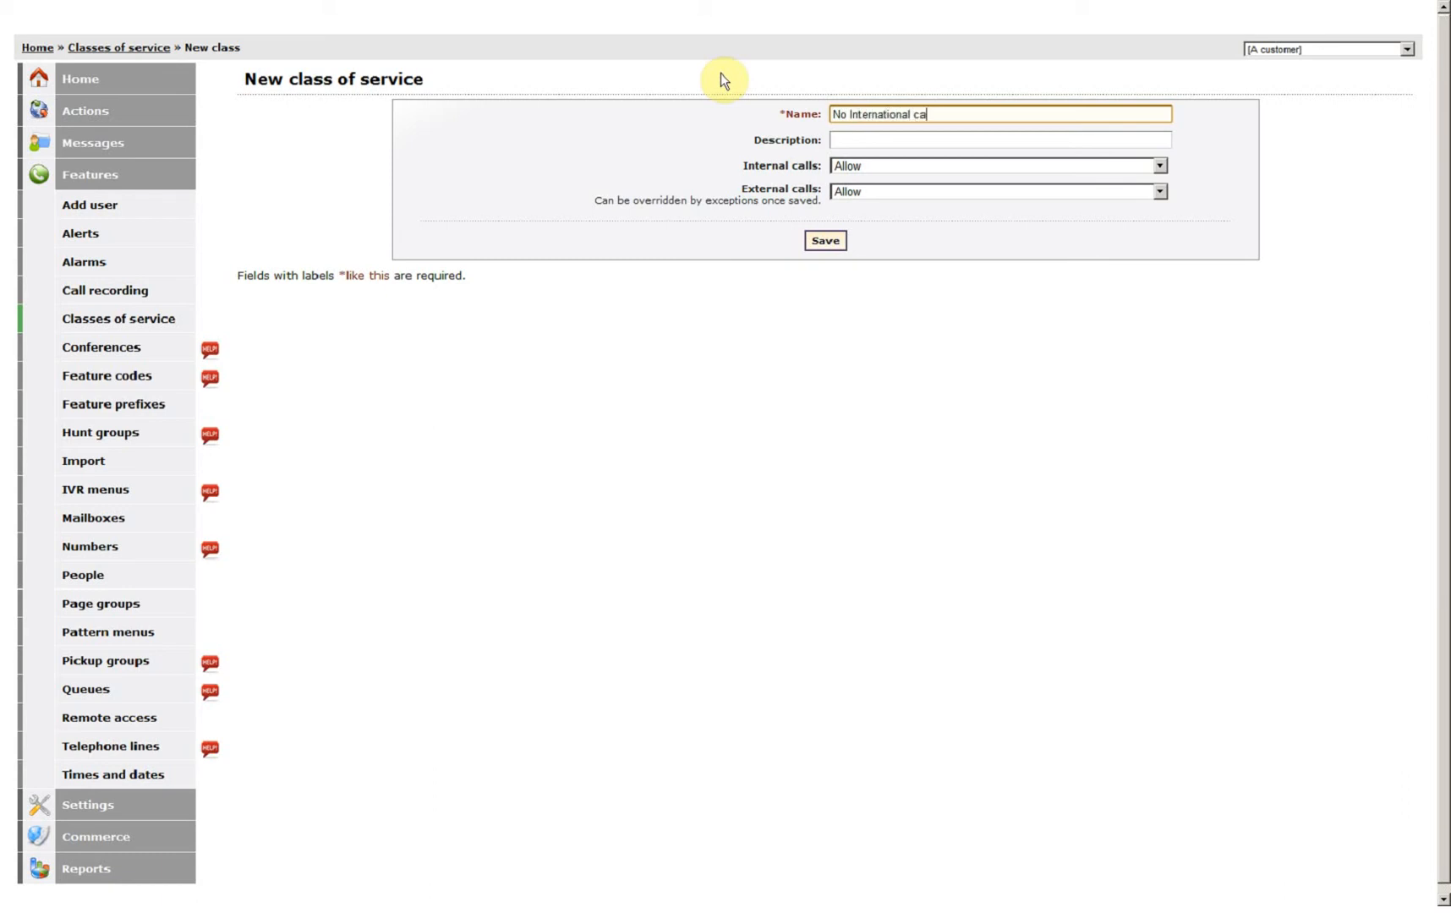
pyautogui.write('lls')
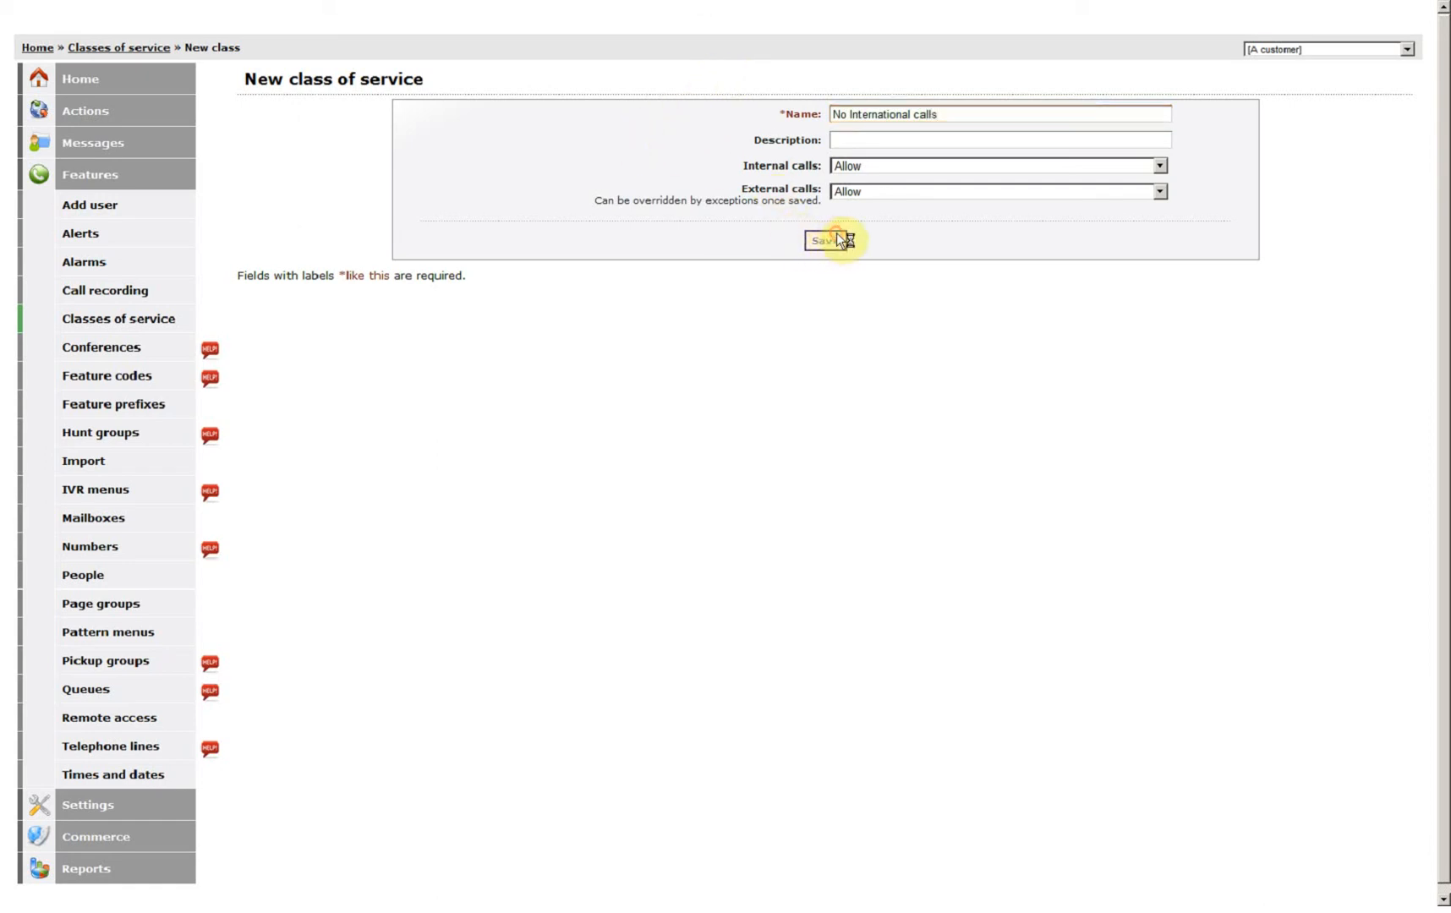
# - Save the class, go back to the list, and reopen No International calls
pyautogui.click(828, 240)
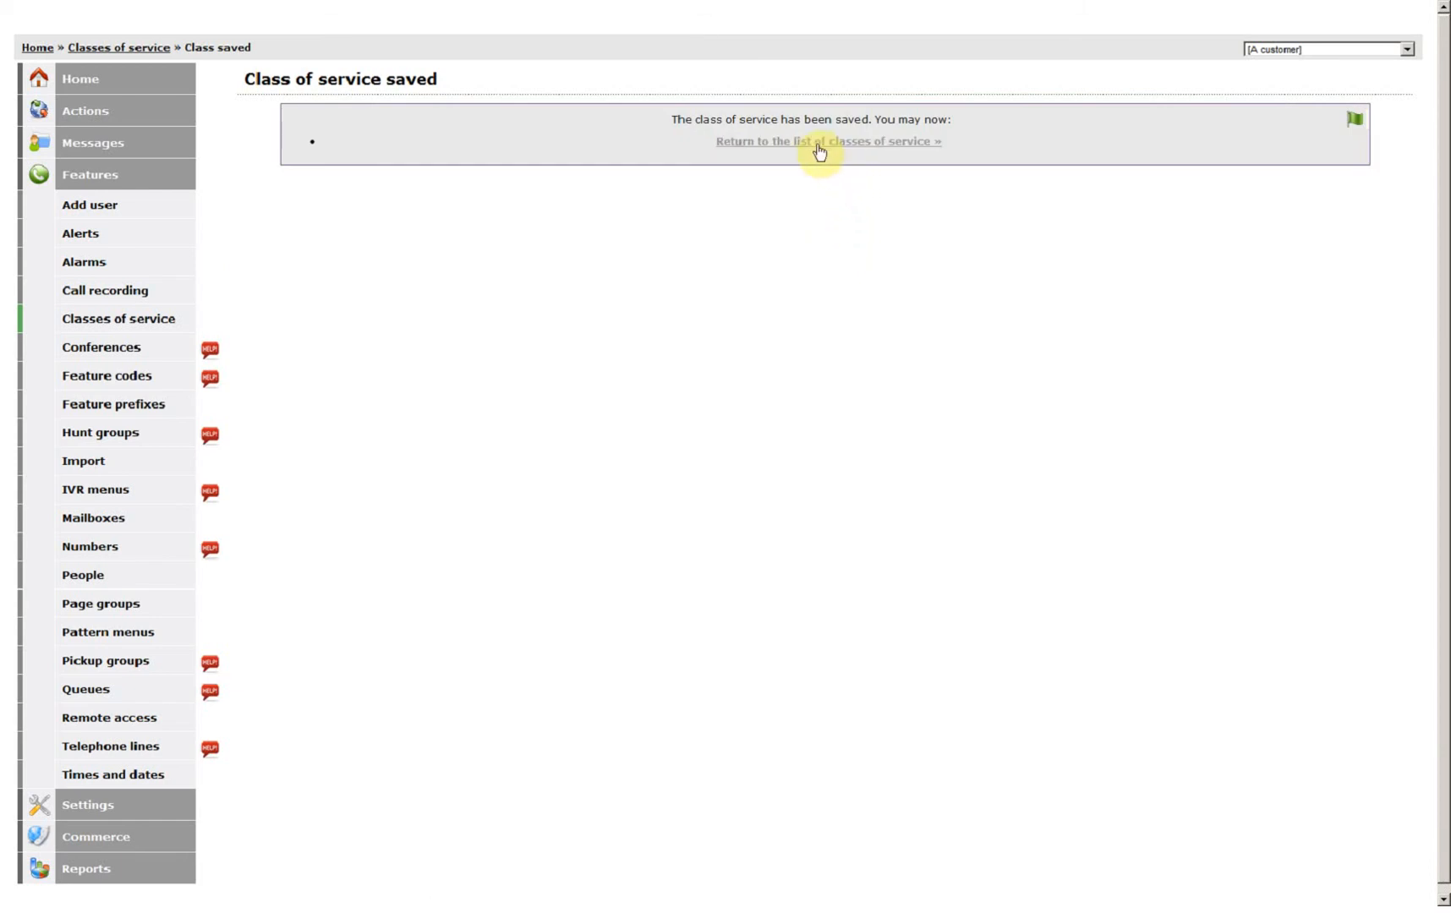
pyautogui.click(827, 141)
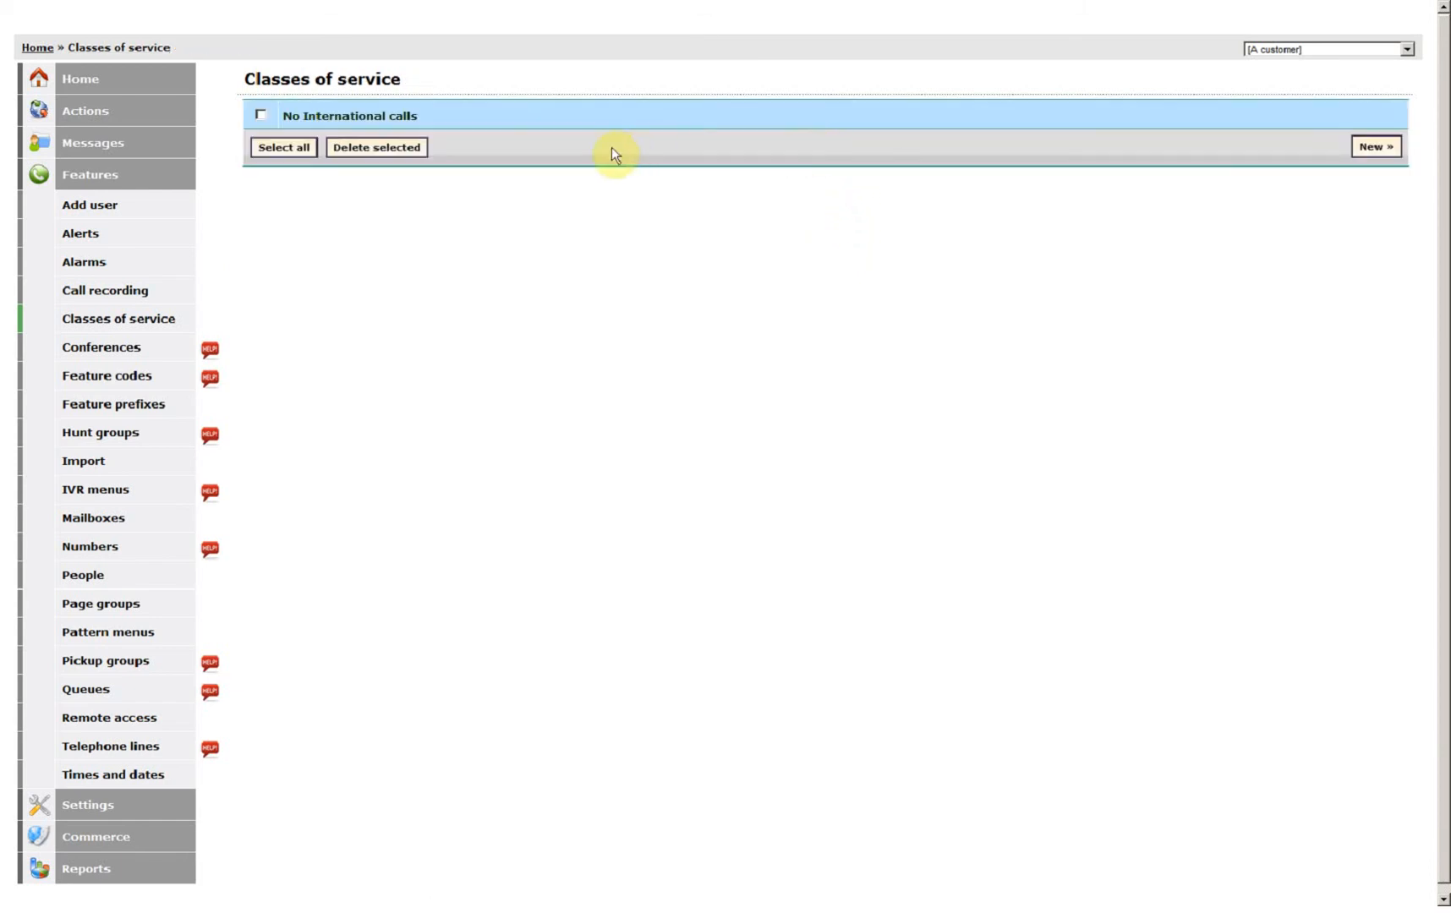
pyautogui.moveTo(350, 116)
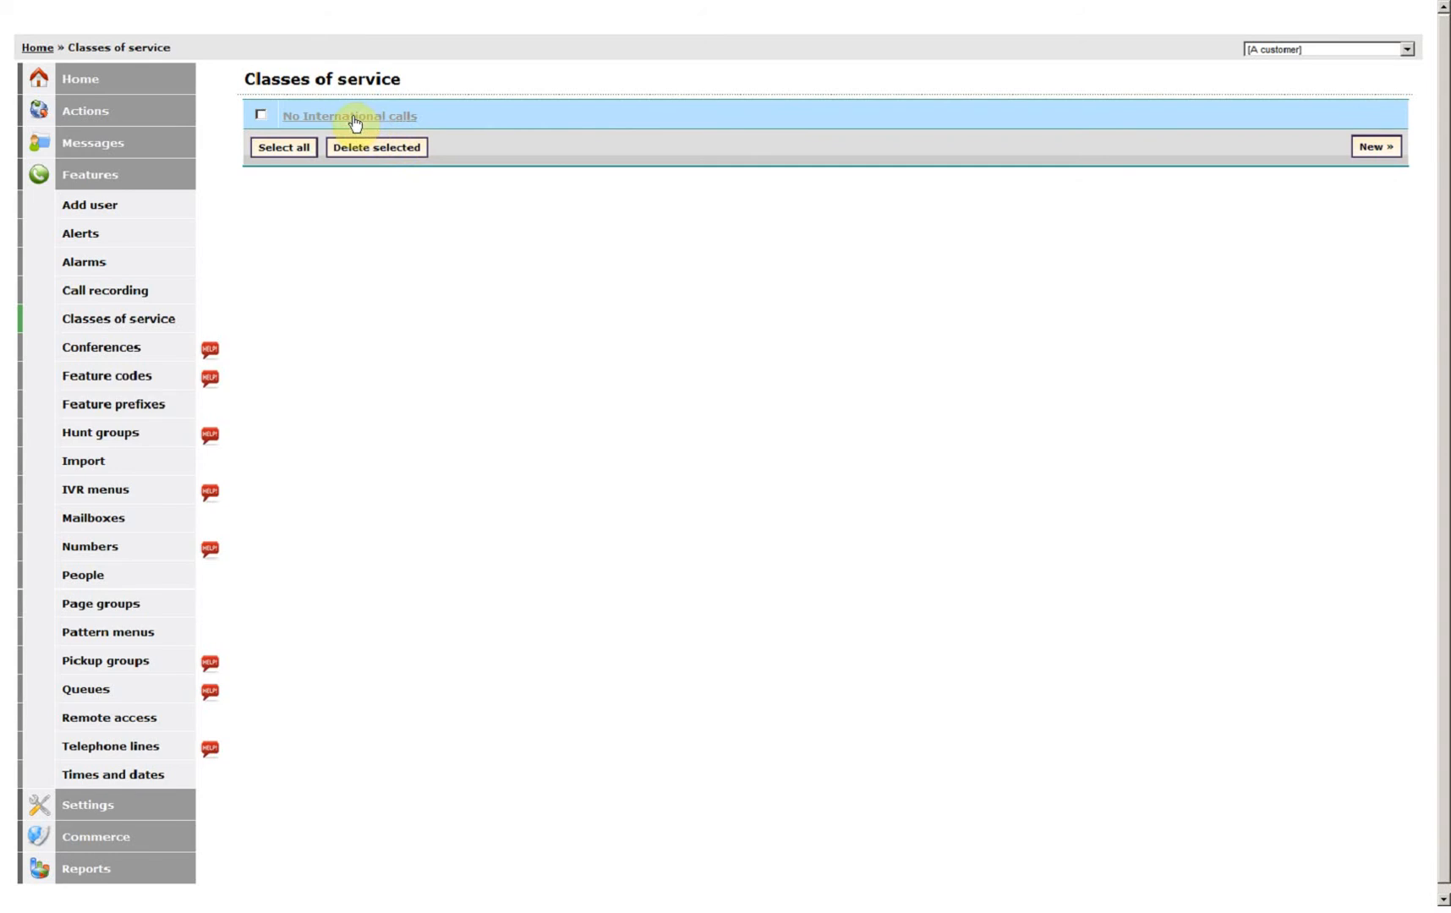
pyautogui.click(350, 116)
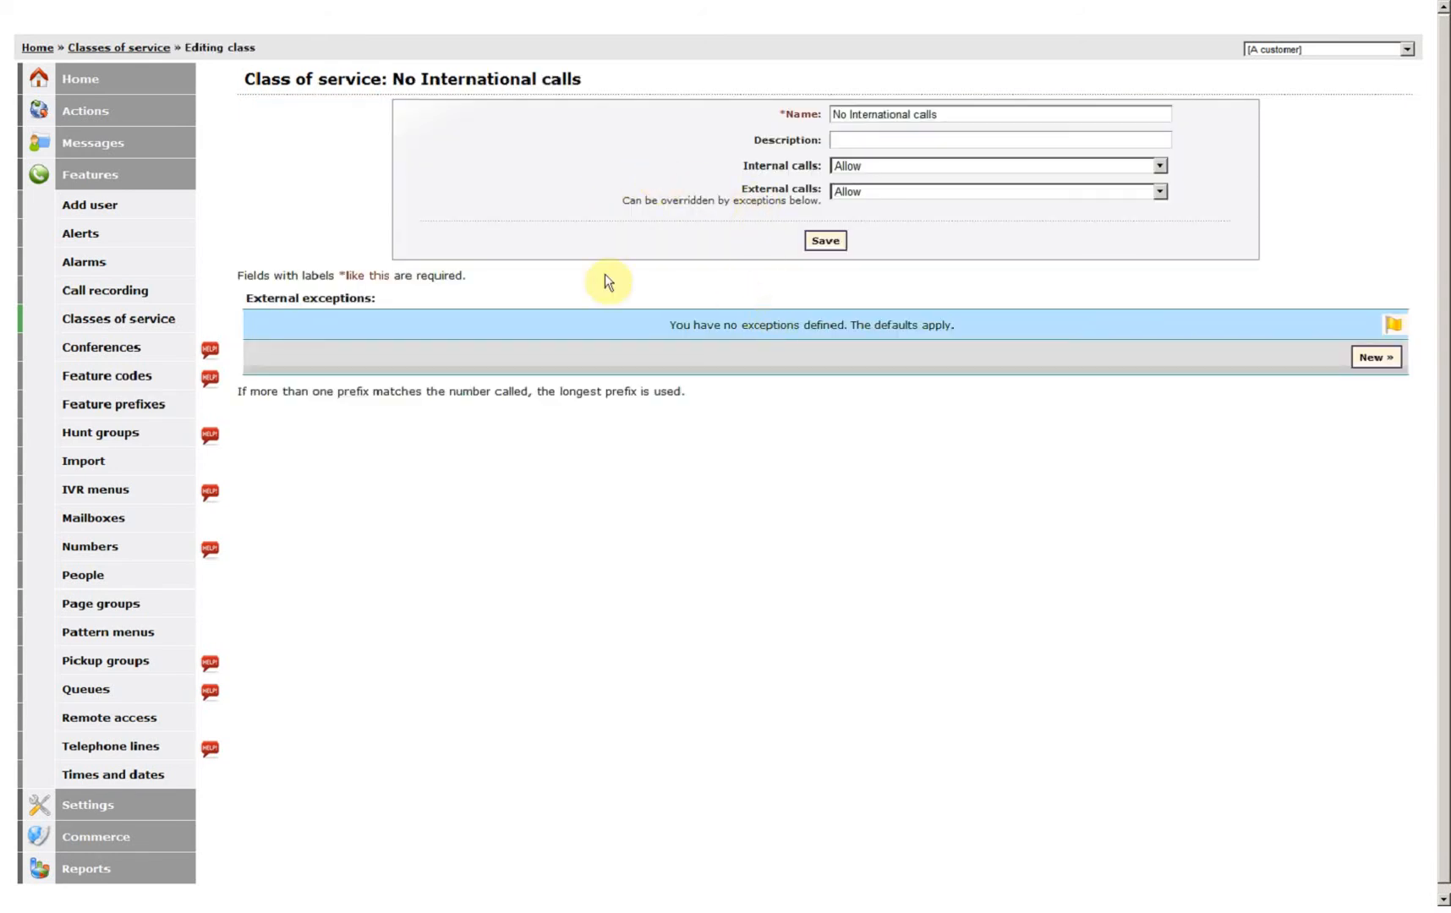
pyautogui.moveTo(870, 391)
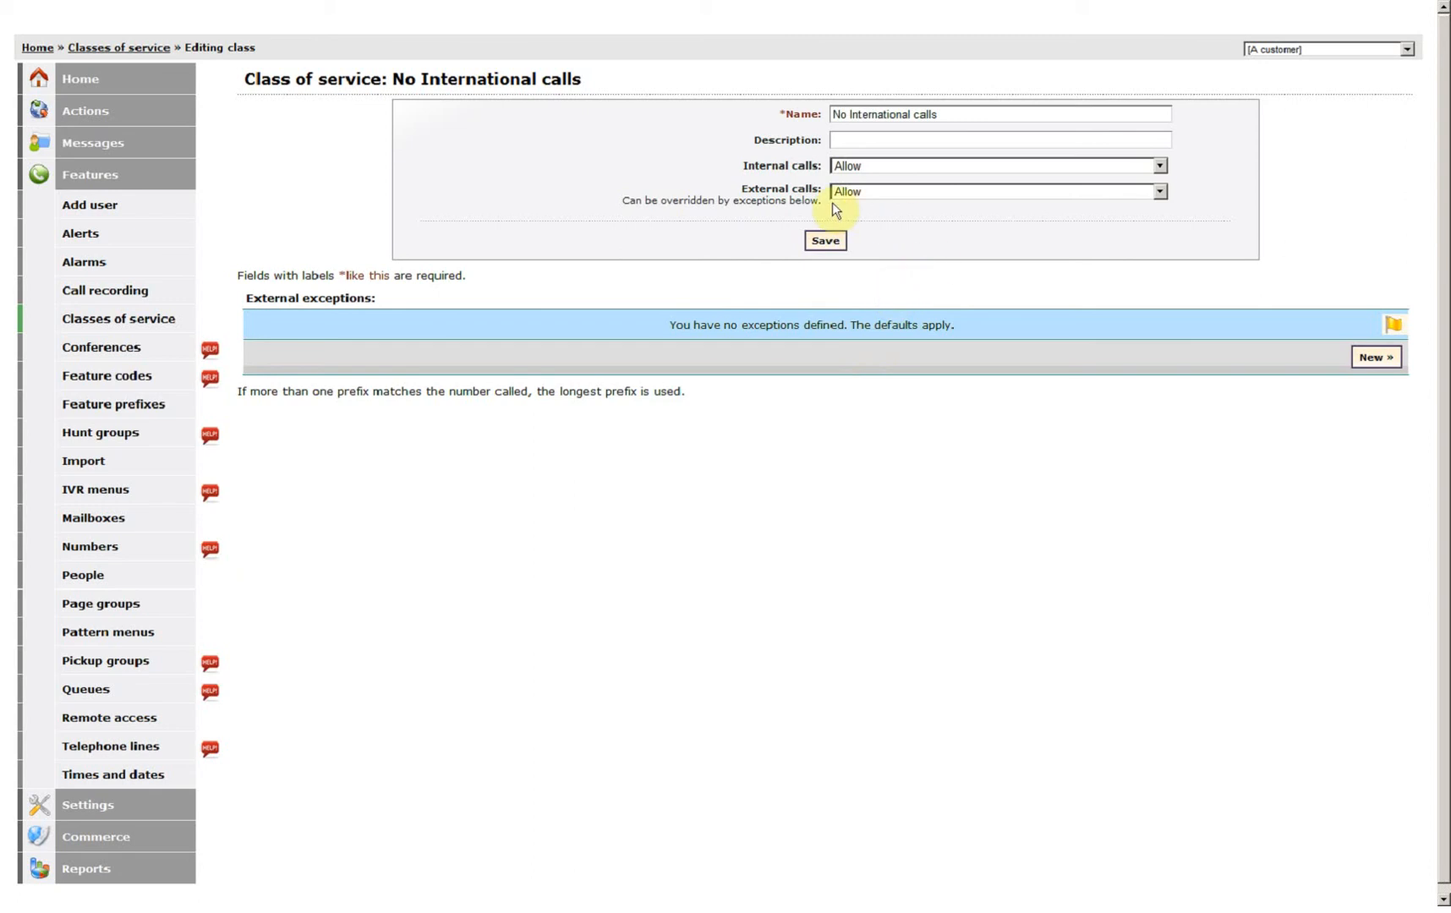
pyautogui.moveTo(759, 192)
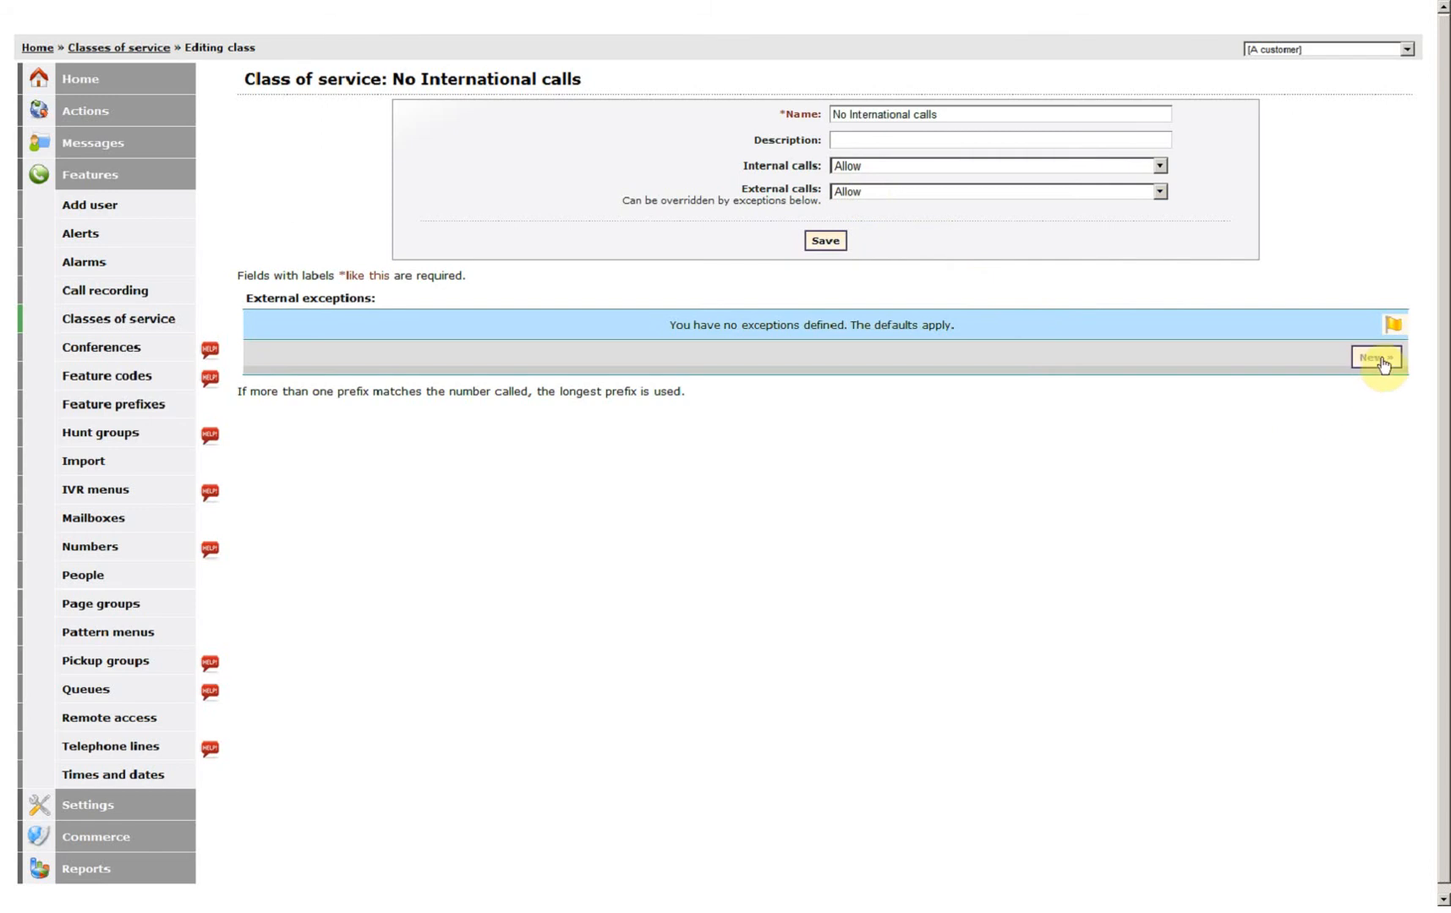
# - Add and save an external exception forbidding calls to prefix 00
pyautogui.click(1377, 358)
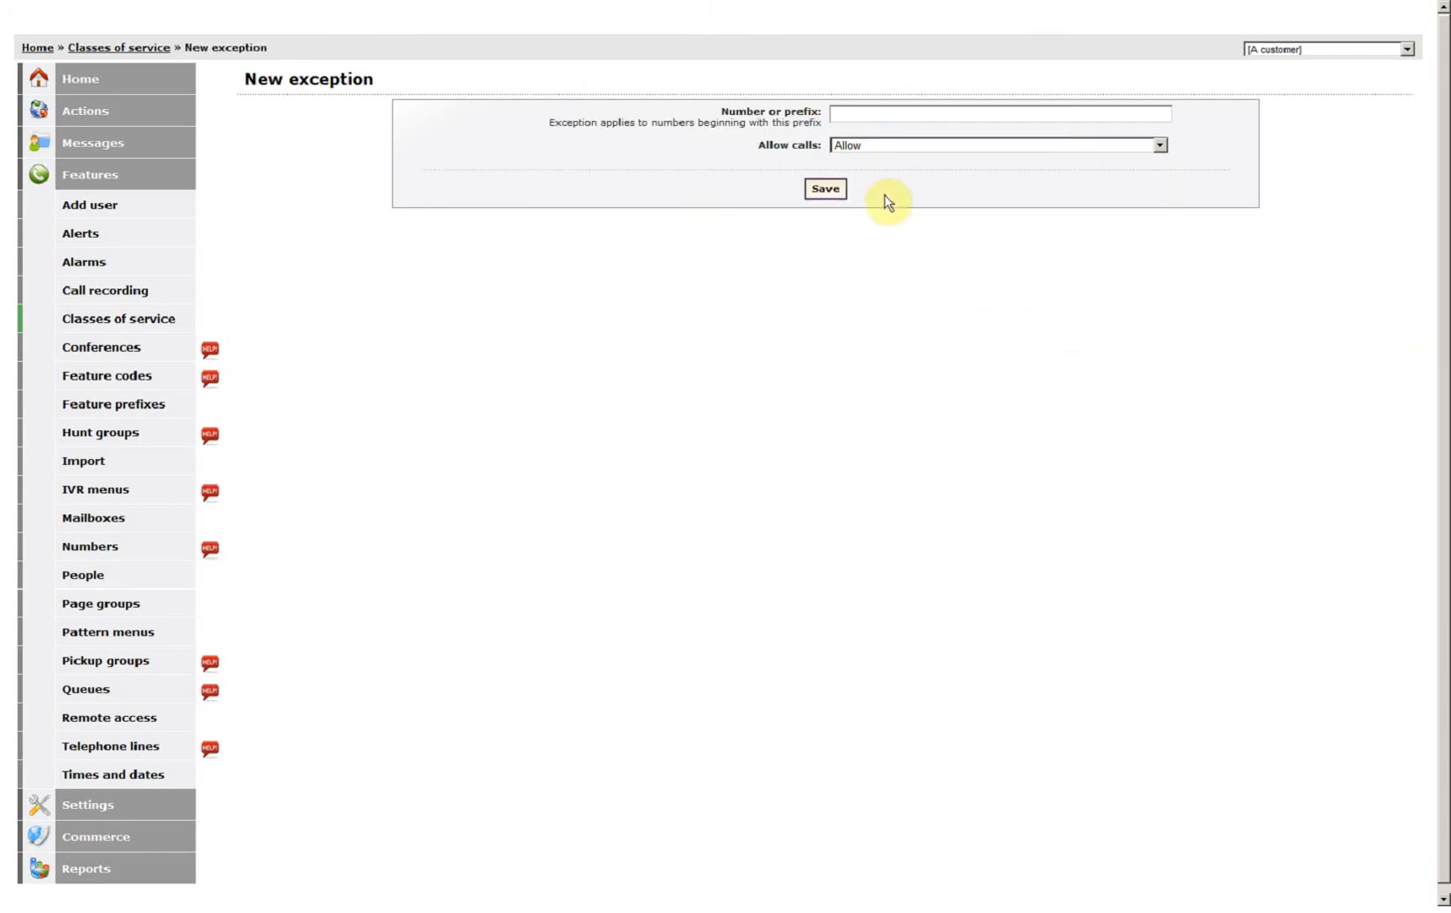
pyautogui.click(999, 114)
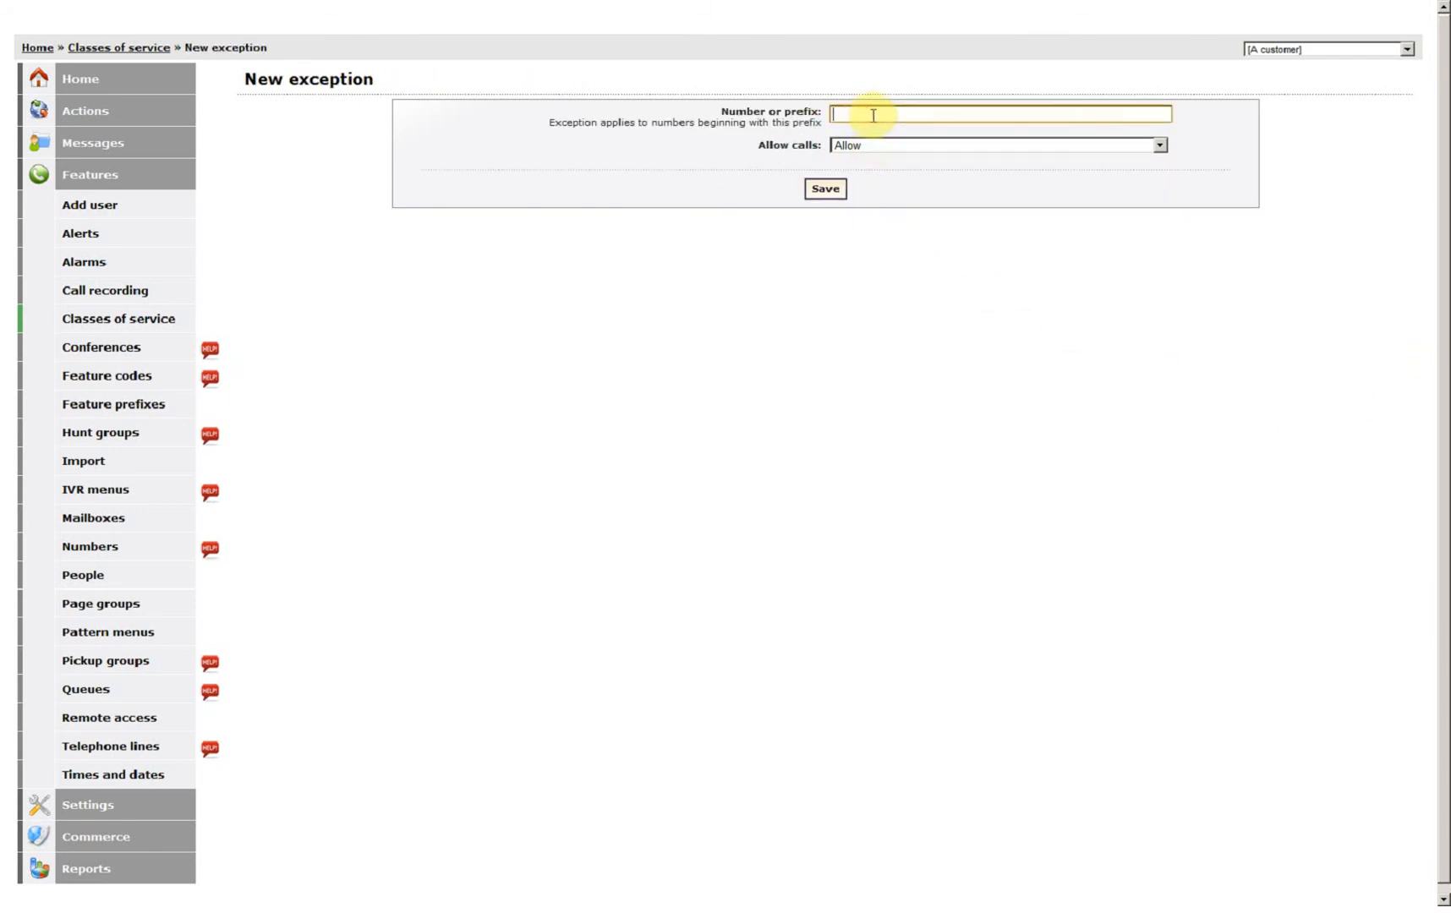
pyautogui.write('00')
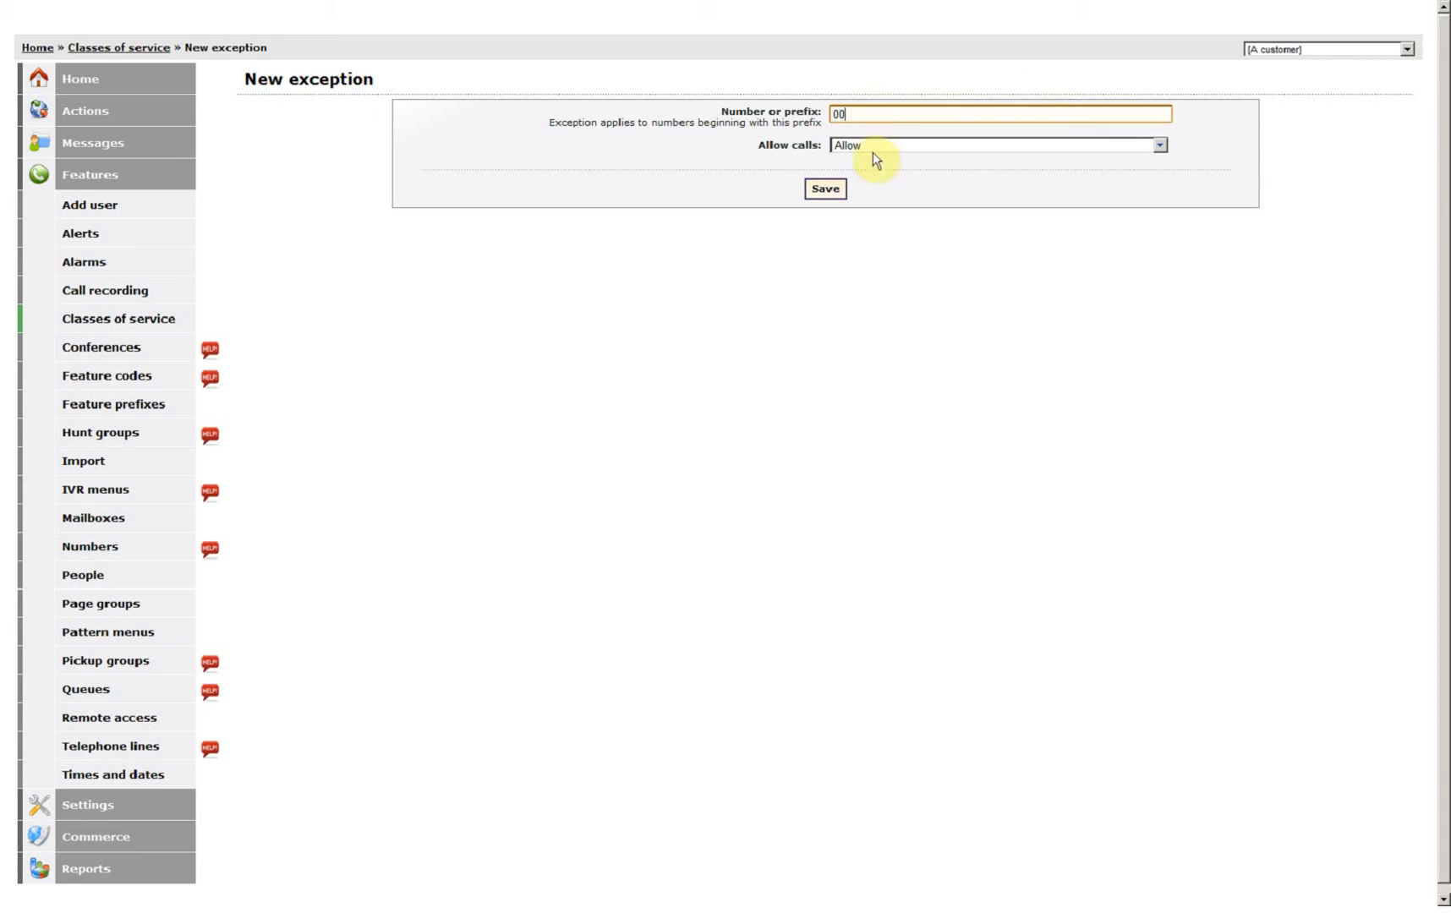
pyautogui.click(998, 145)
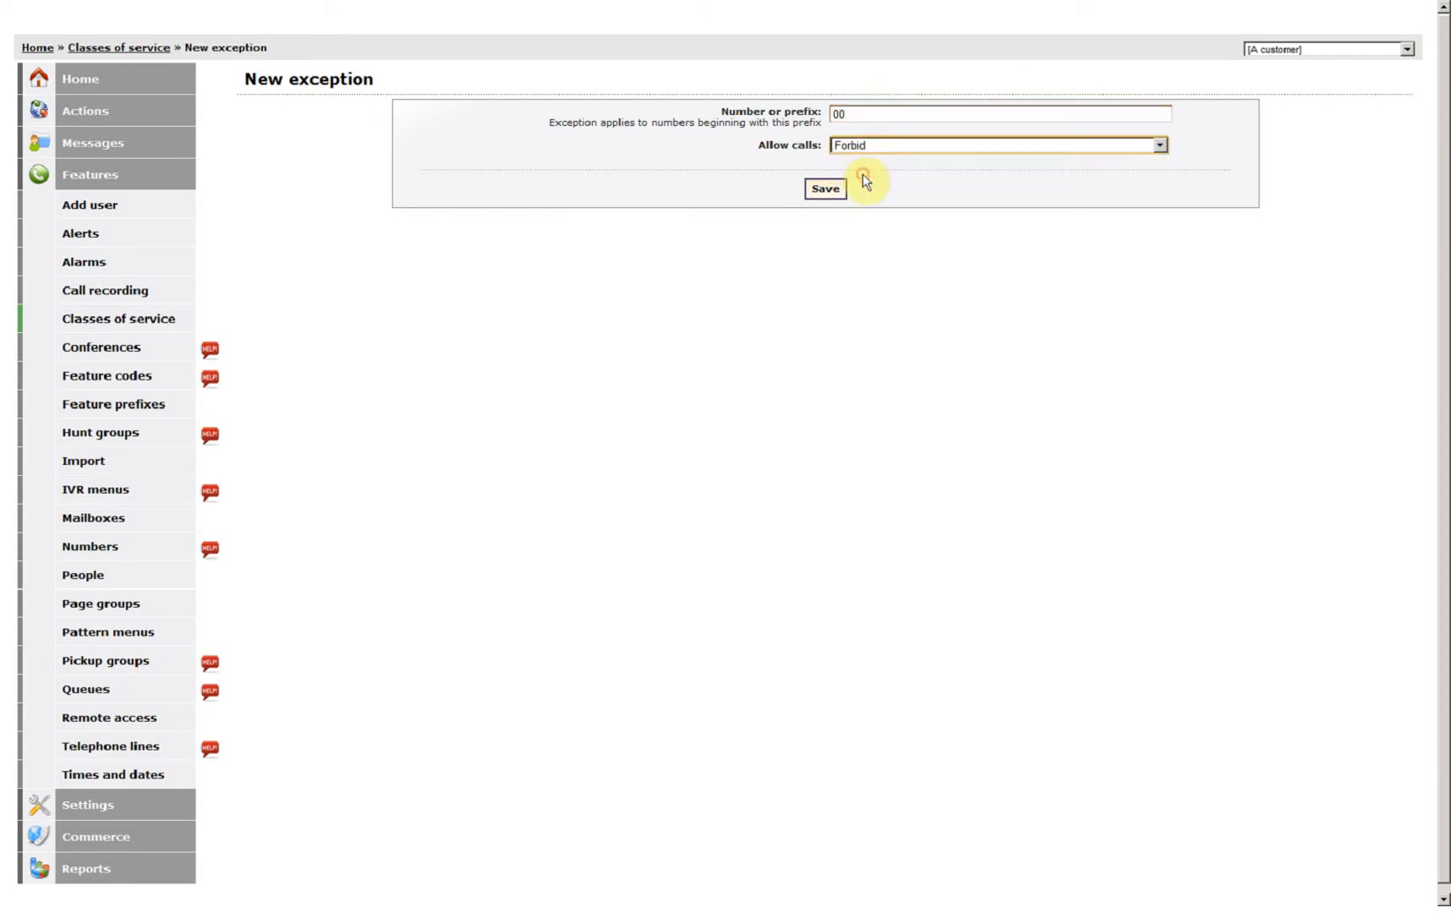
pyautogui.click(824, 189)
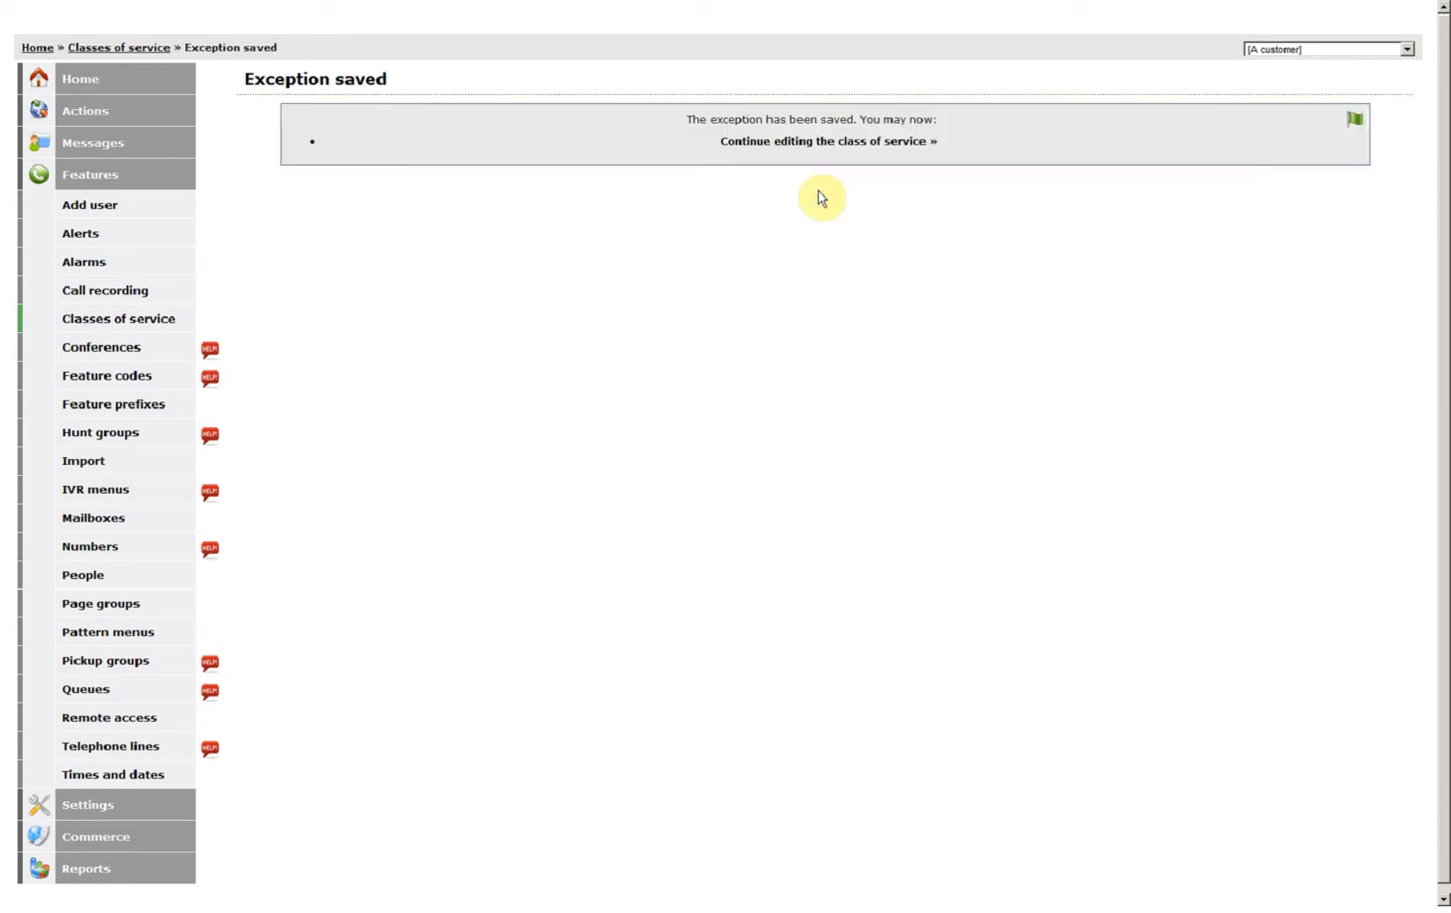
pyautogui.click(826, 141)
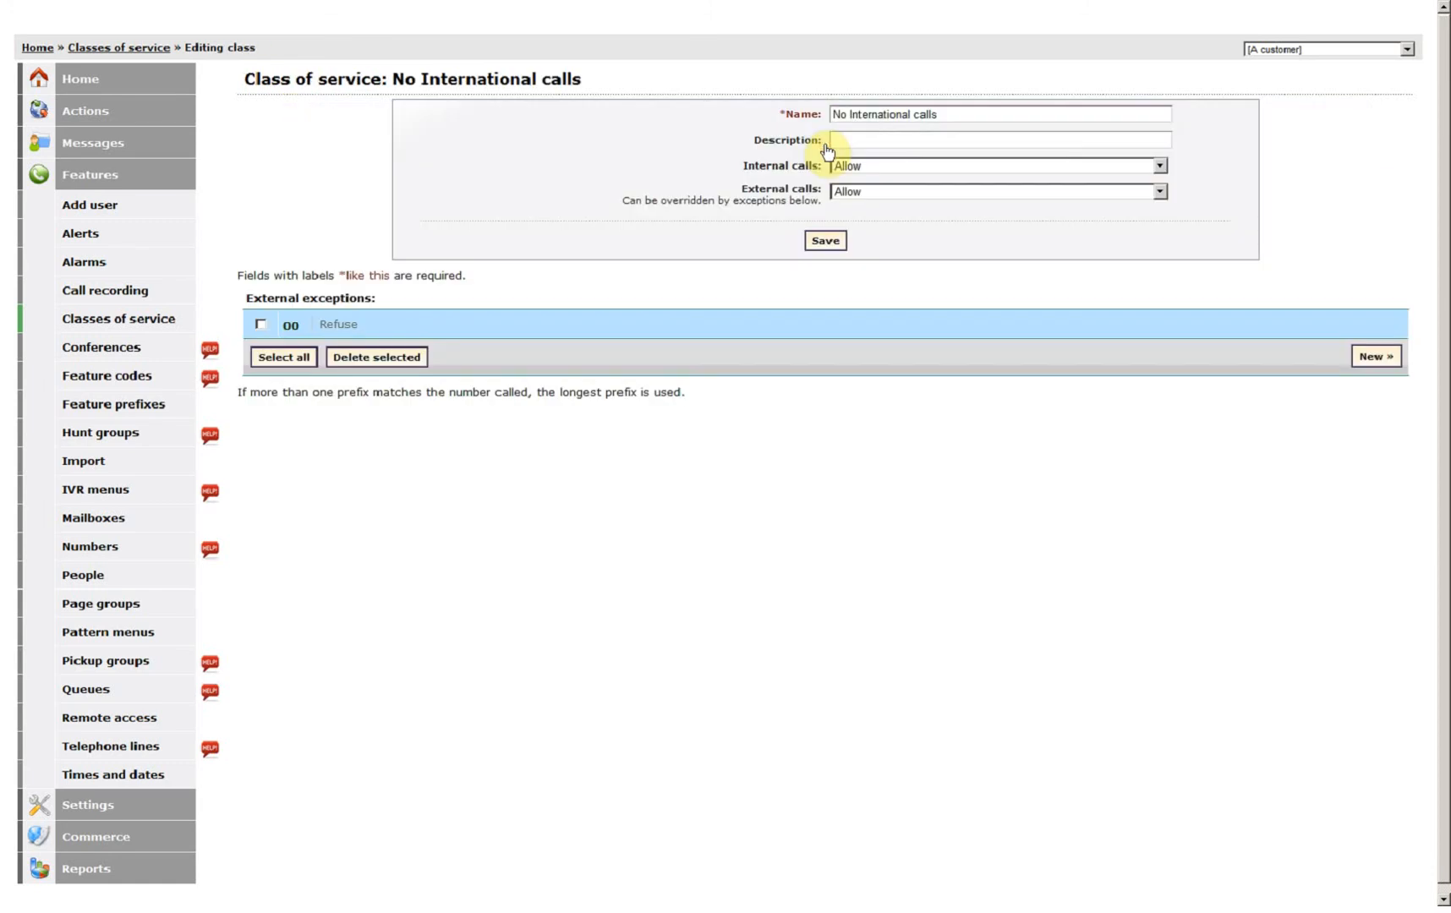
pyautogui.moveTo(542, 194)
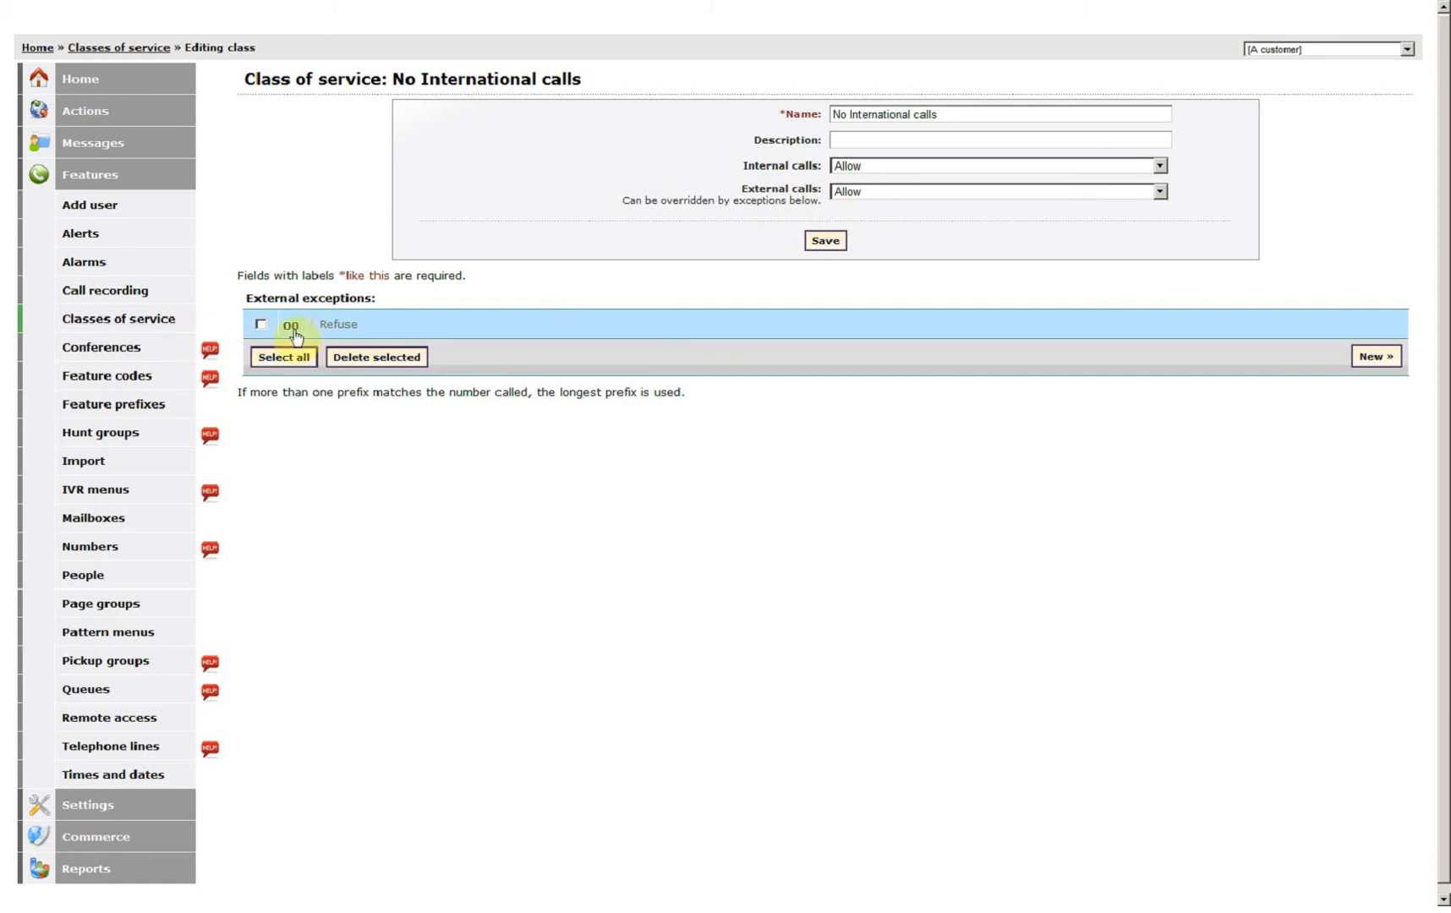
pyautogui.moveTo(375, 333)
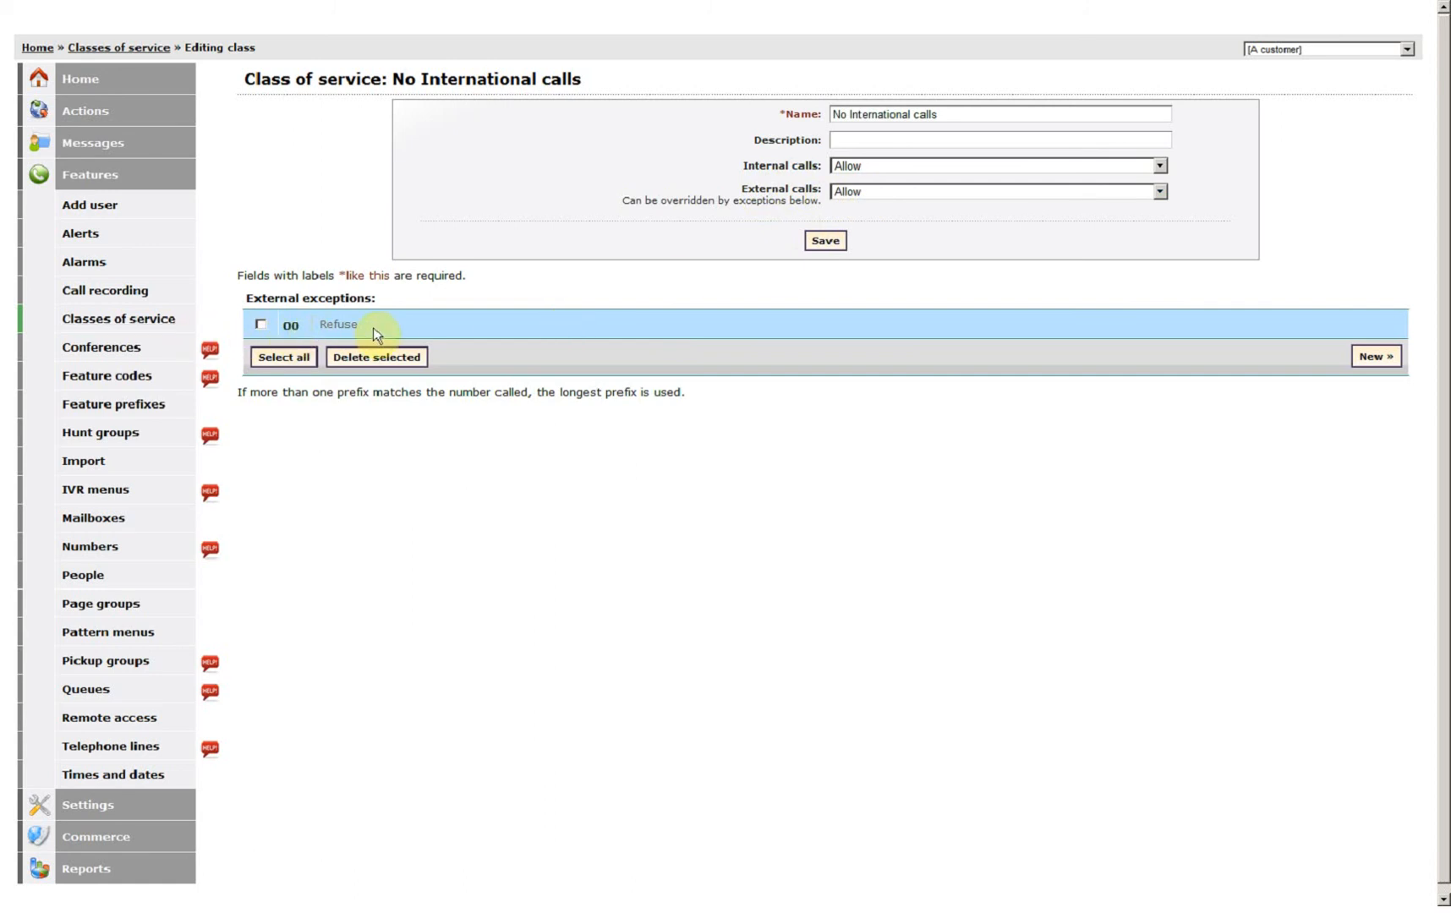
pyautogui.moveTo(1252, 280)
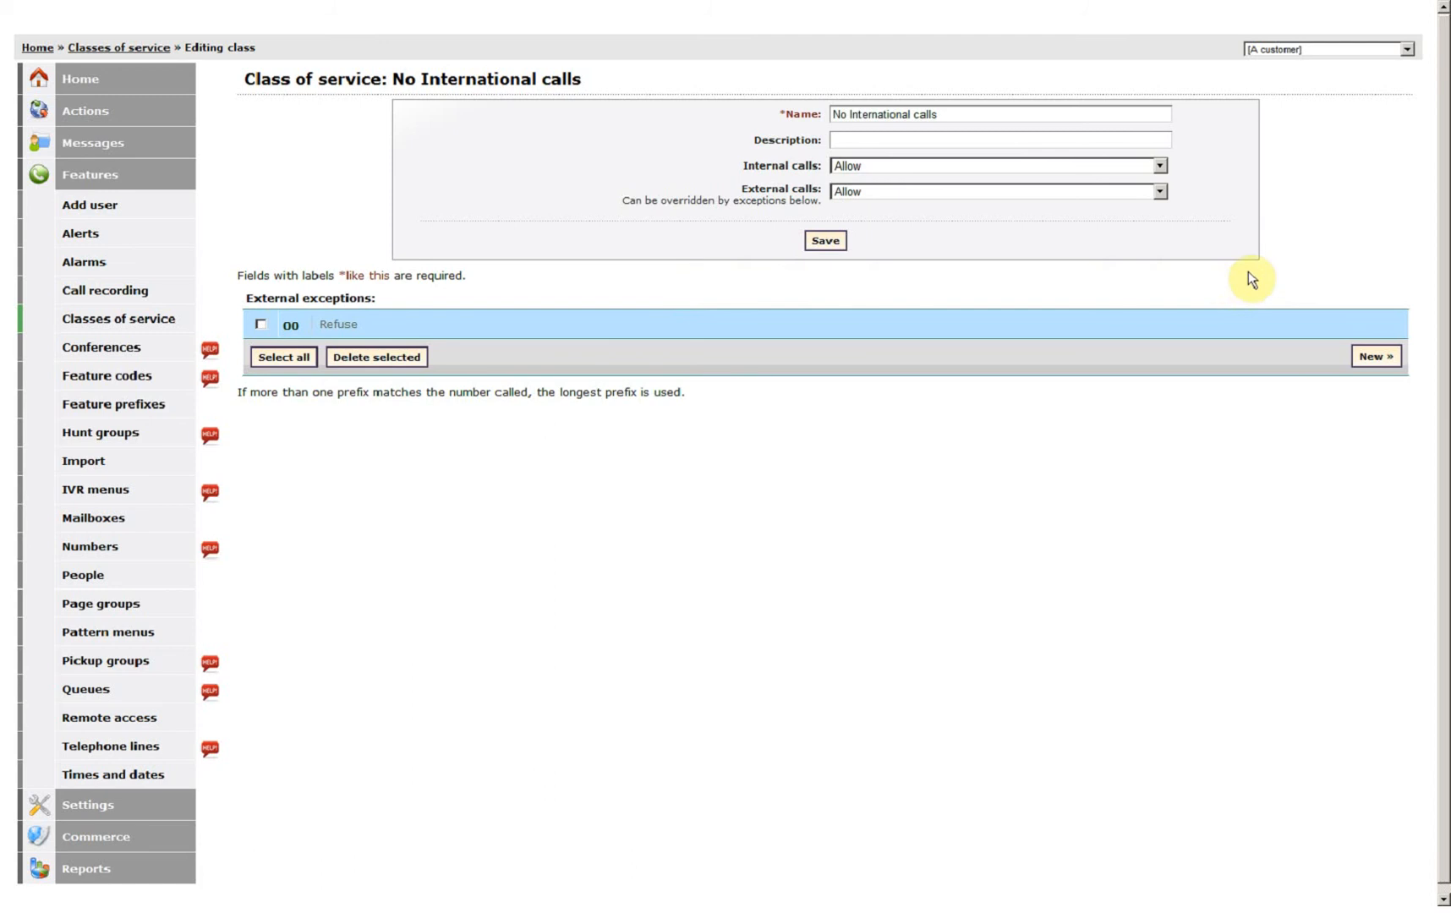
pyautogui.moveTo(1295, 288)
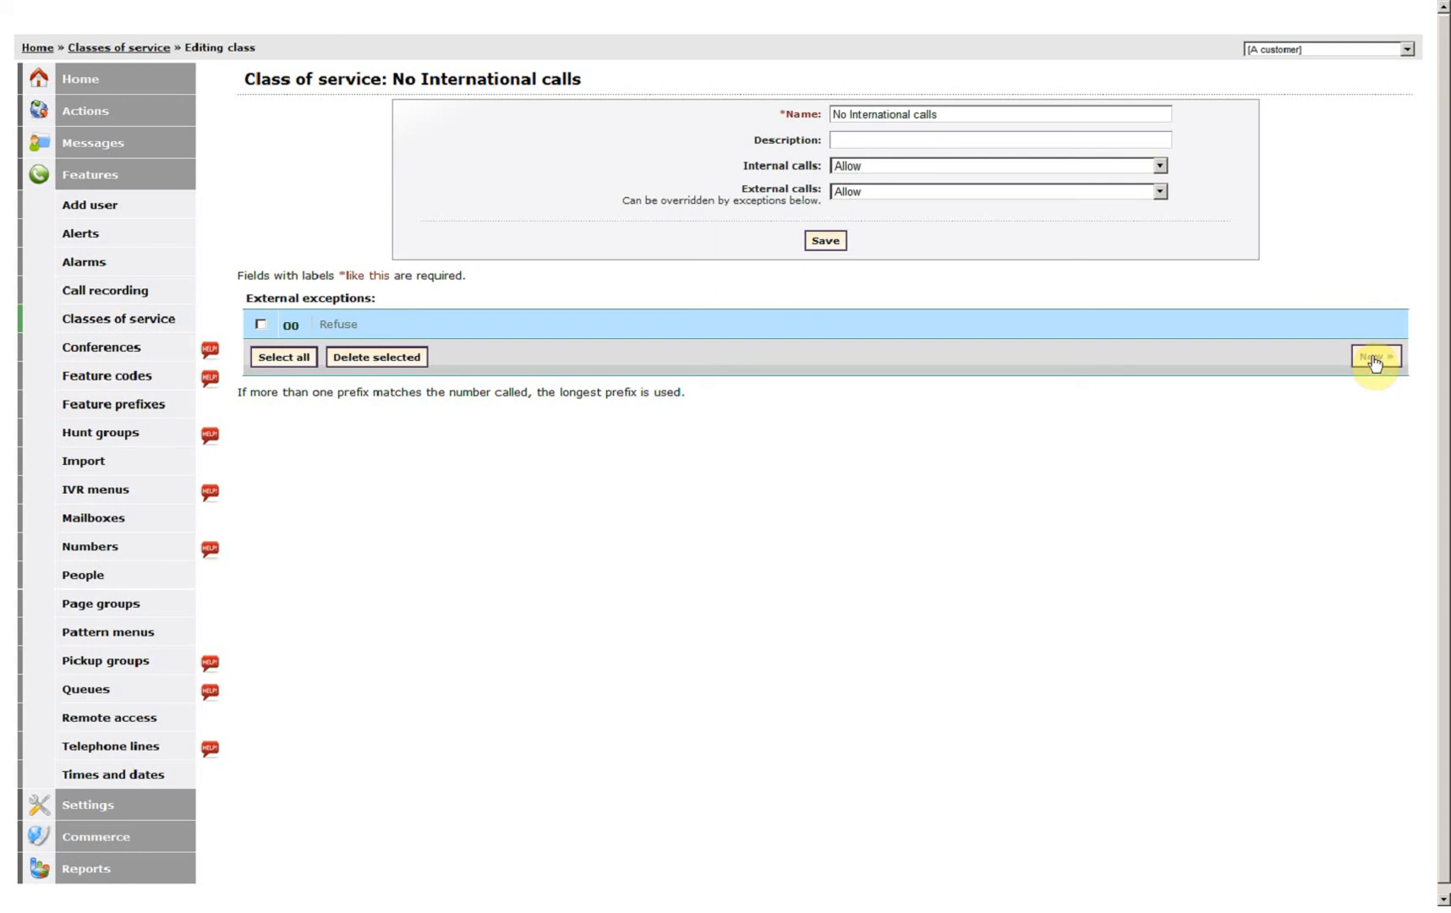
pyautogui.click(1374, 357)
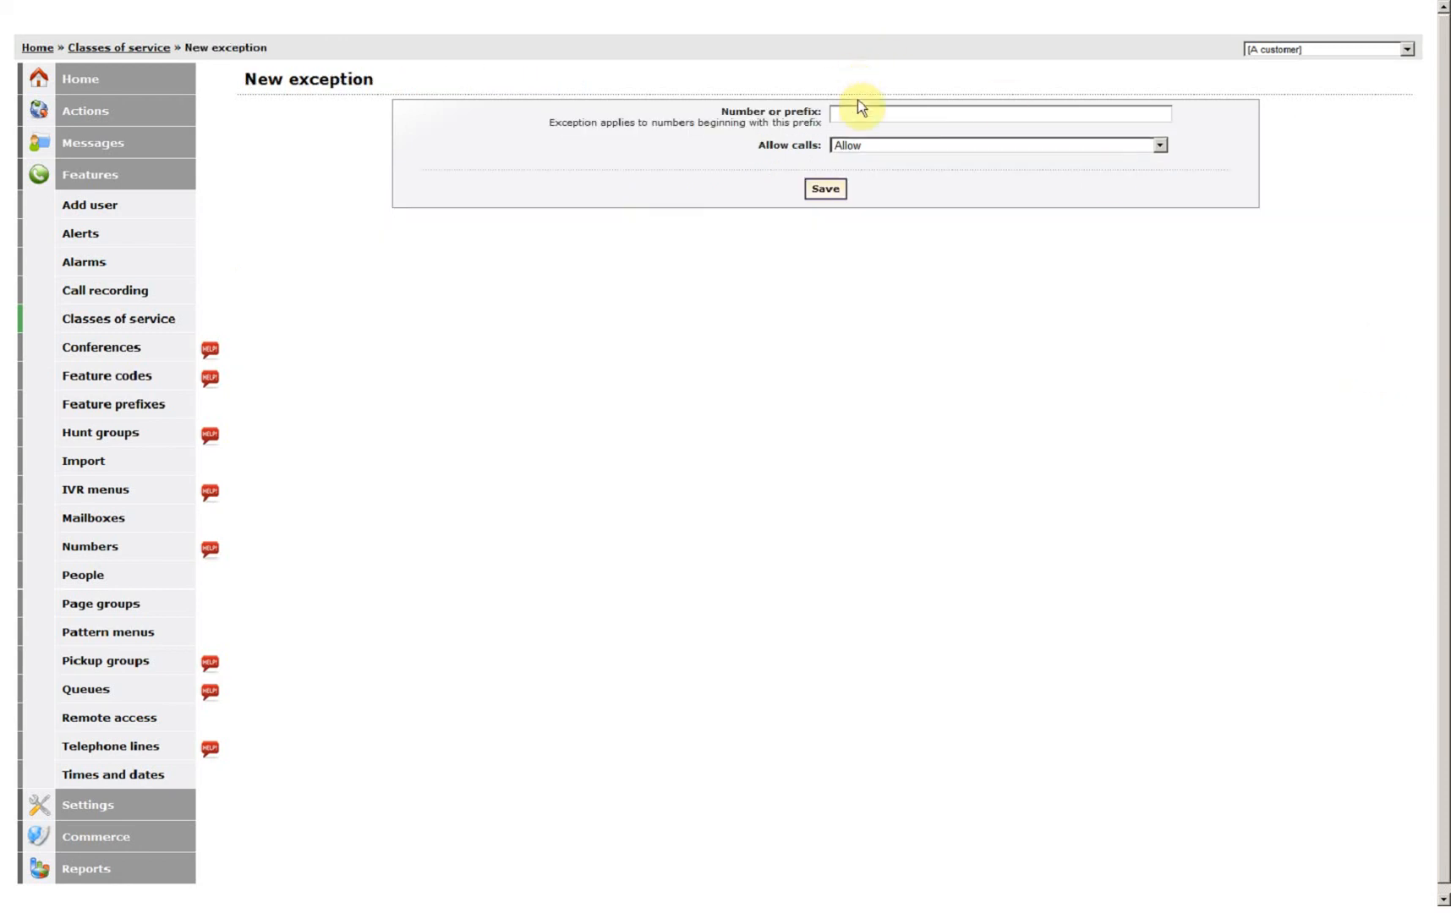
pyautogui.write('0030')
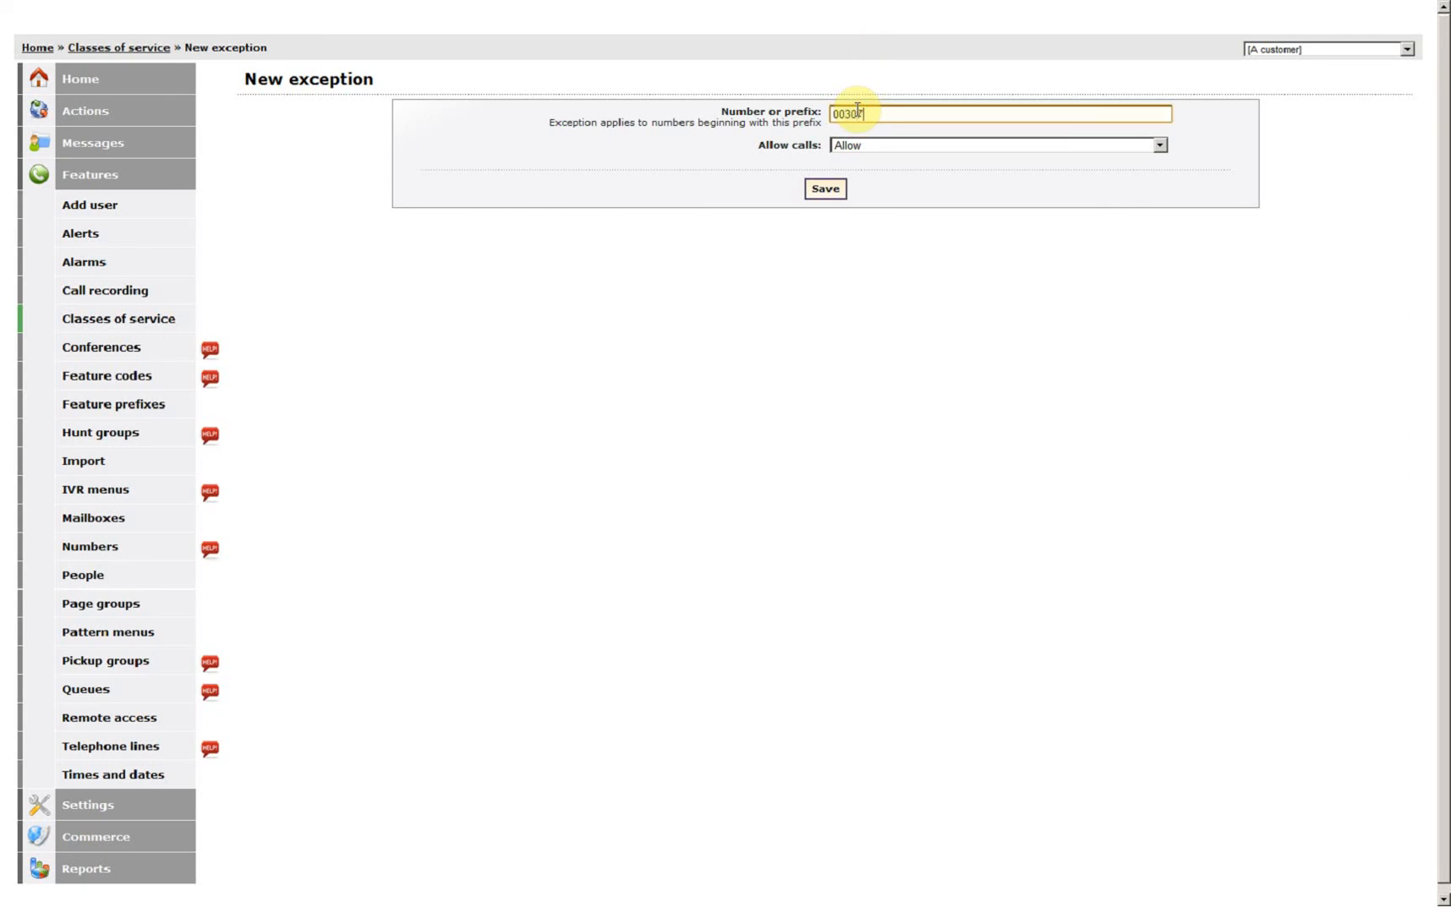
pyautogui.write('7115489')
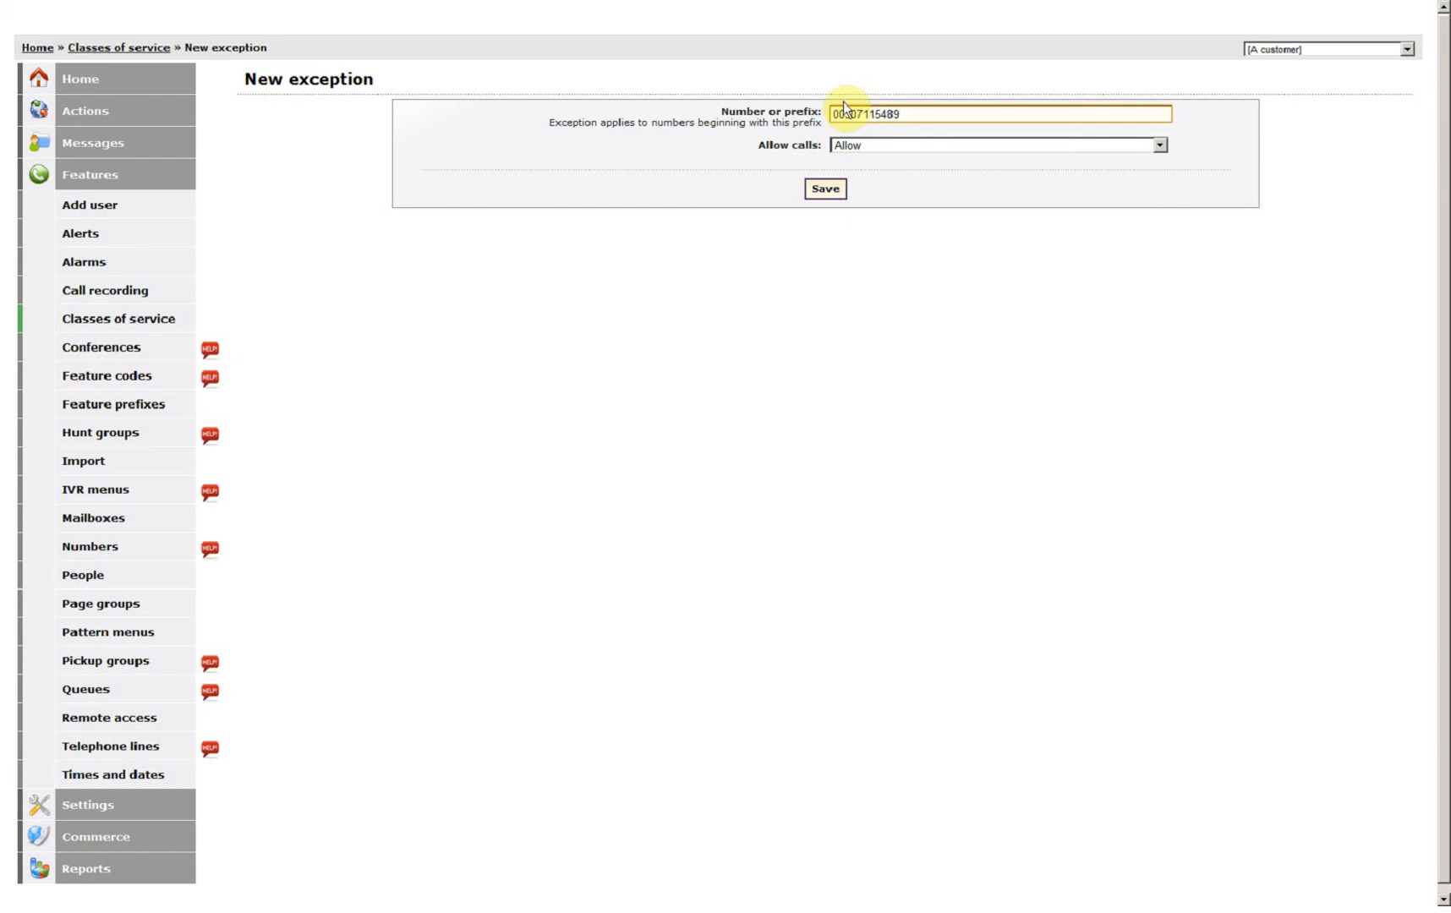
pyautogui.click(823, 189)
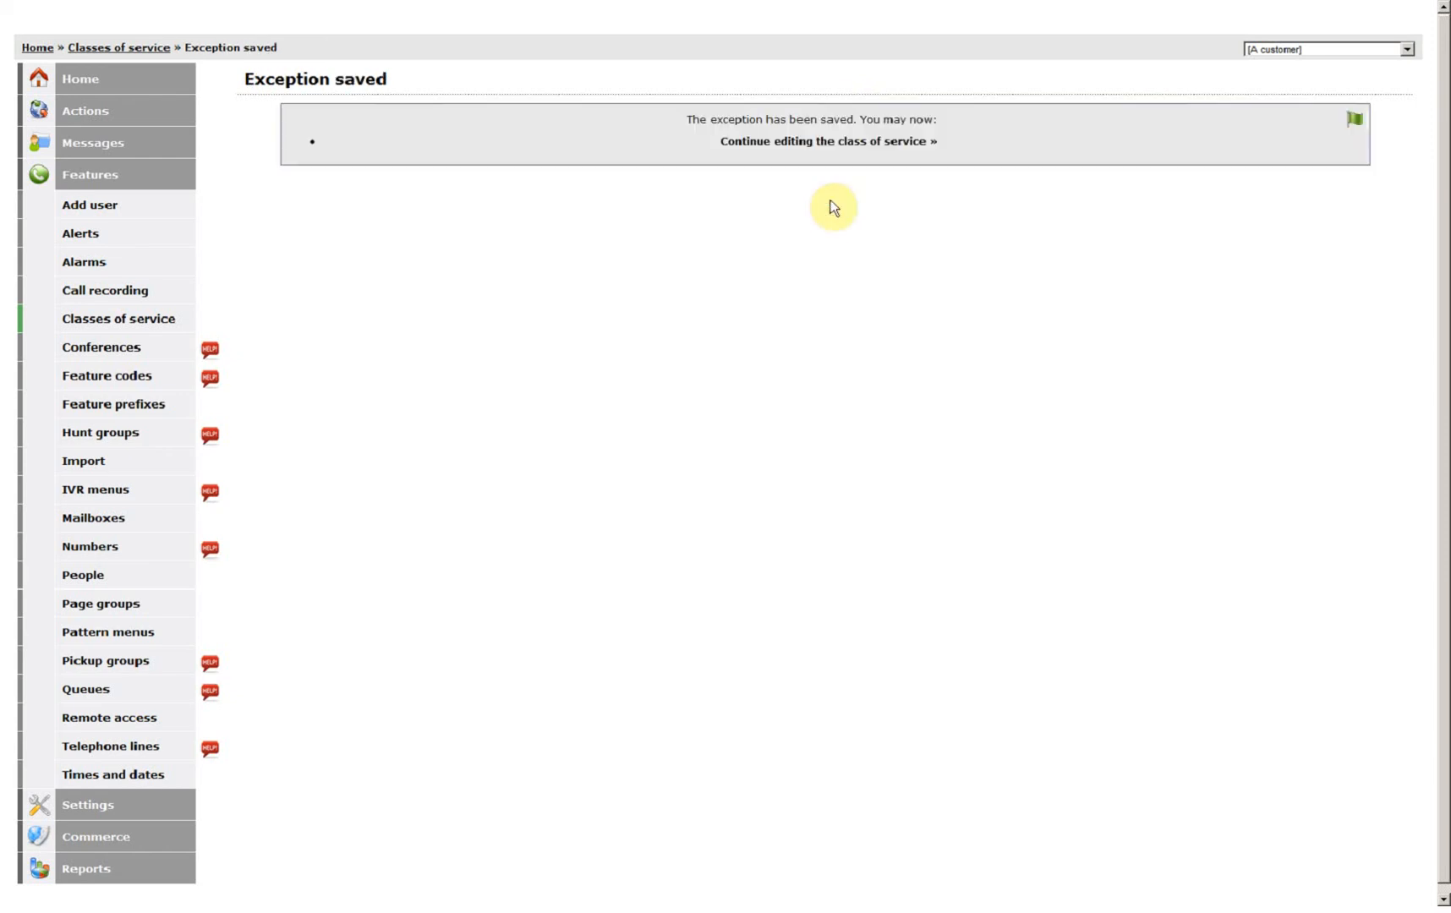
pyautogui.click(826, 140)
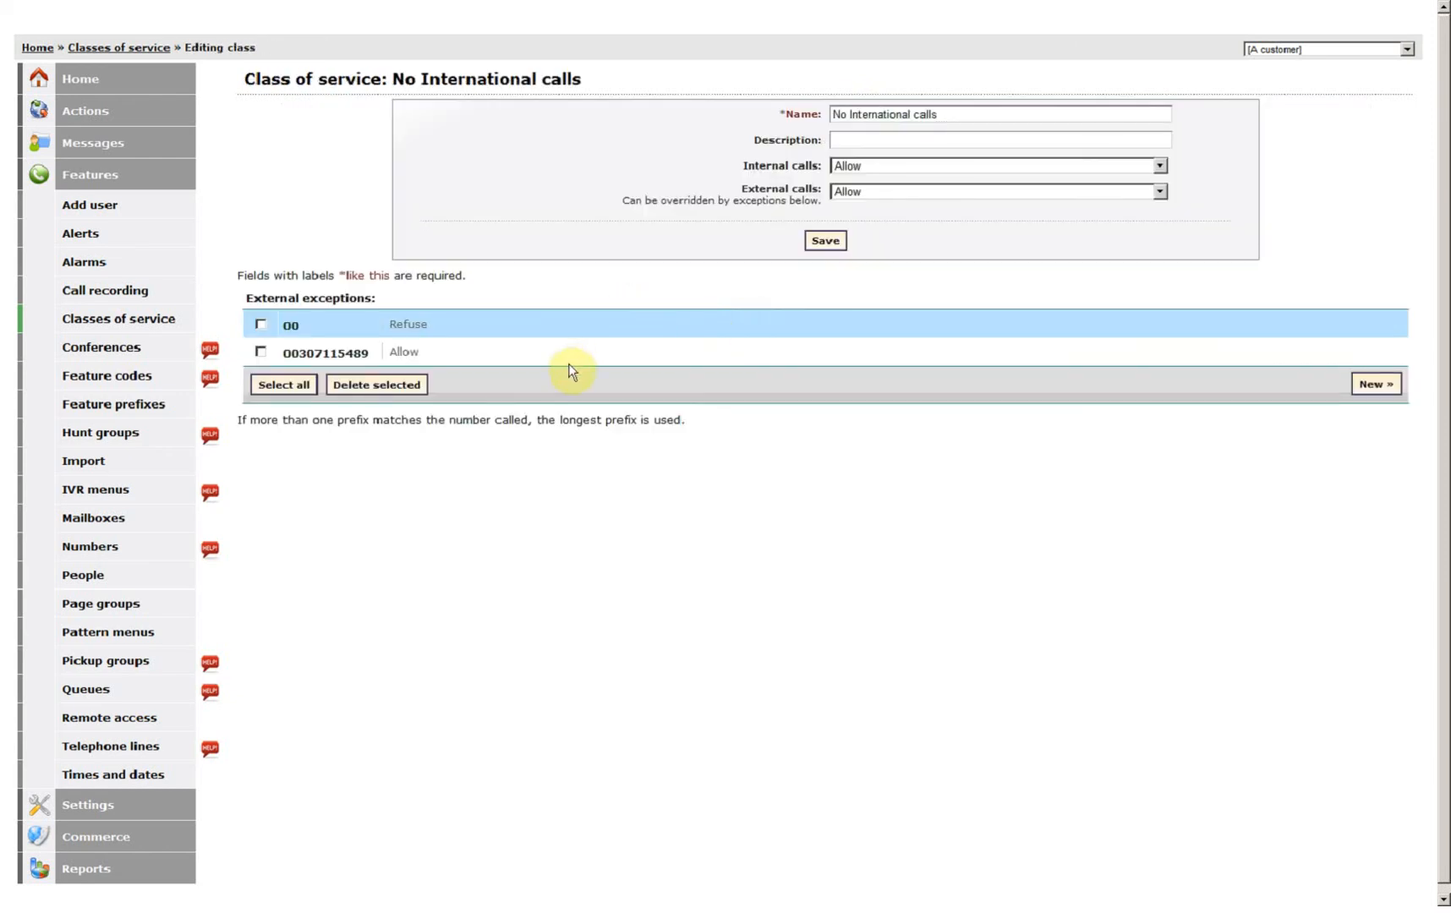
pyautogui.moveTo(290, 335)
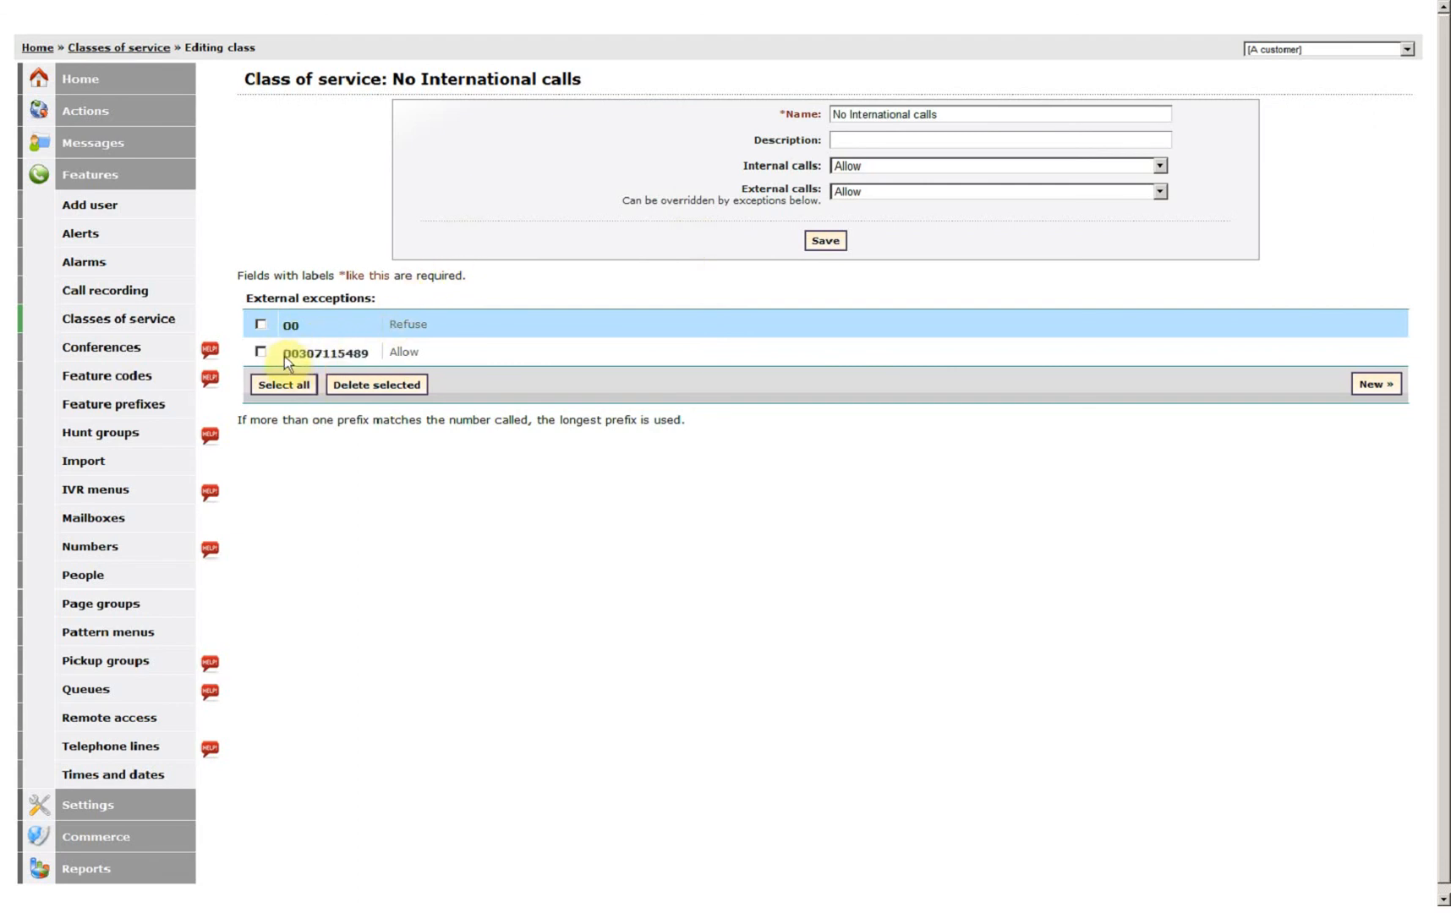
pyautogui.moveTo(467, 372)
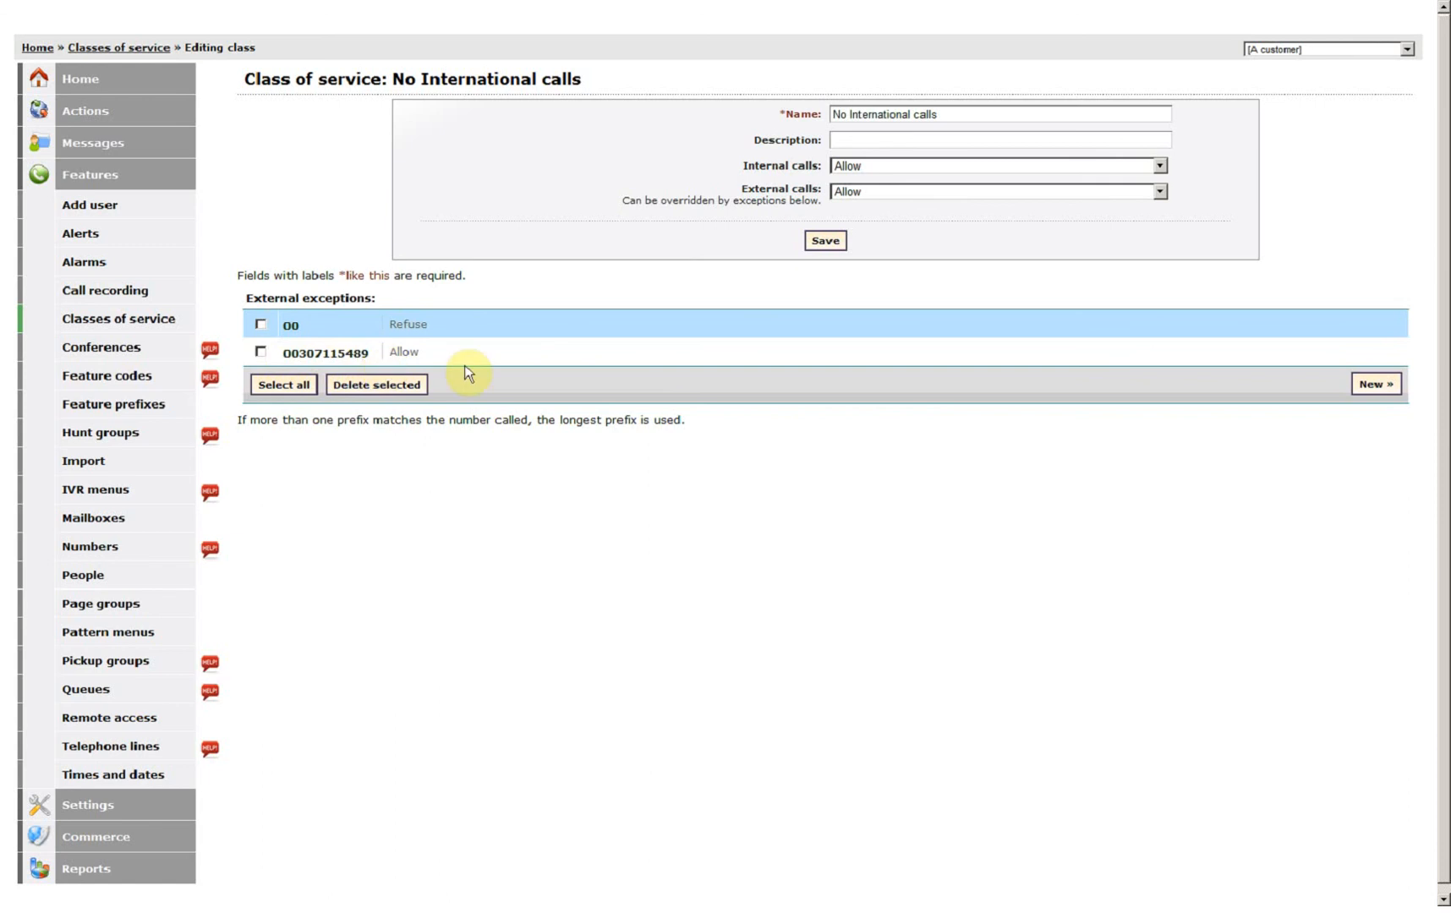
pyautogui.moveTo(1081, 351)
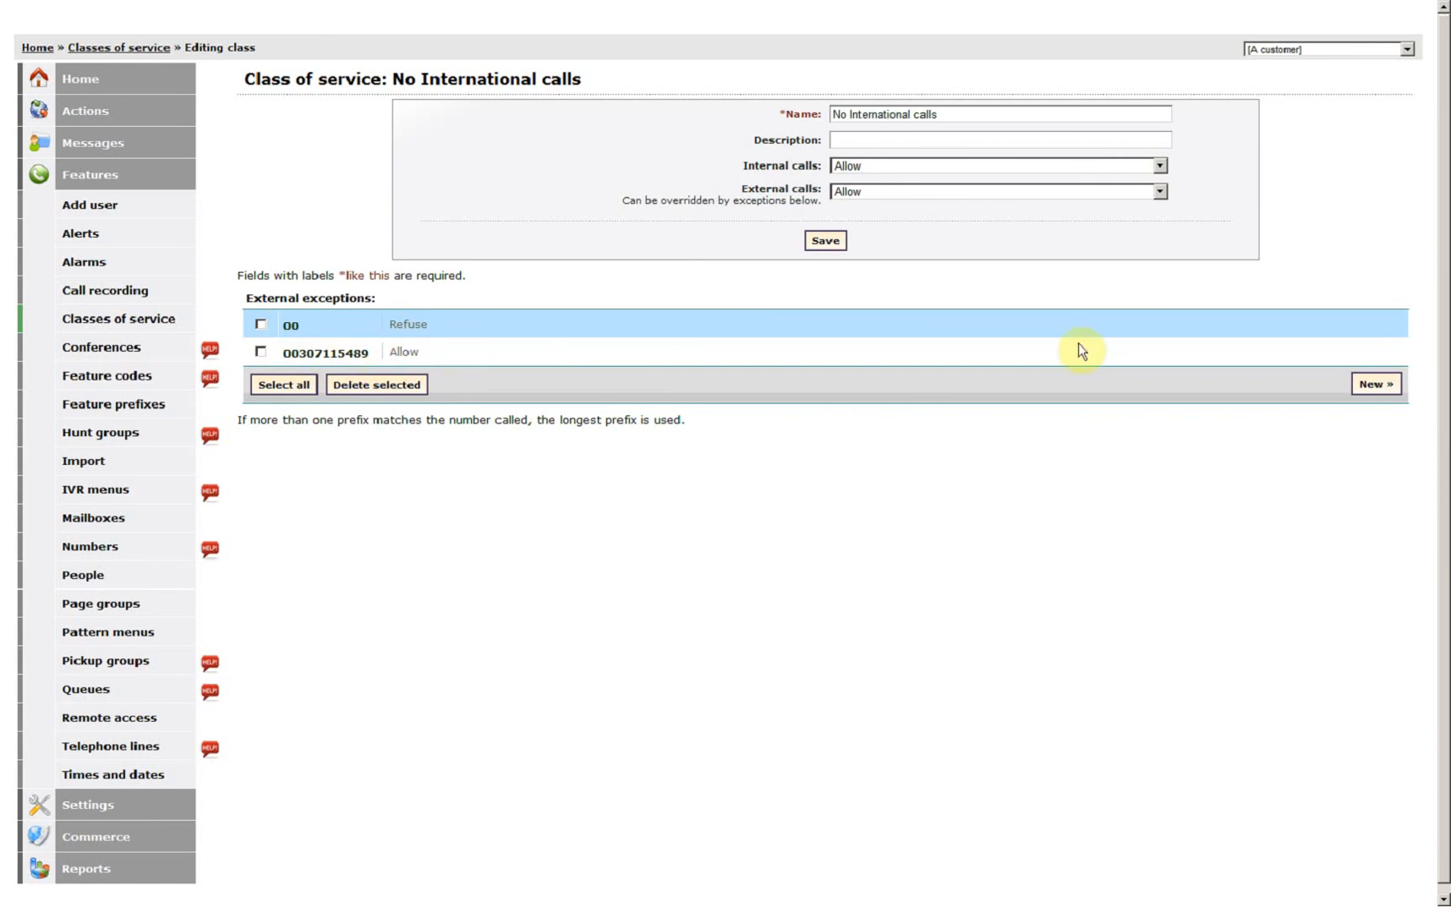
pyautogui.moveTo(1069, 305)
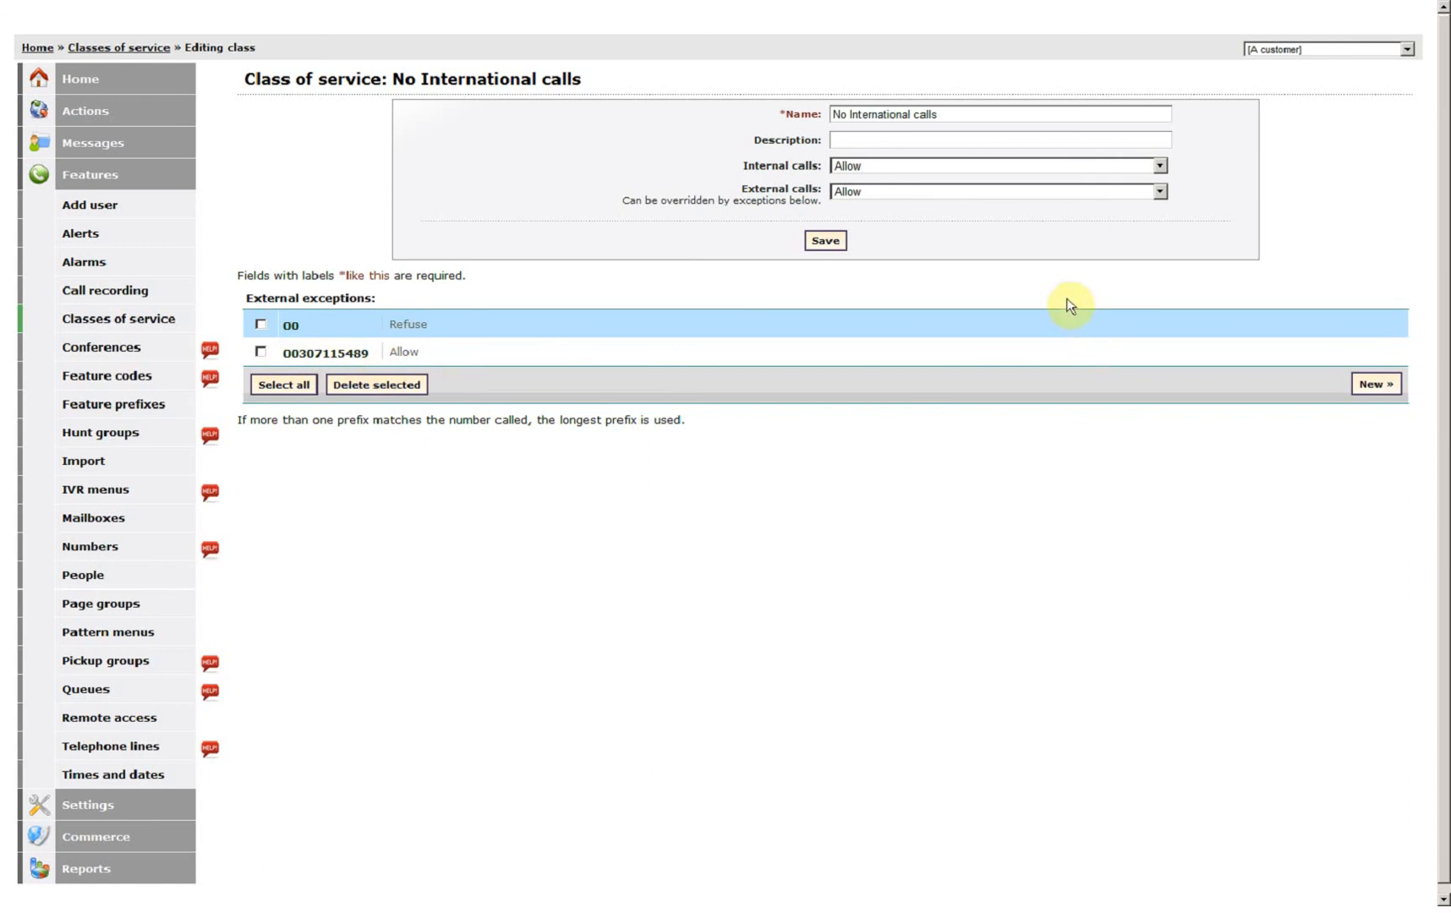
# - Set External calls to Forbid and save the class
pyautogui.click(997, 192)
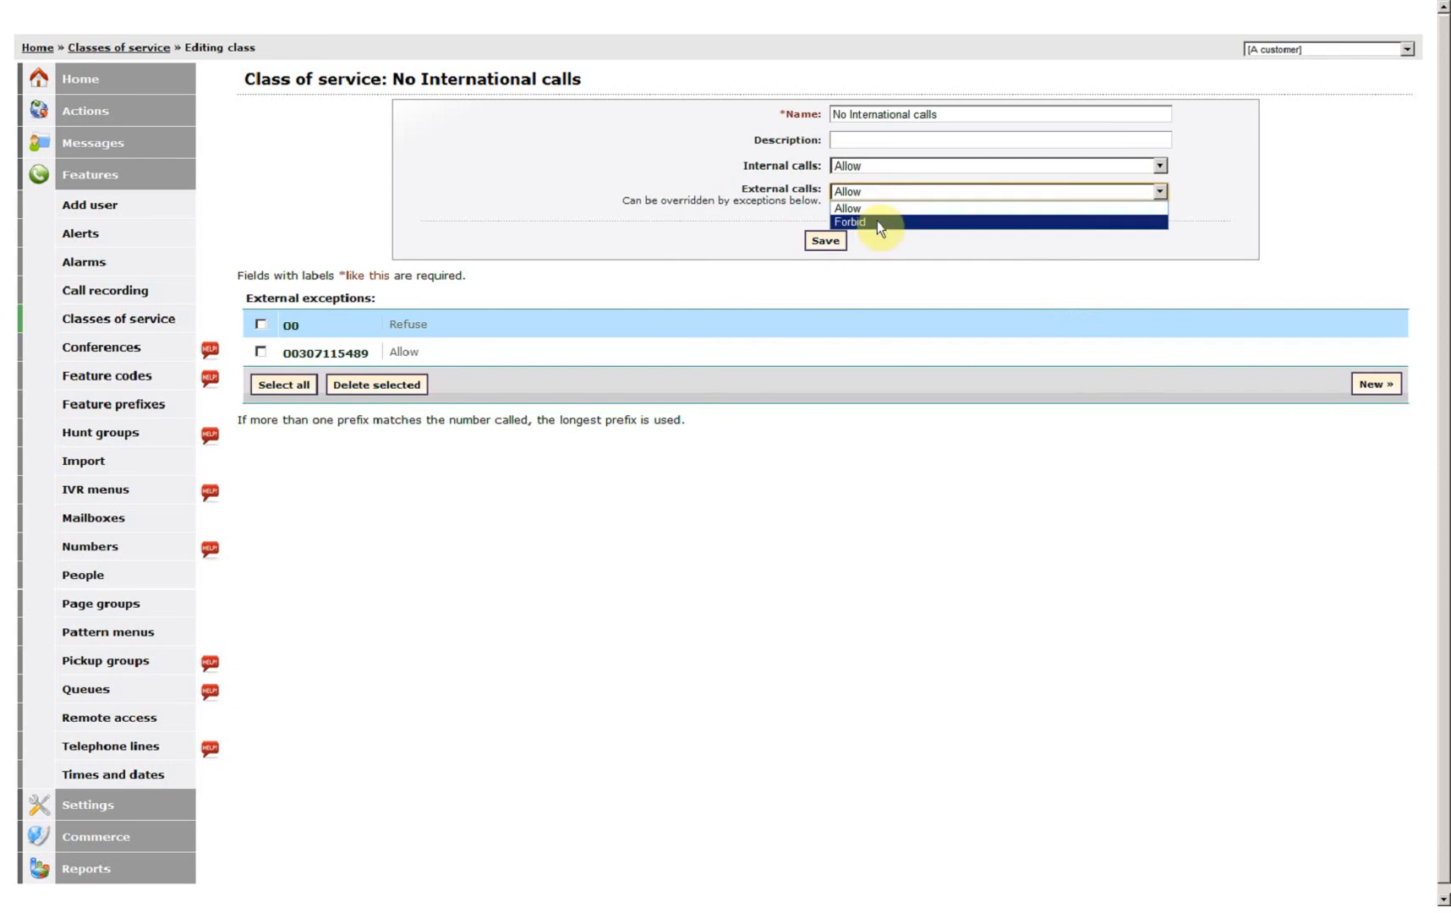
pyautogui.moveTo(874, 228)
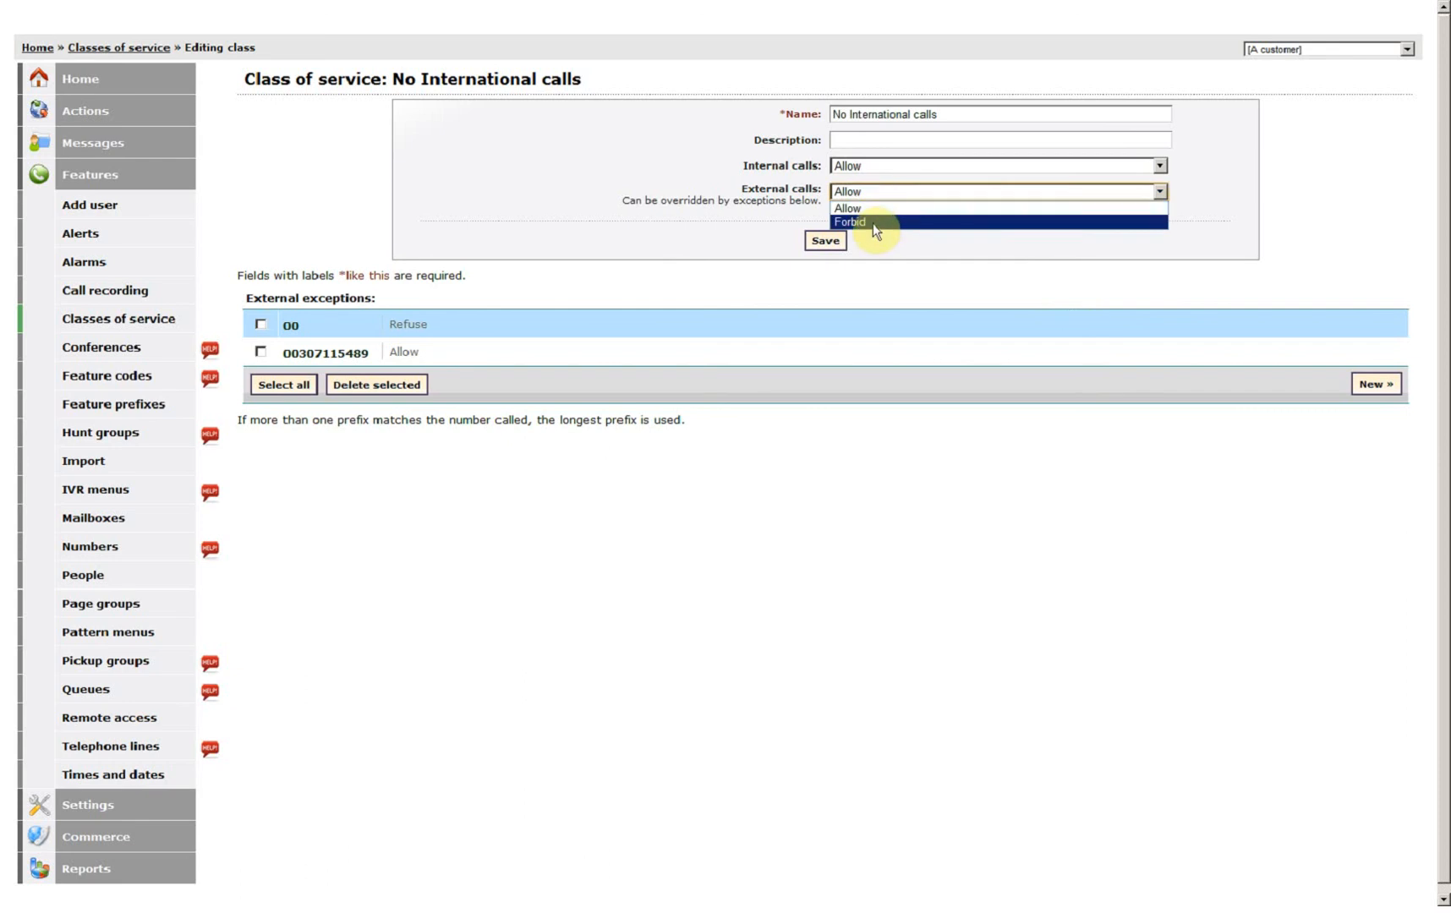
pyautogui.click(847, 222)
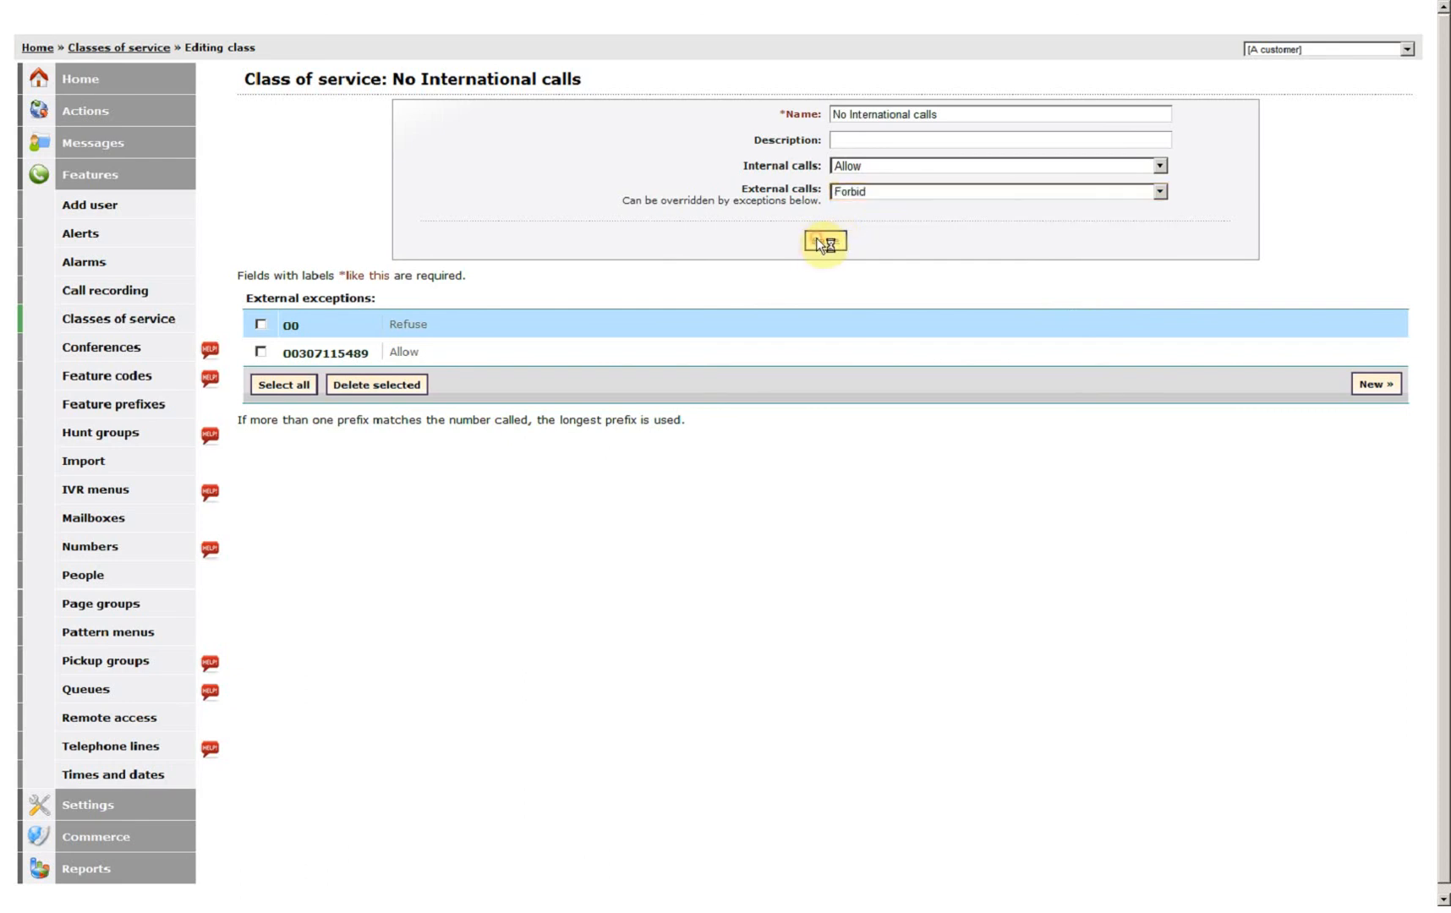
pyautogui.click(822, 241)
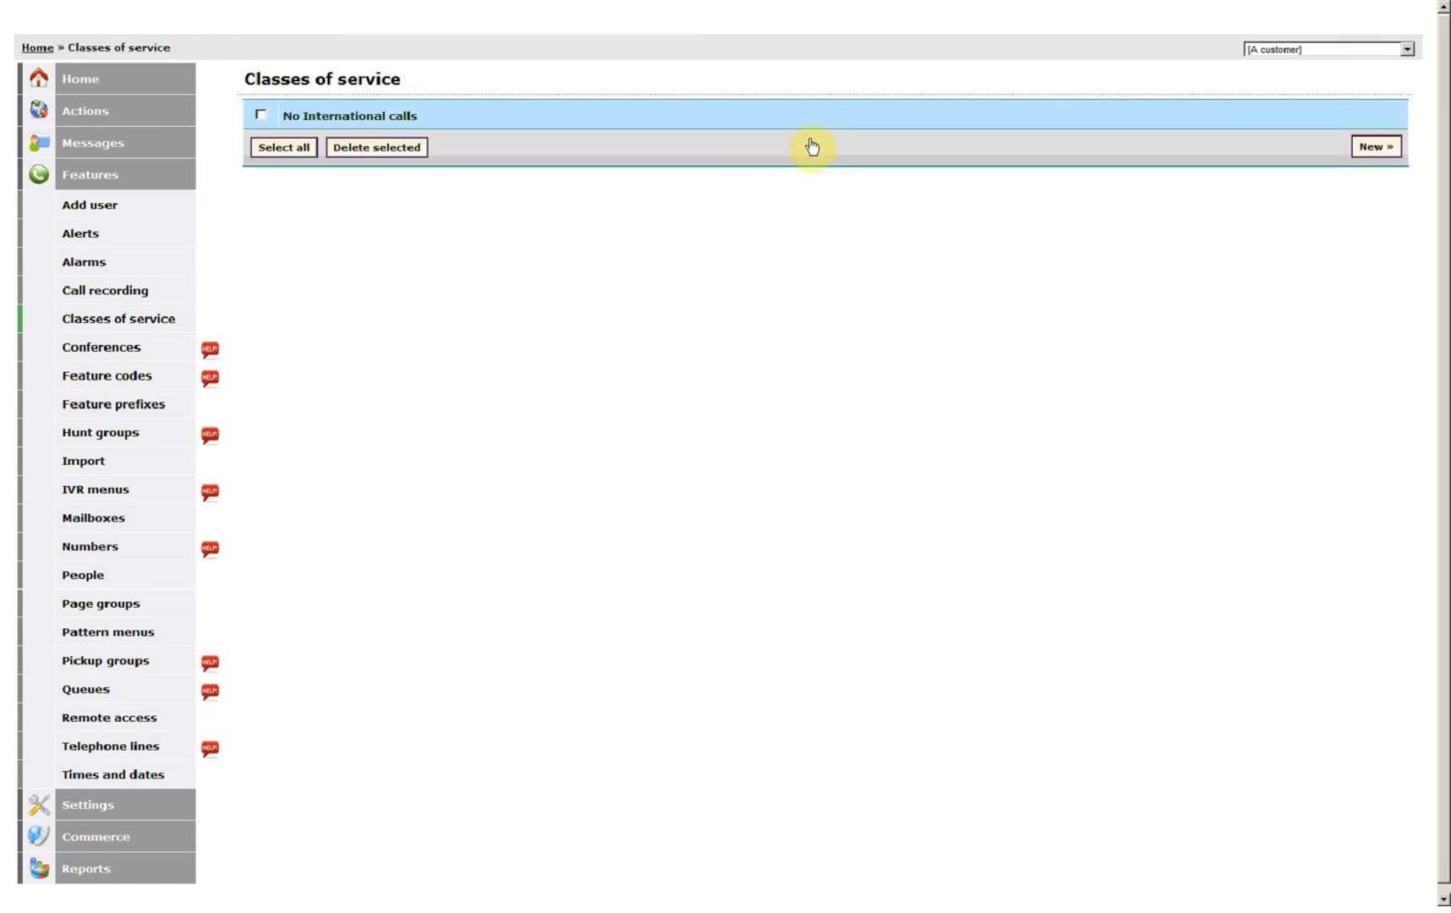
pyautogui.click(350, 116)
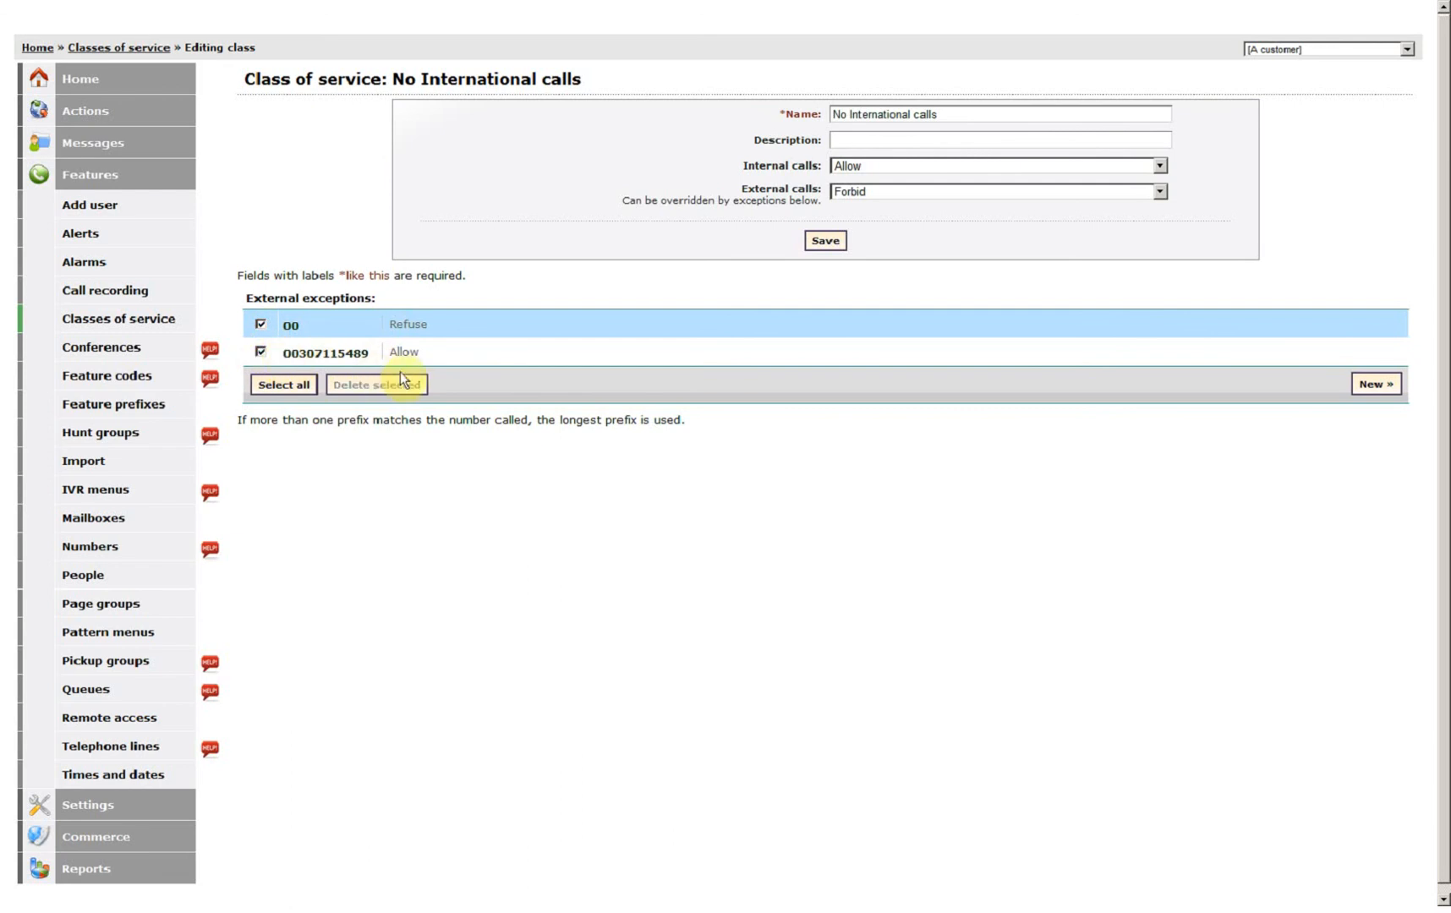
pyautogui.click(374, 384)
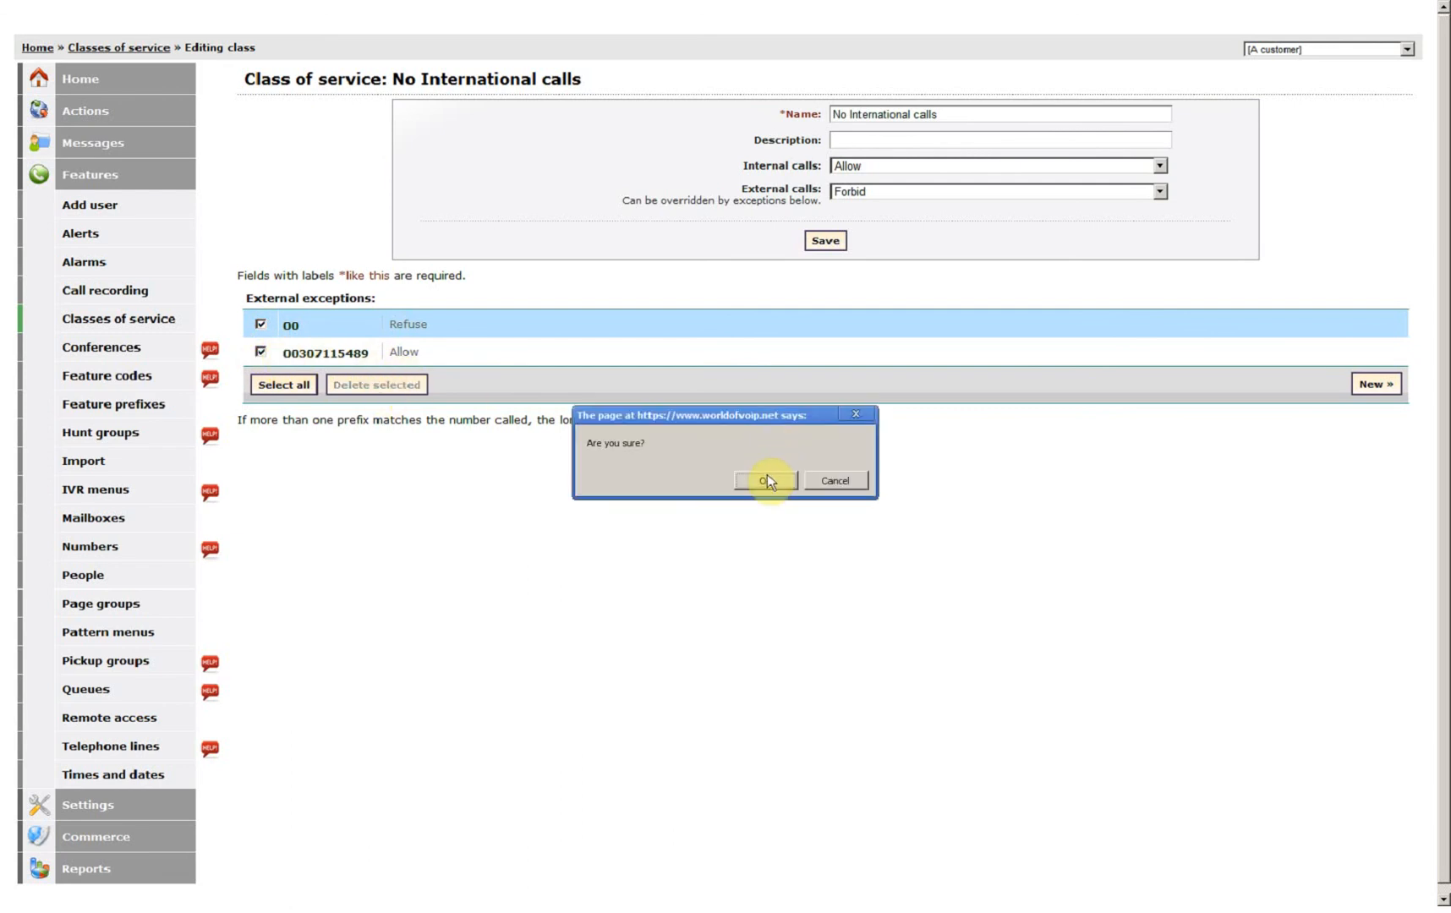
pyautogui.click(764, 481)
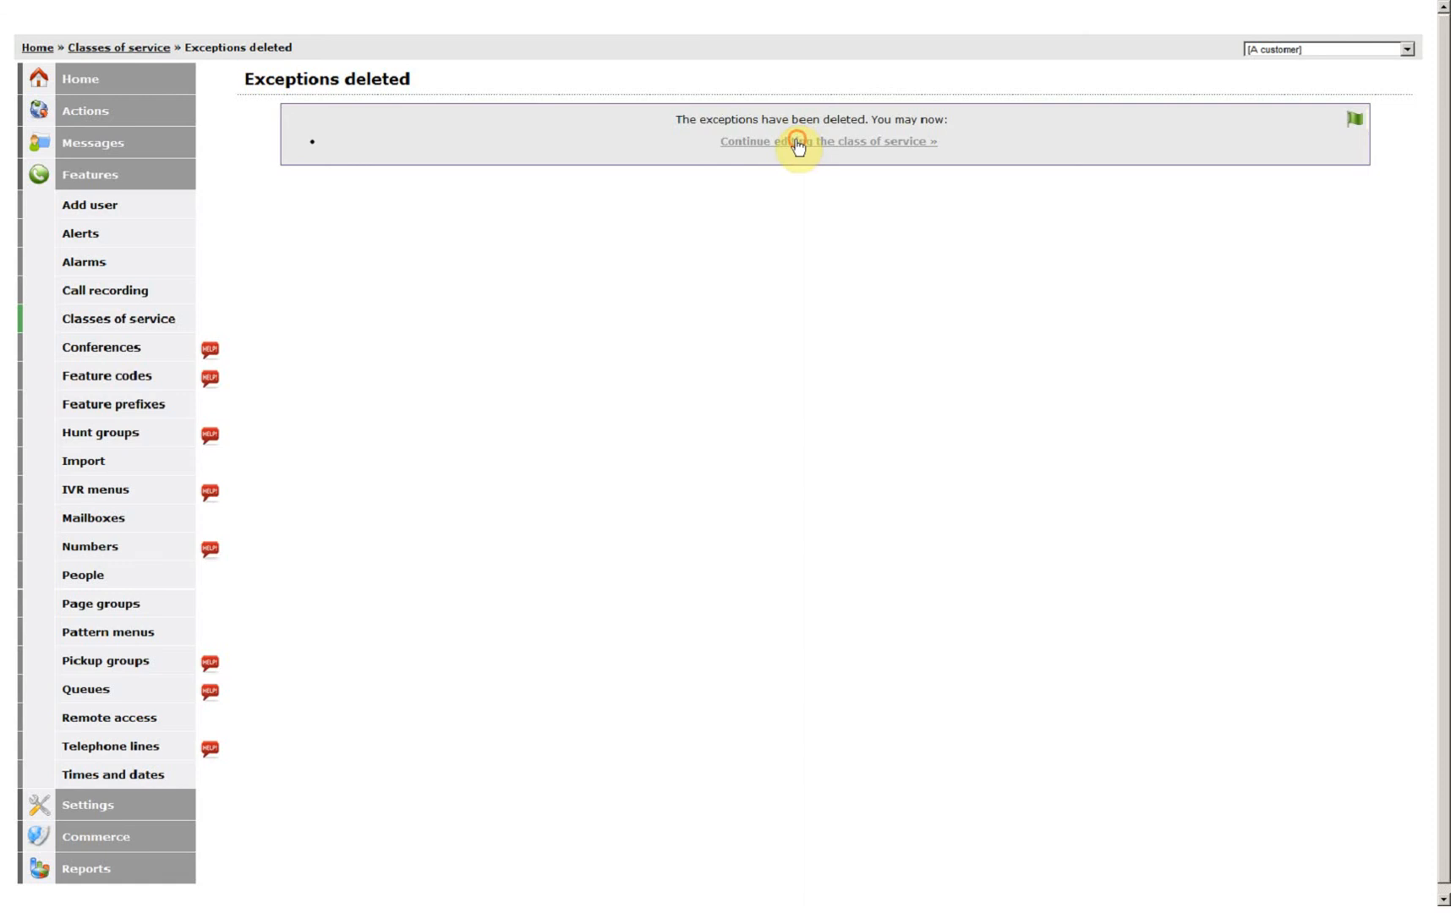
pyautogui.click(826, 141)
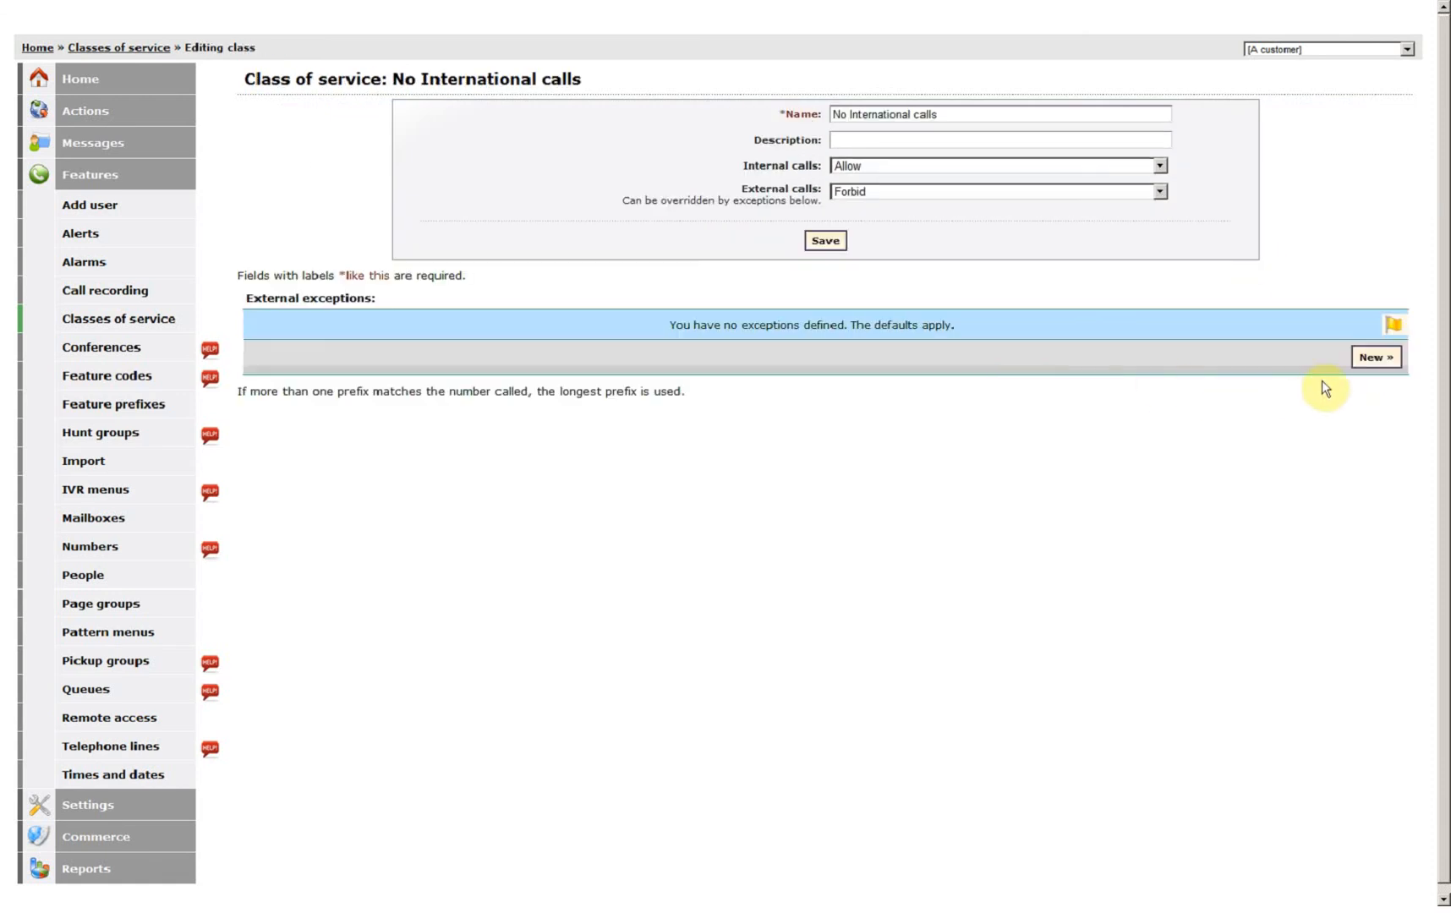
# - Add an Allow external exception for prefix 01
pyautogui.click(1376, 357)
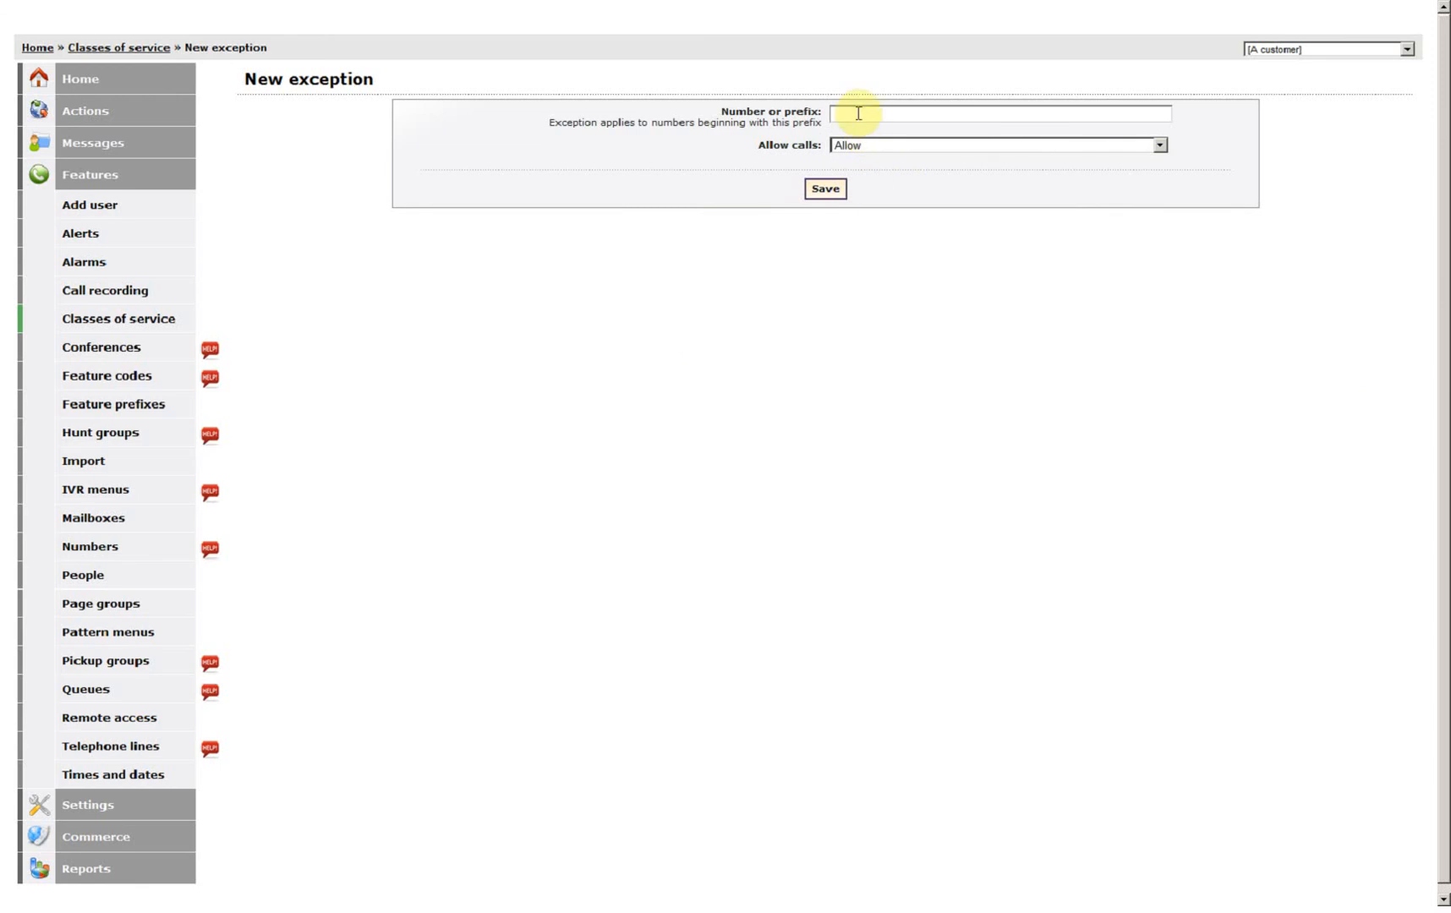
pyautogui.write('01')
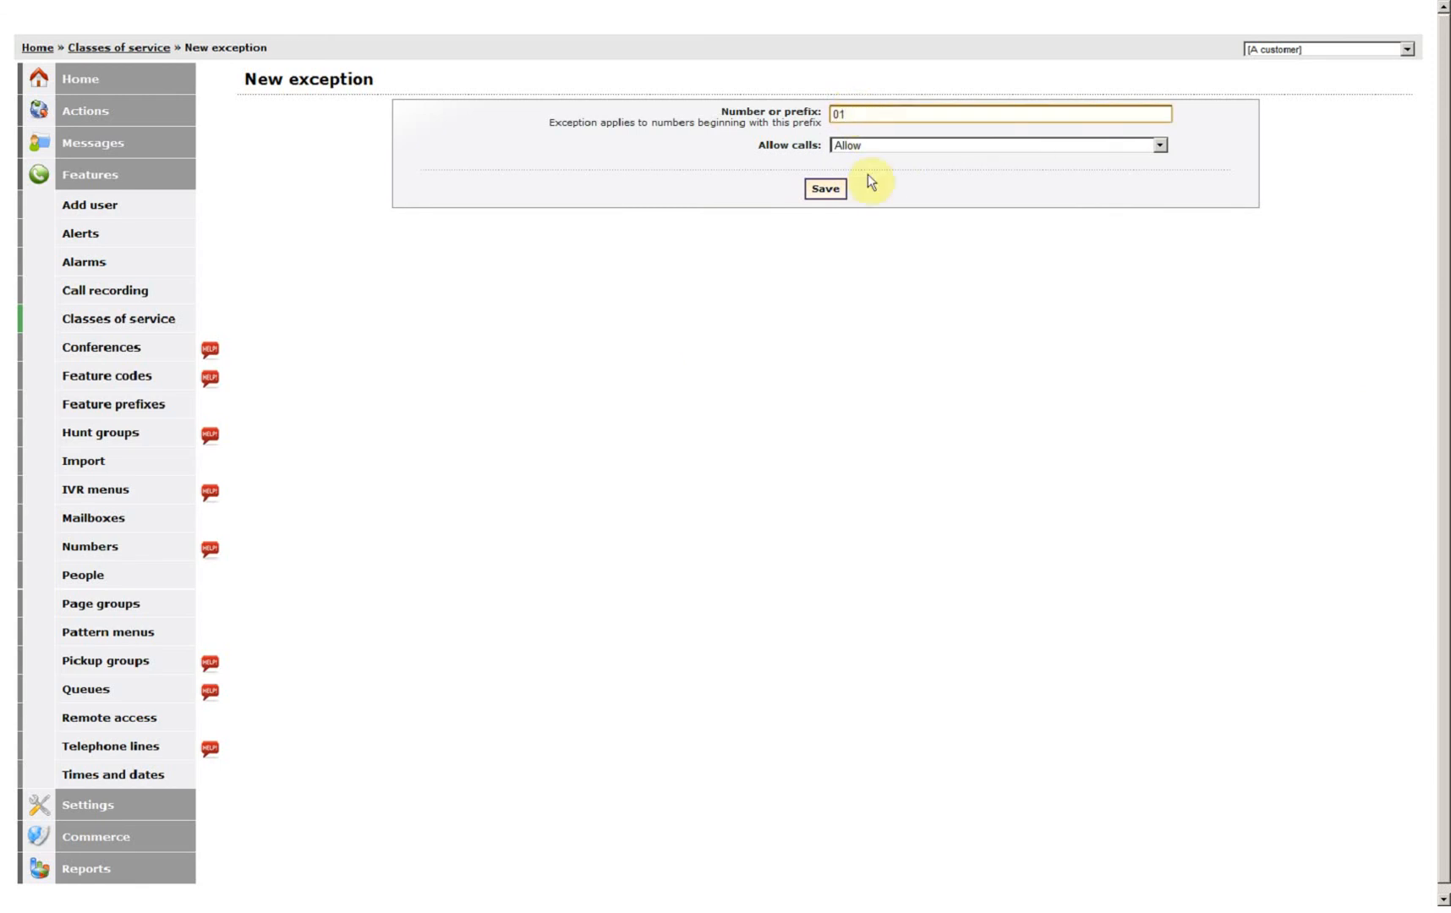
pyautogui.click(824, 190)
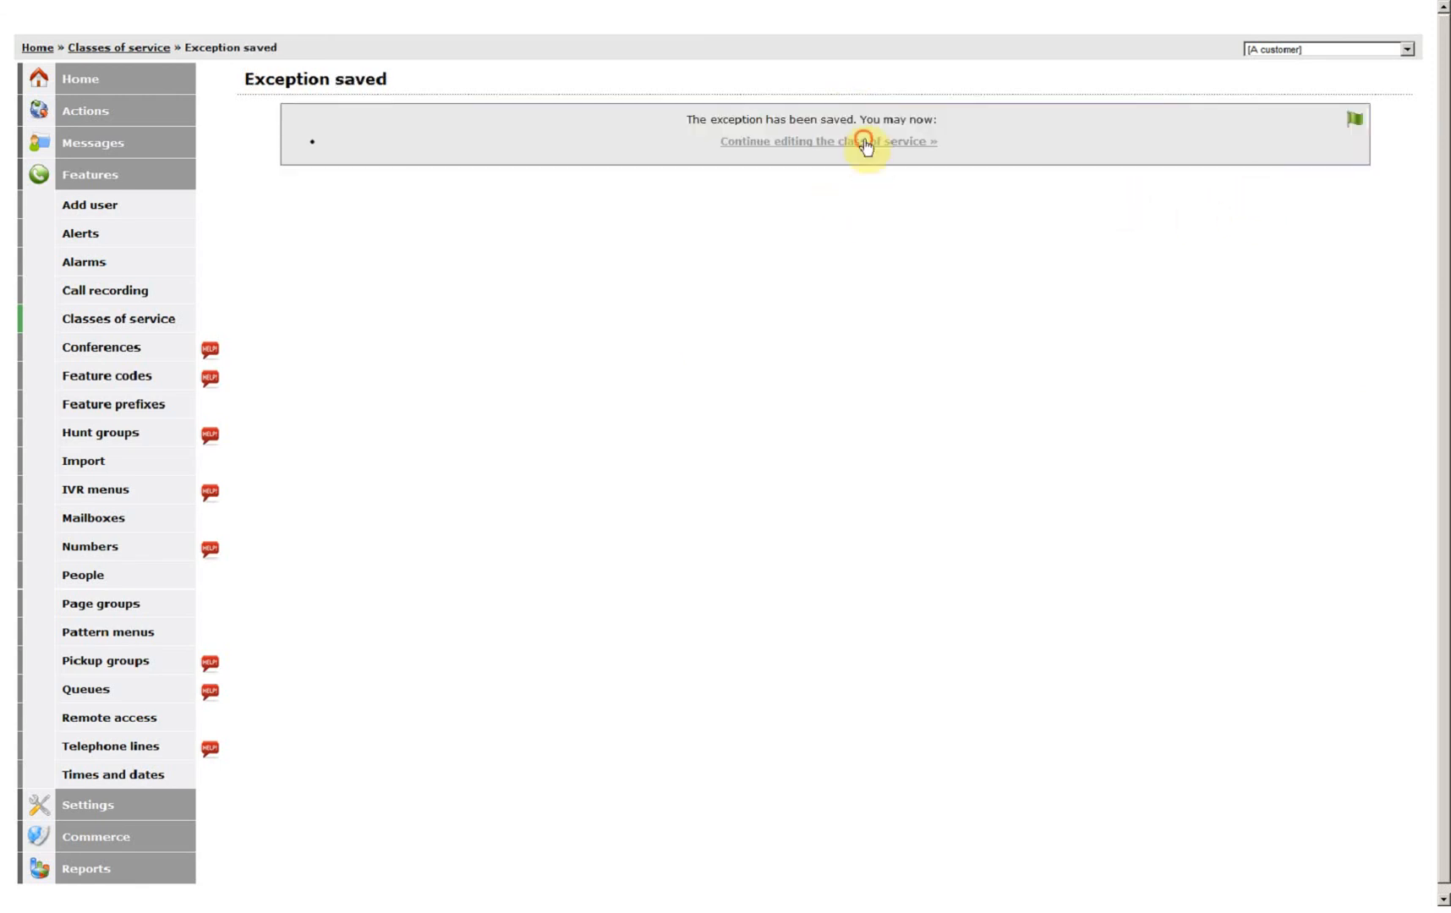
pyautogui.click(826, 140)
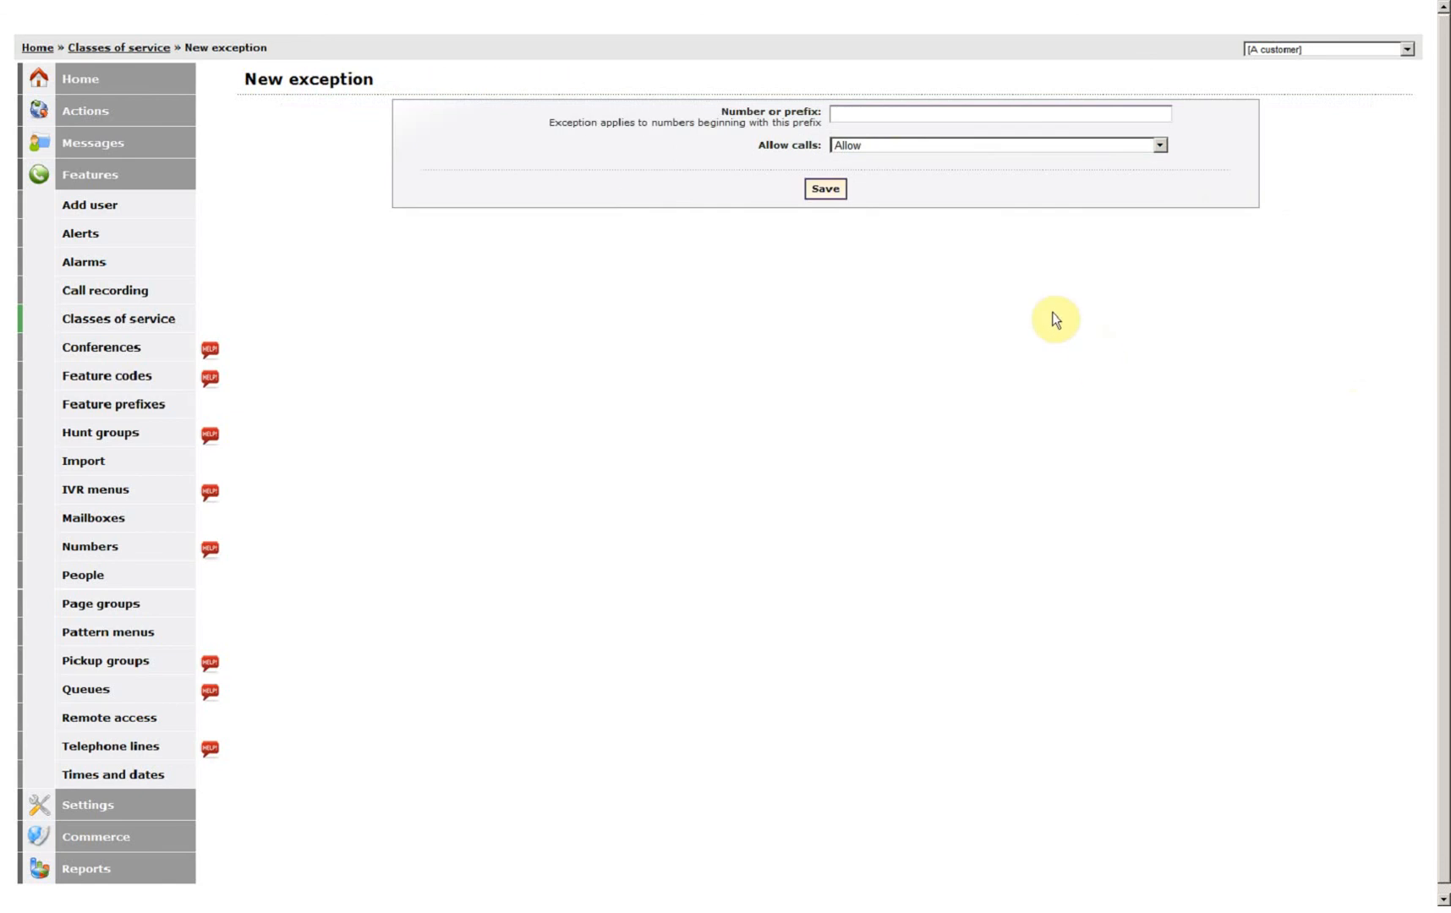
# - Add Allow external exceptions for prefixes 02 and 03
pyautogui.click(999, 114)
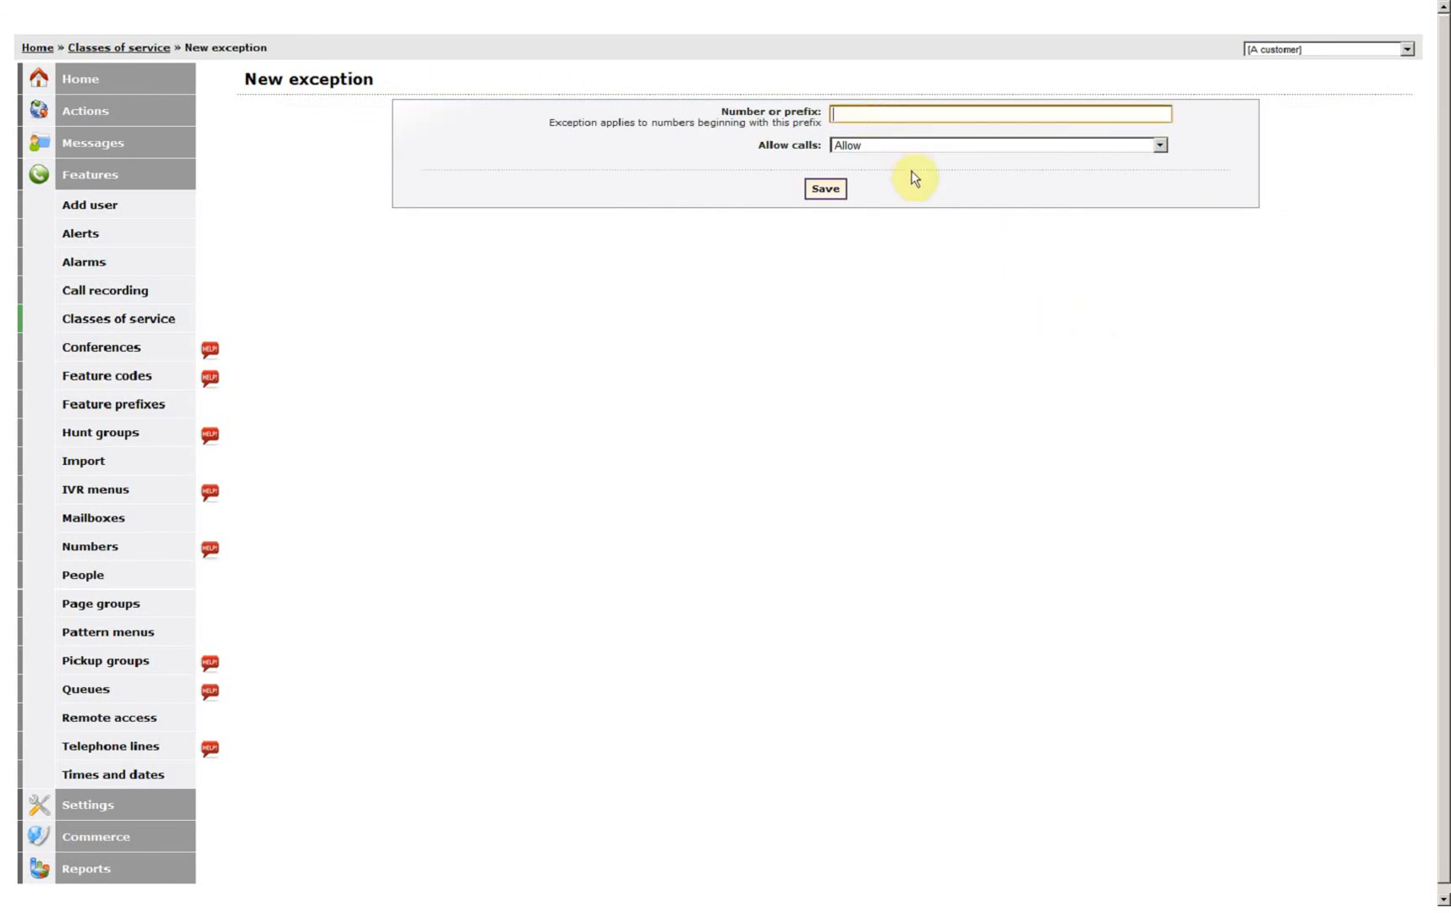
pyautogui.write('02')
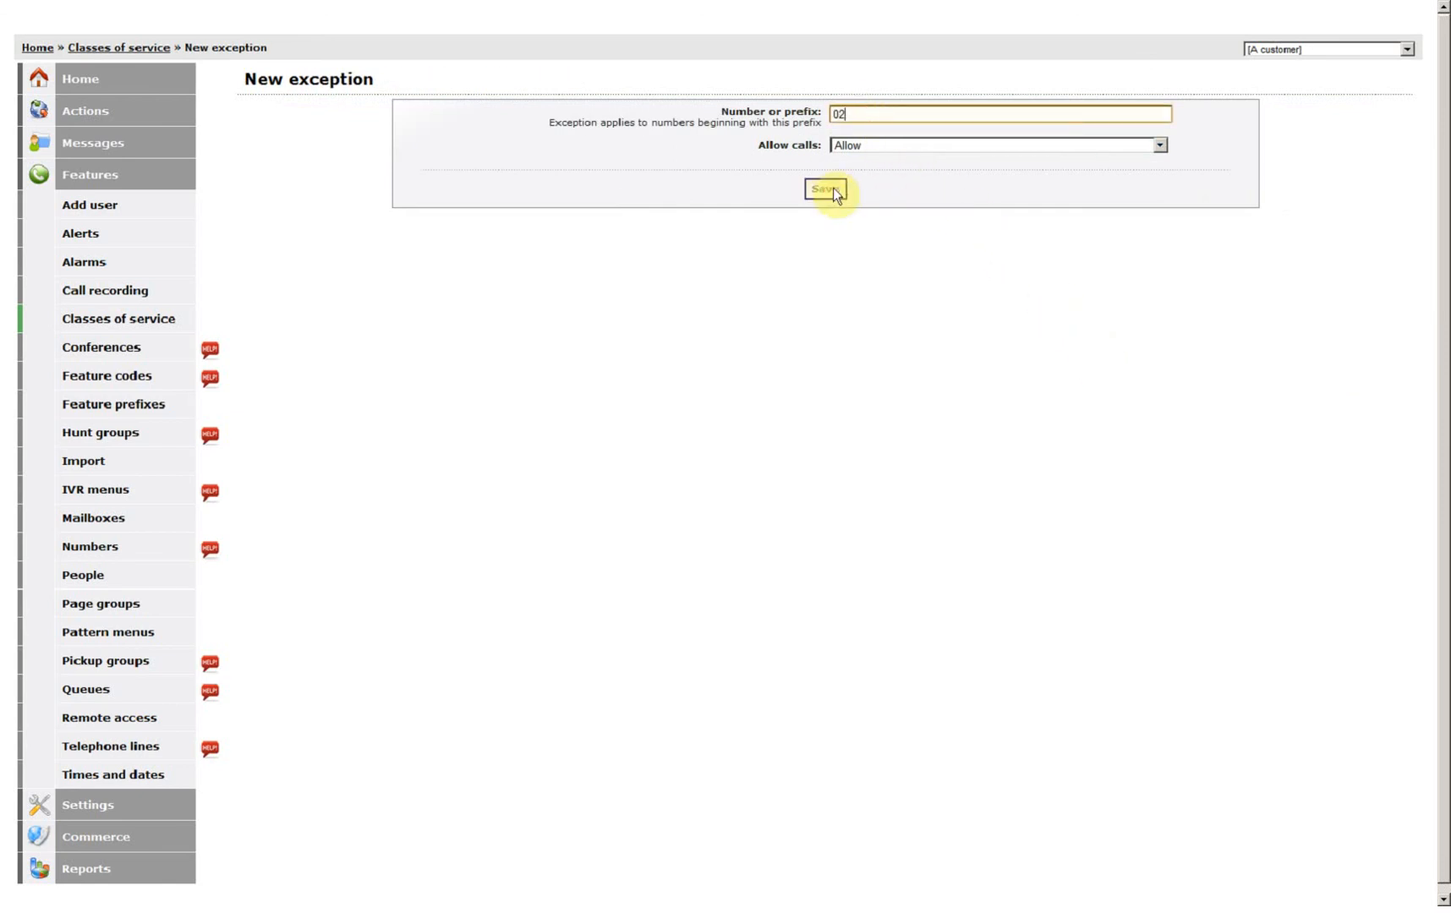
pyautogui.click(825, 191)
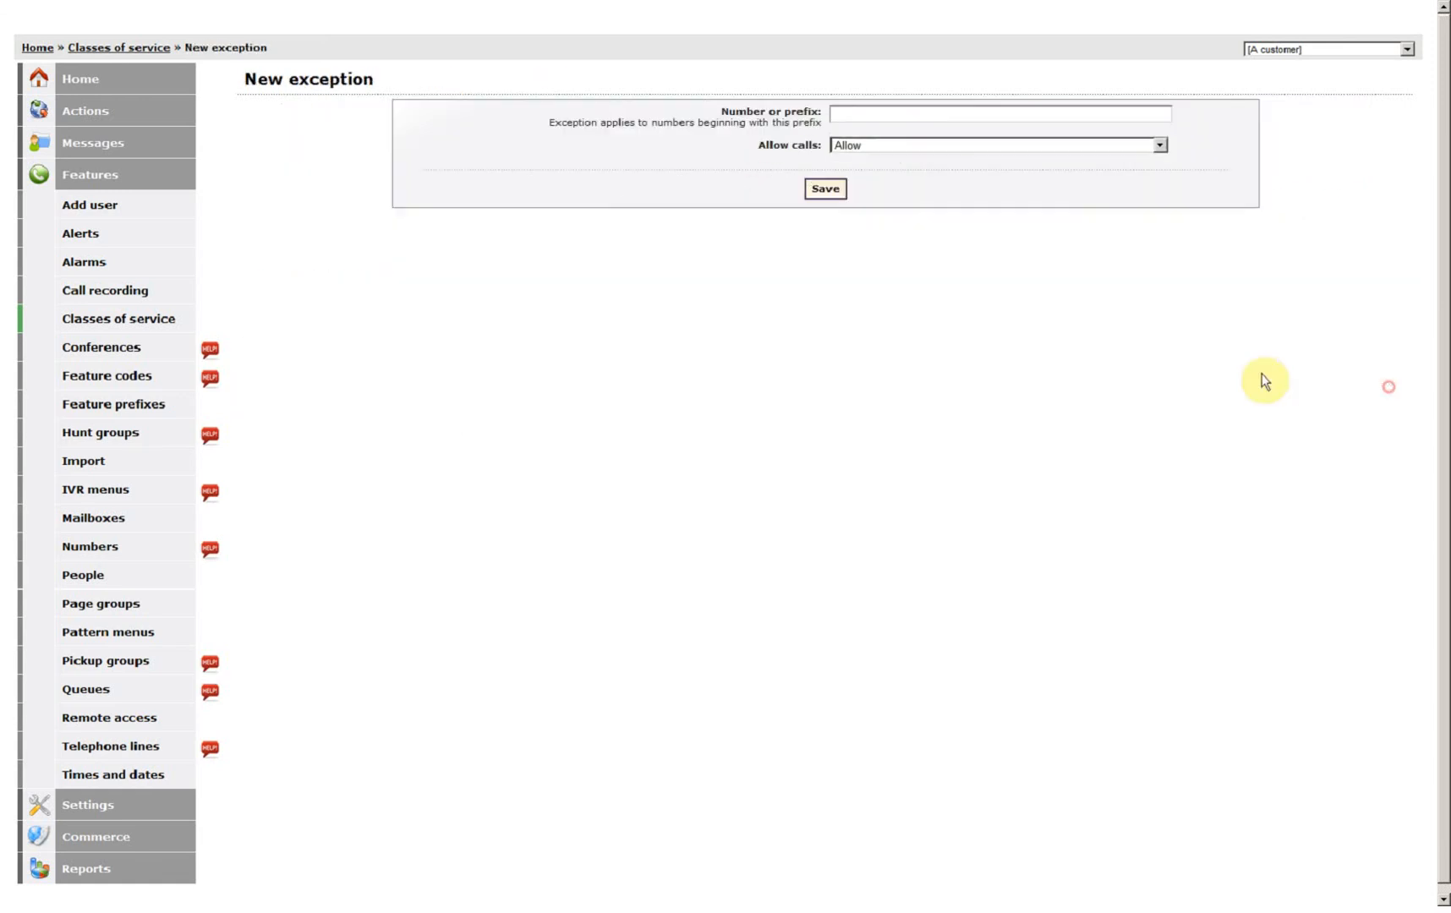
pyautogui.write('03')
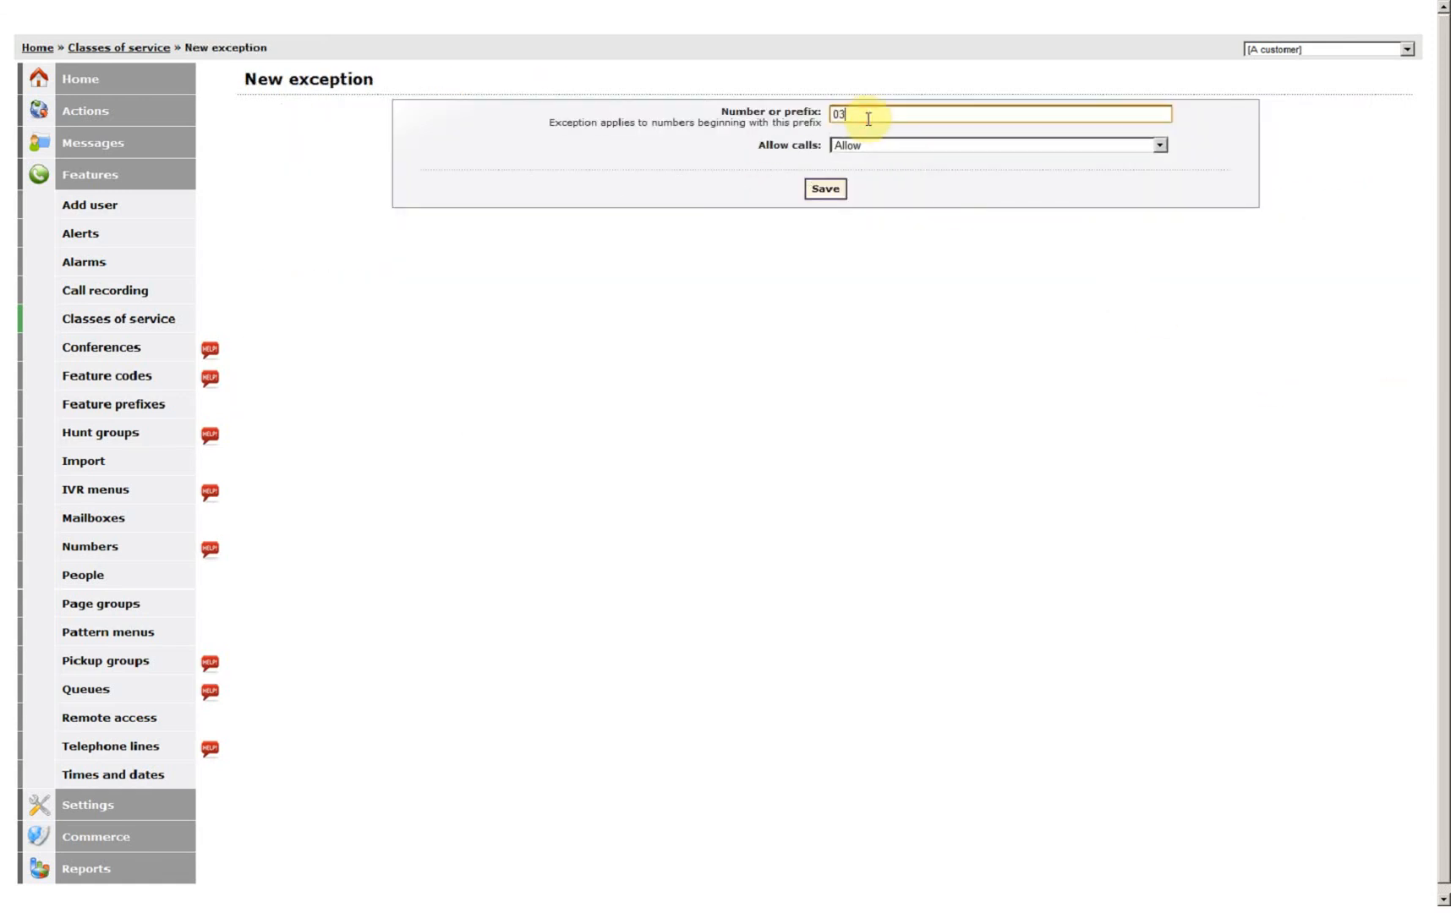
pyautogui.click(823, 188)
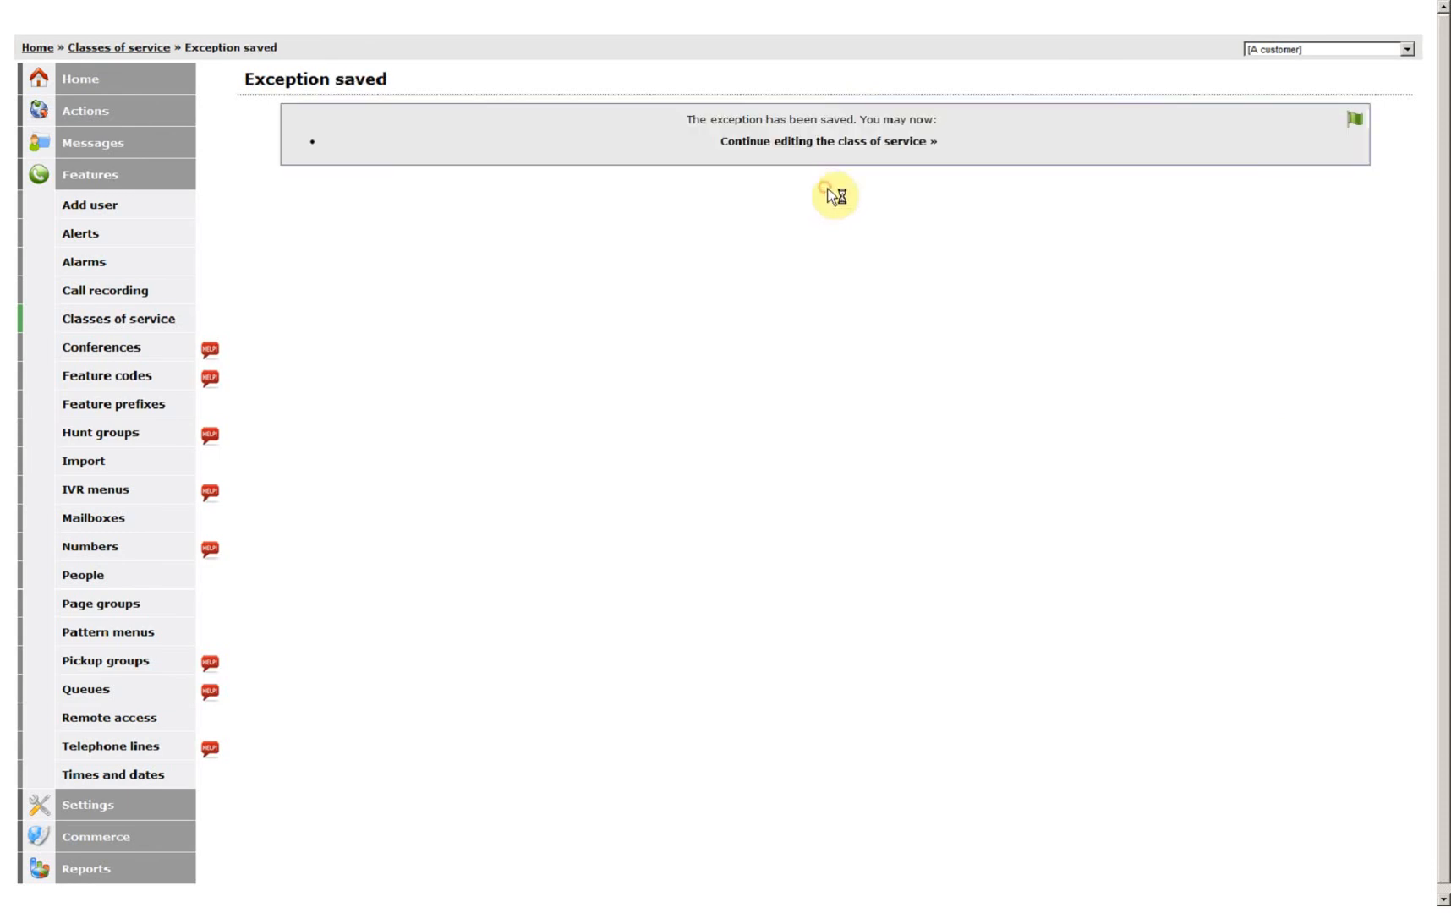
pyautogui.click(826, 141)
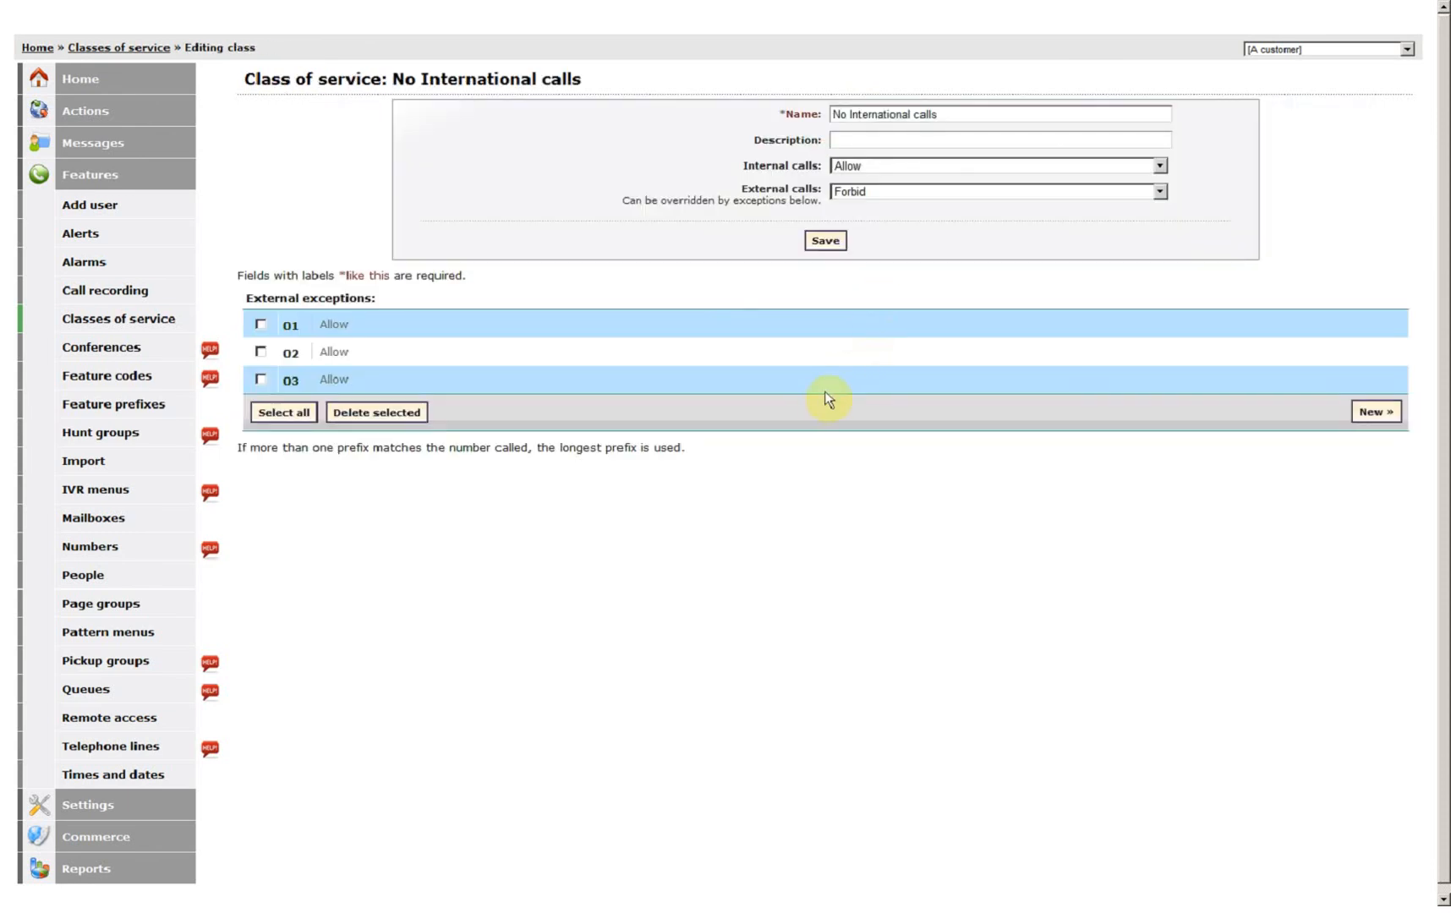
pyautogui.moveTo(792, 451)
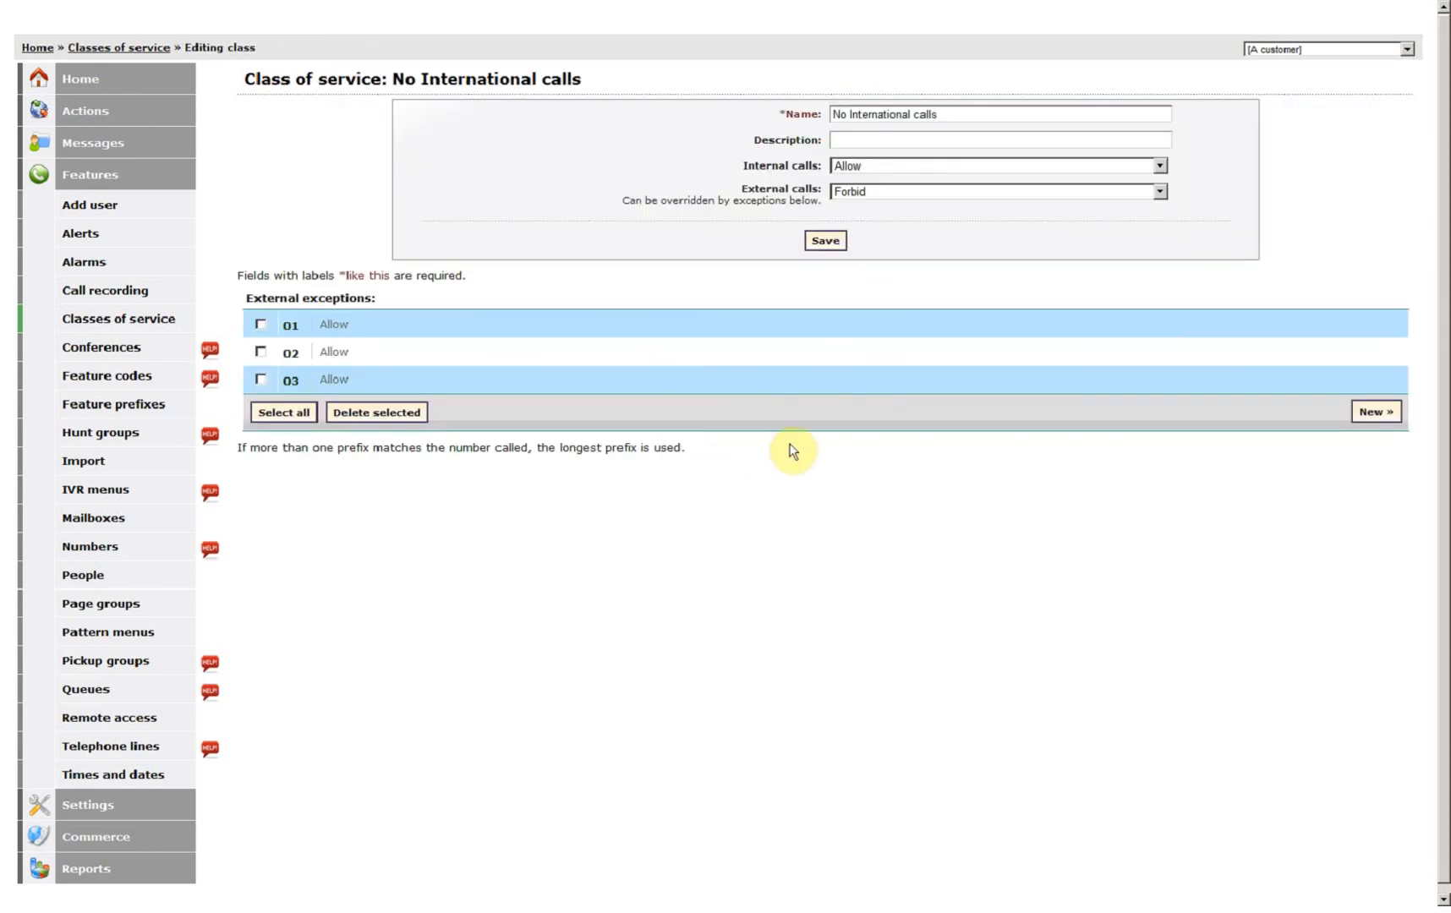